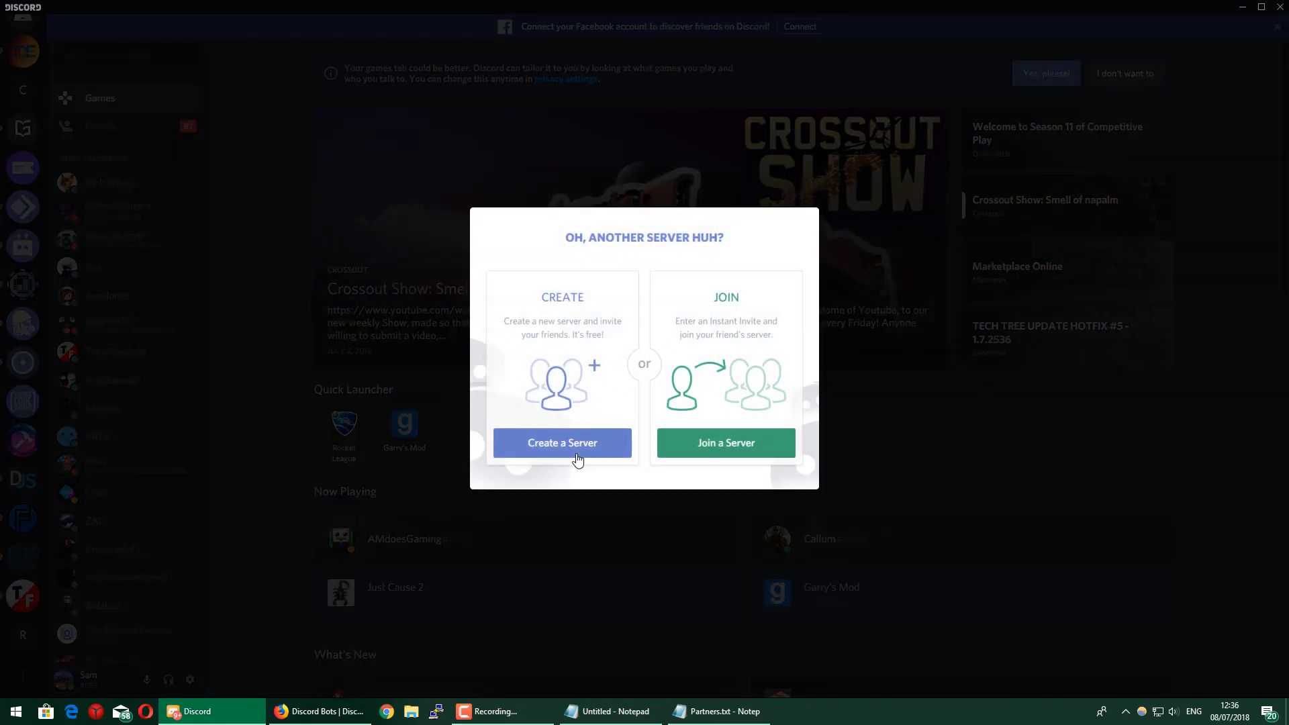
- Create a new server named 'Server Setup' in the Western Europe region, briefly joining its General voice channel
{"action": "left_click", "coordinate": [563, 442]}
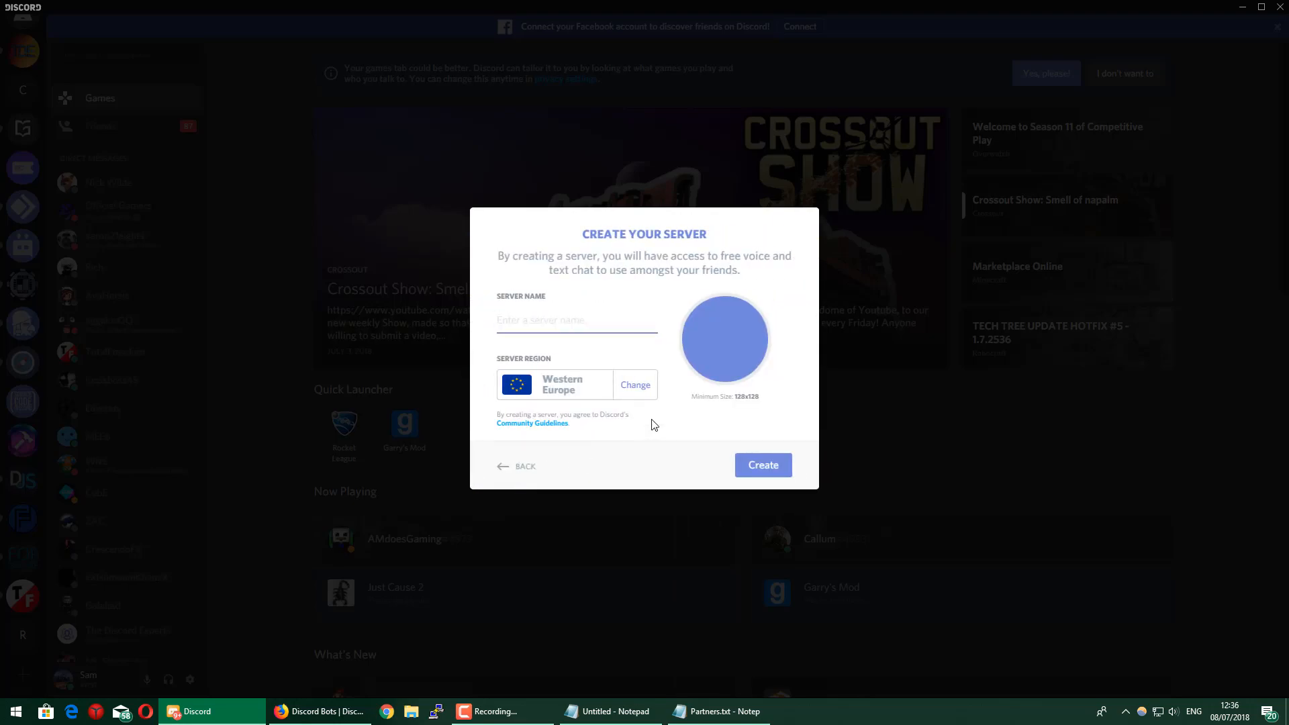
{"action": "type", "text": "Server"}
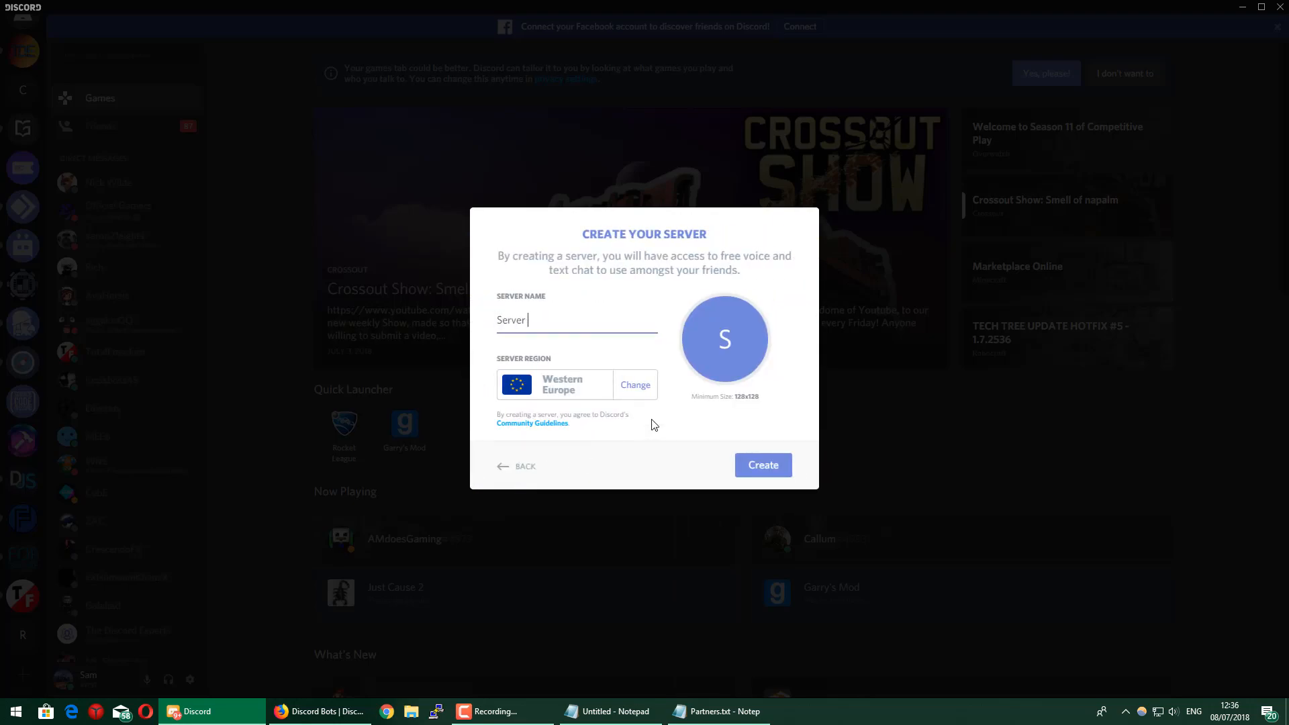
{"action": "left_click", "coordinate": [762, 465]}
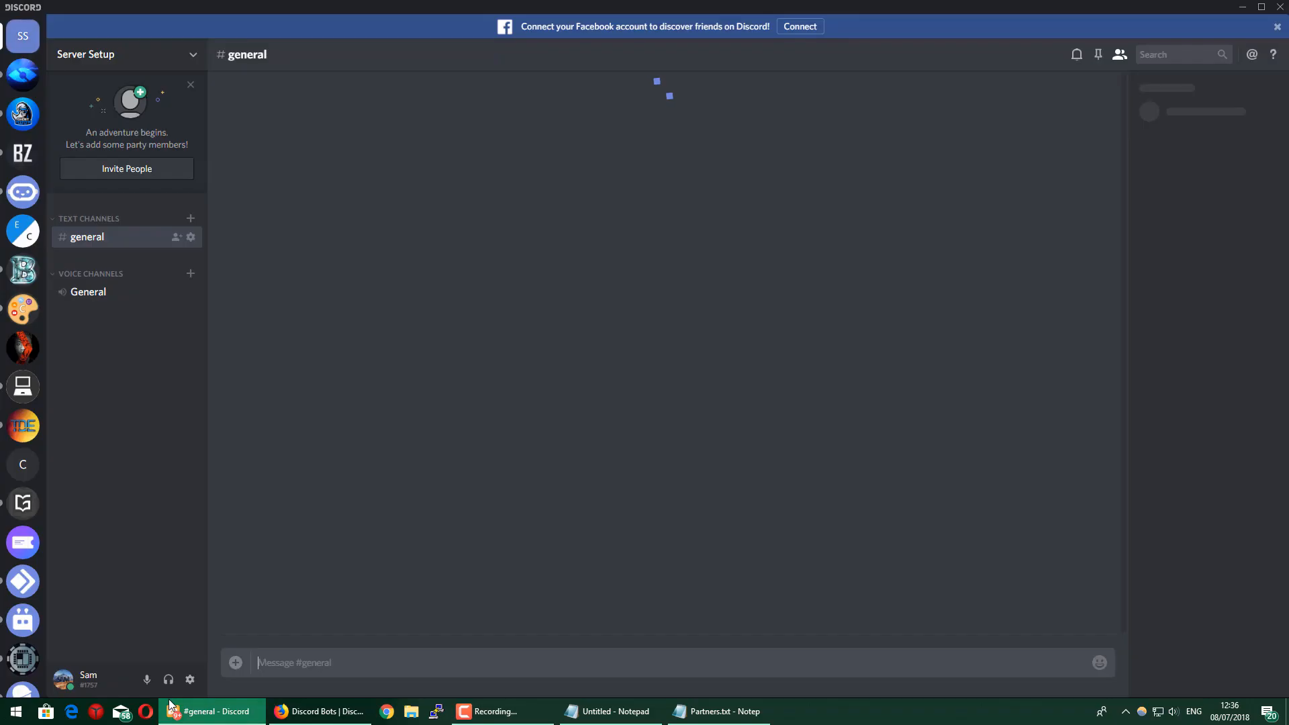
{"action": "left_click", "coordinate": [87, 291]}
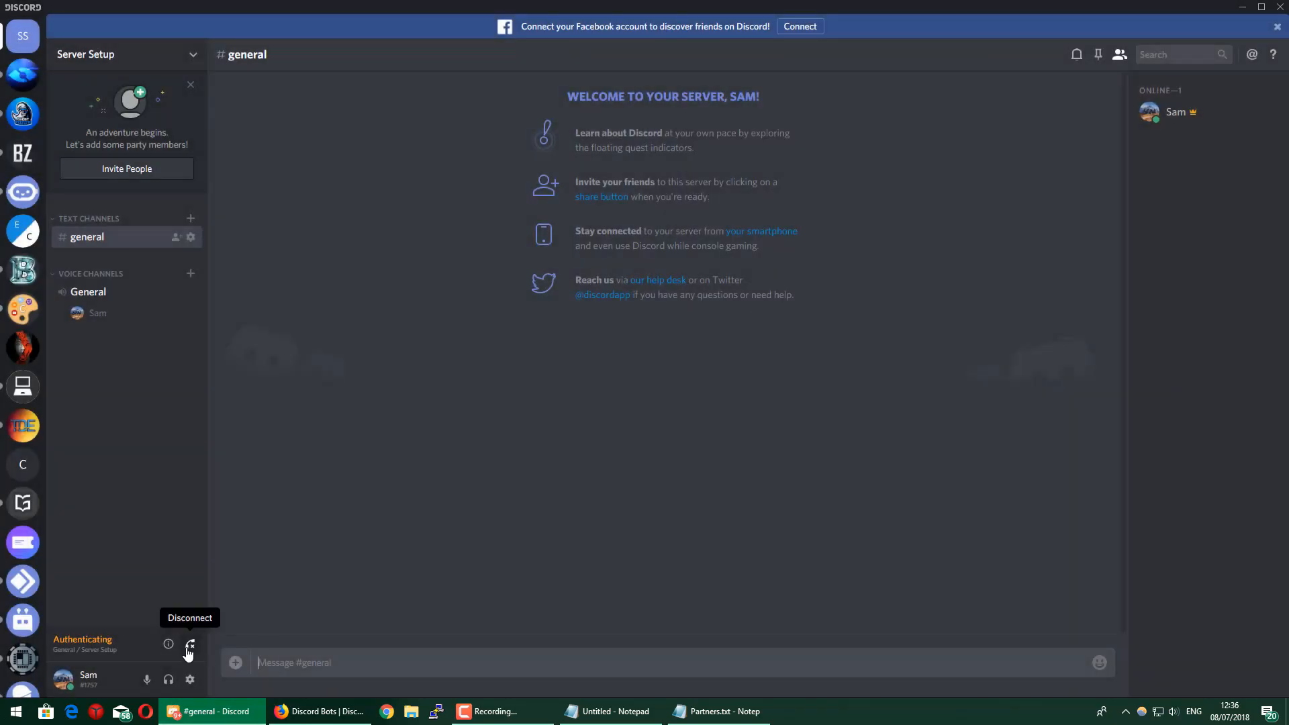
{"action": "left_click", "coordinate": [189, 644]}
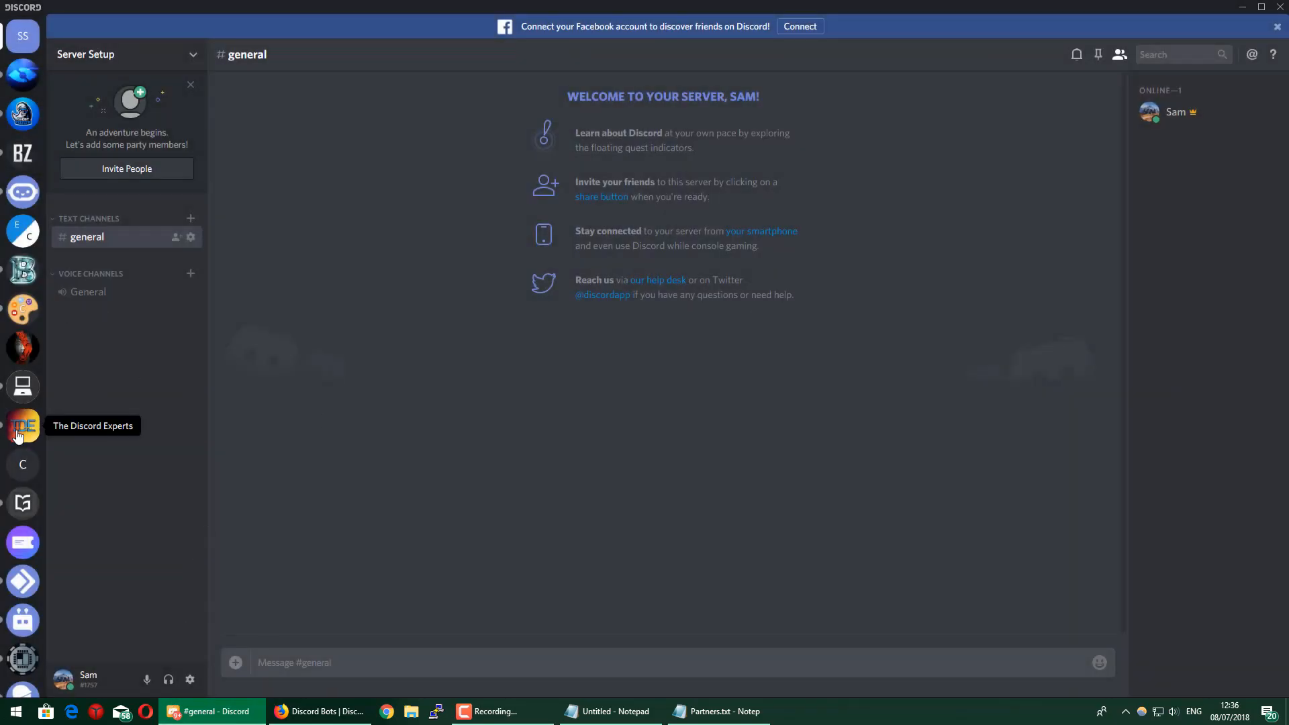
- Invite the Setup bot to Server Setup via The Discord Experts' #get-setup-bot link
{"action": "left_click", "coordinate": [22, 426]}
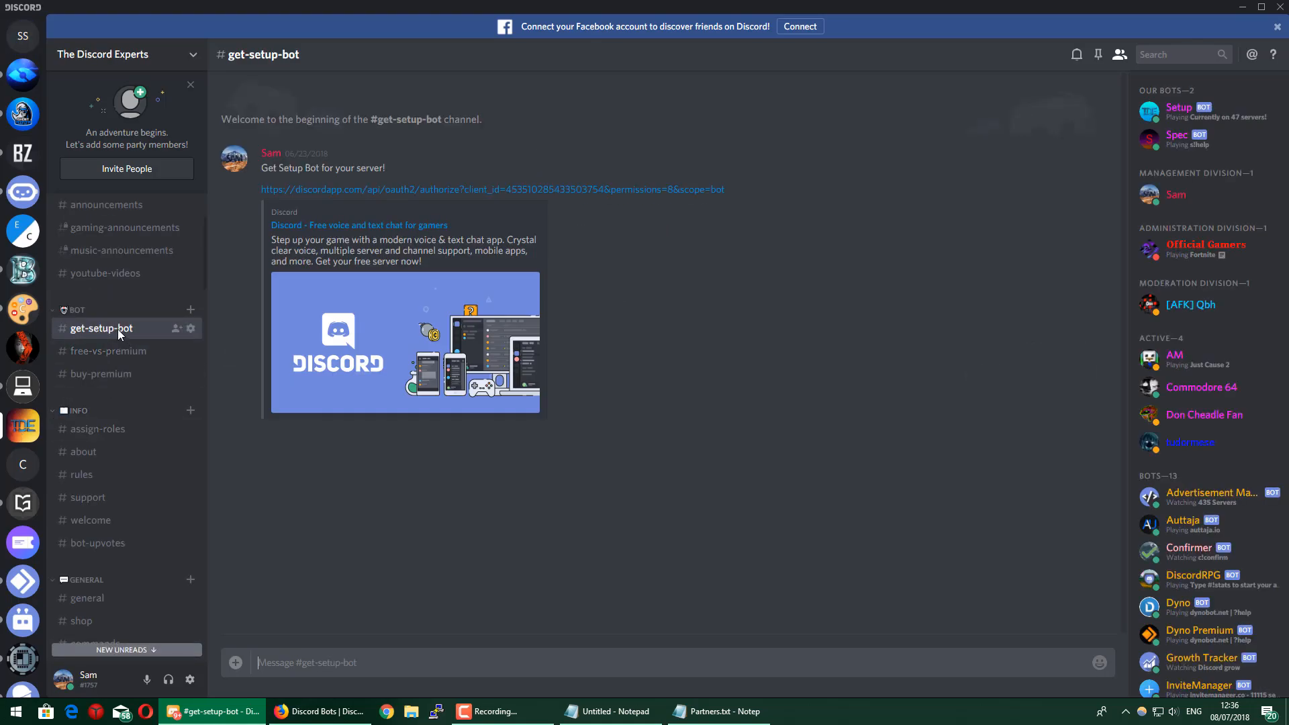
{"action": "mouse_move", "coordinate": [324, 116]}
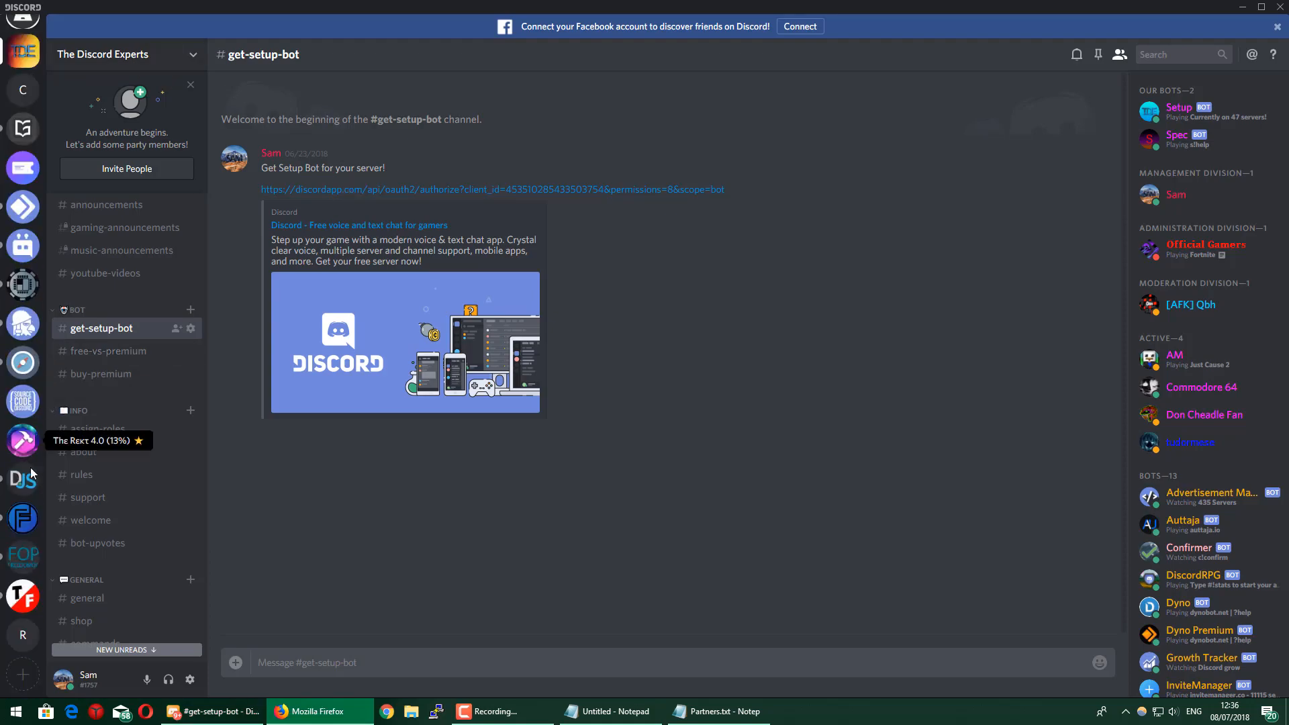
{"action": "left_click", "coordinate": [23, 101]}
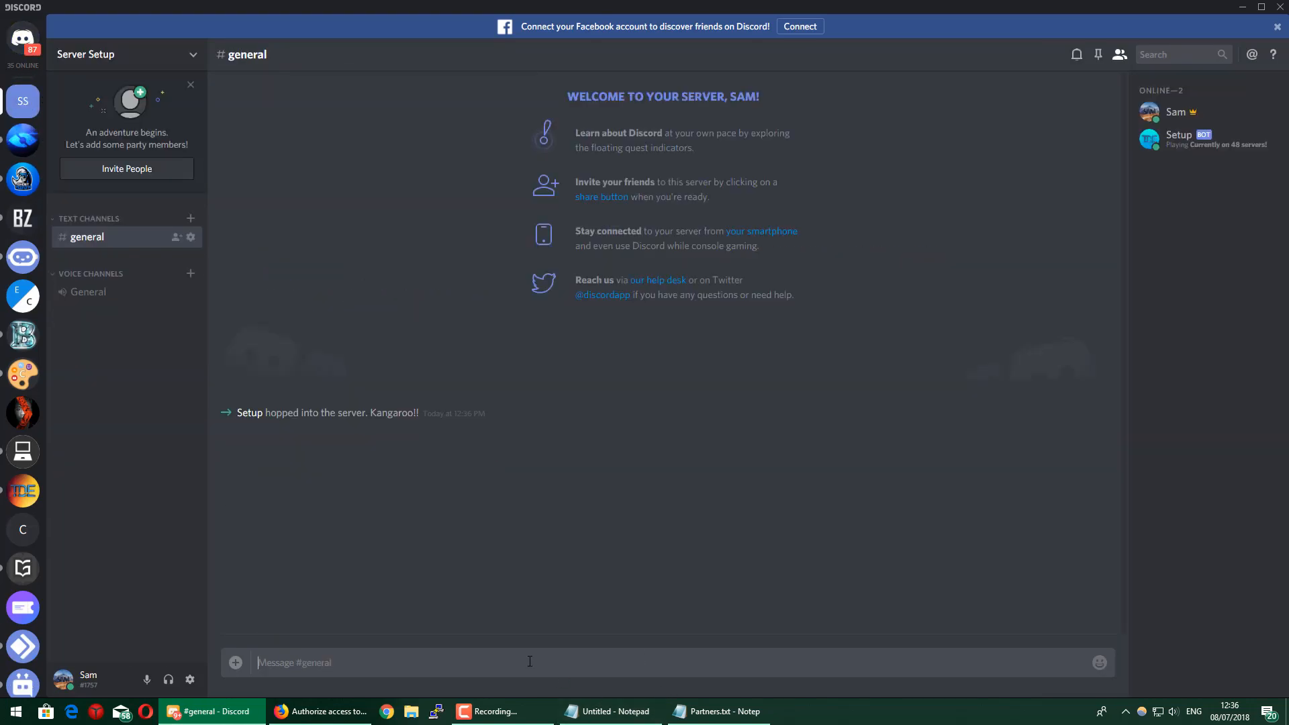
- Run de!checkprem in #general to confirm Setup Bot premium, then begin the de!setup command
{"action": "type", "text": "de"}
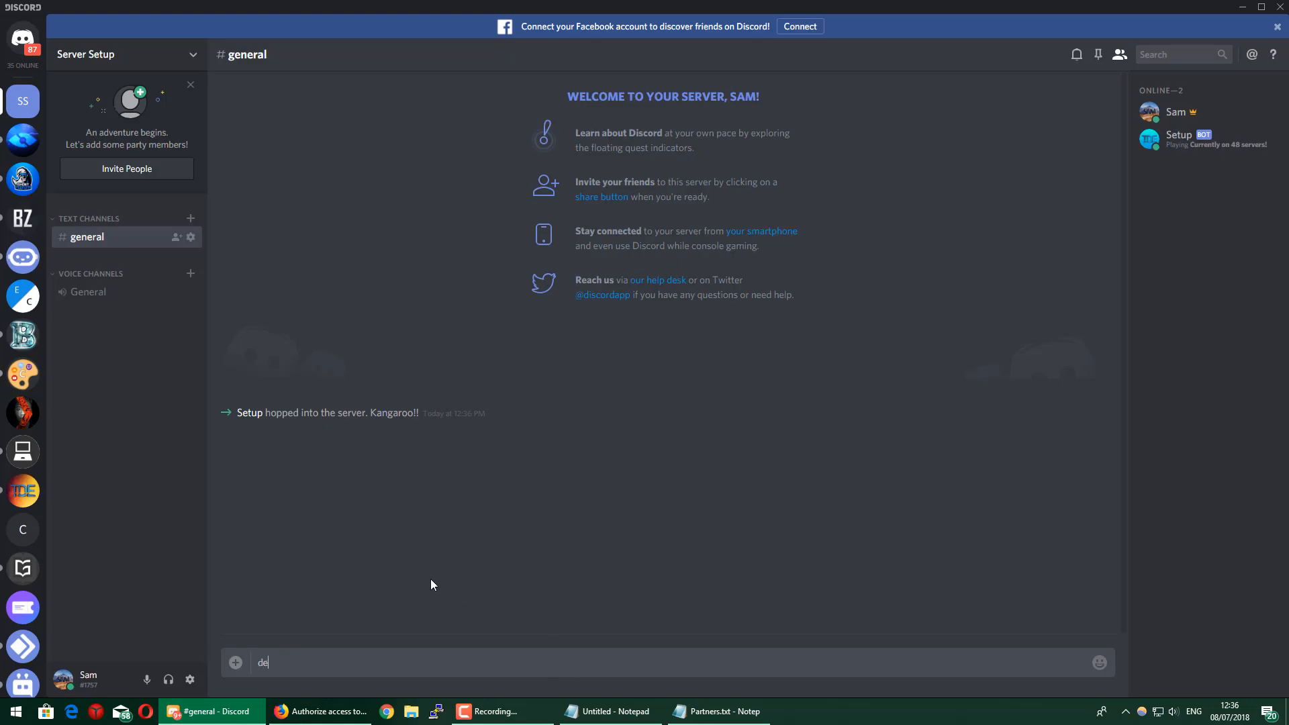
{"action": "type", "text": "!checkprem"}
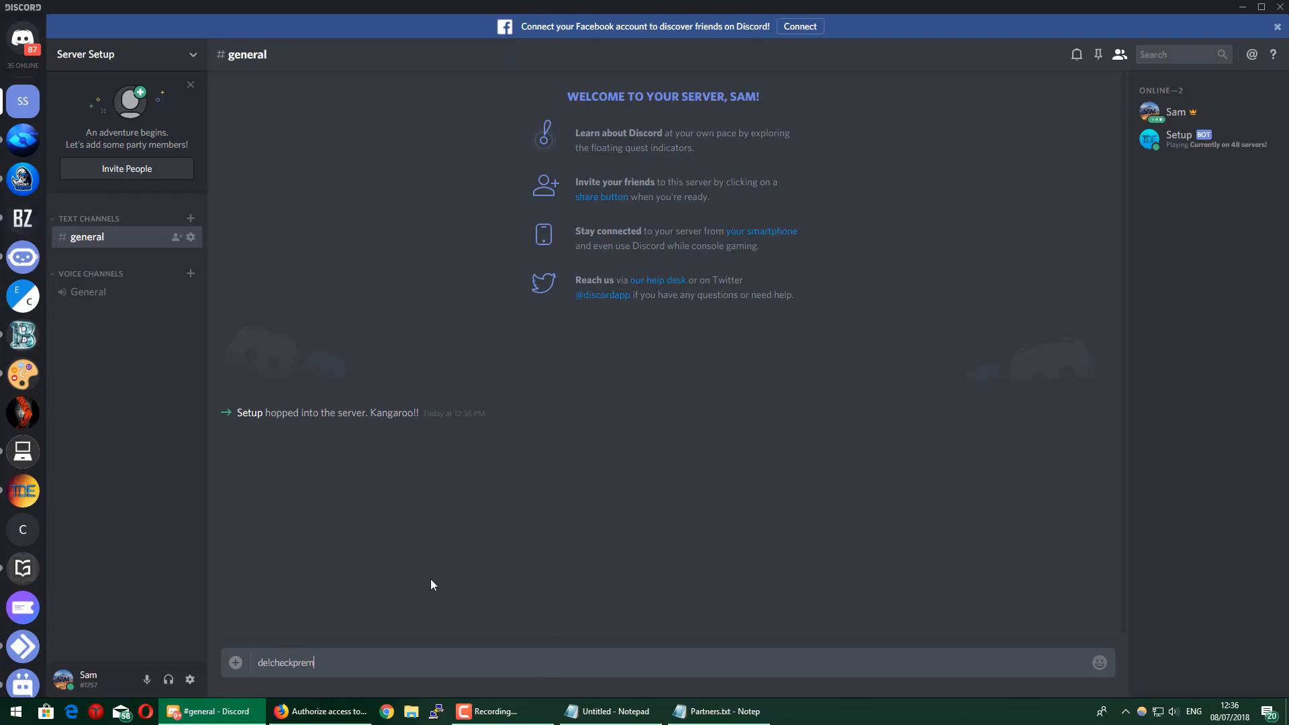
{"action": "key", "text": "Return"}
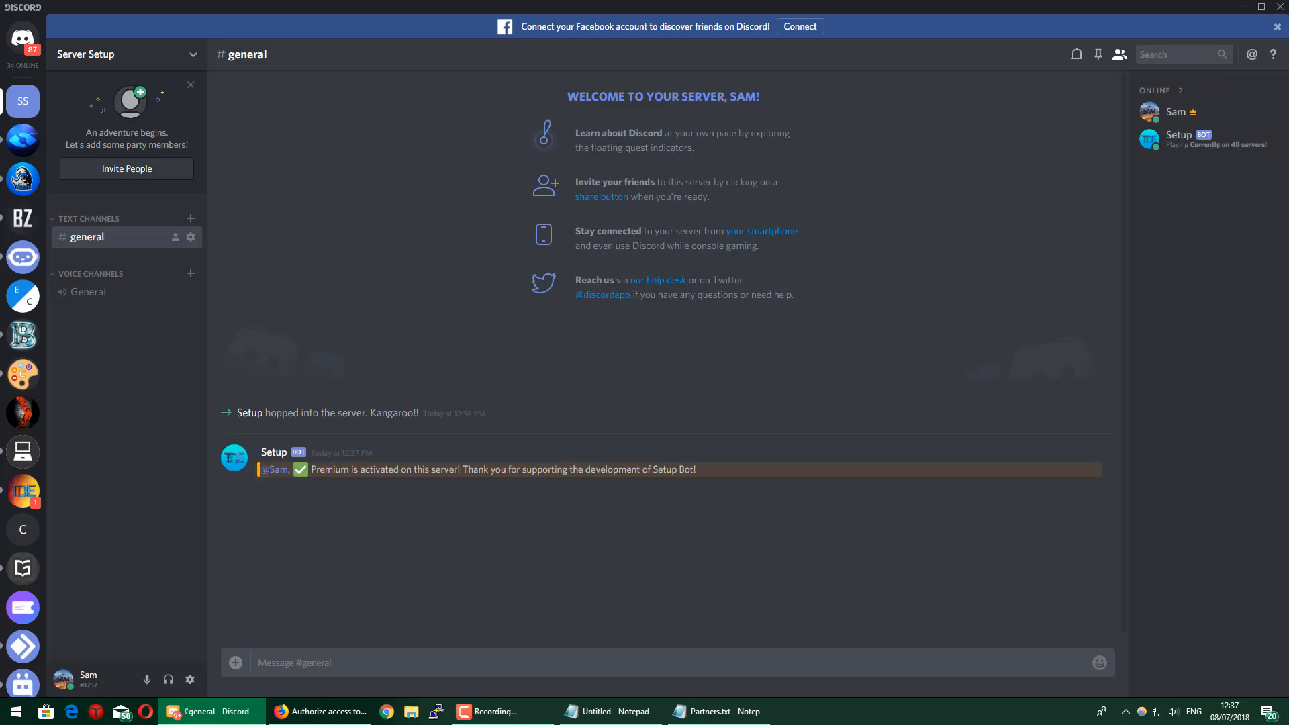
{"action": "type", "text": "de!se"}
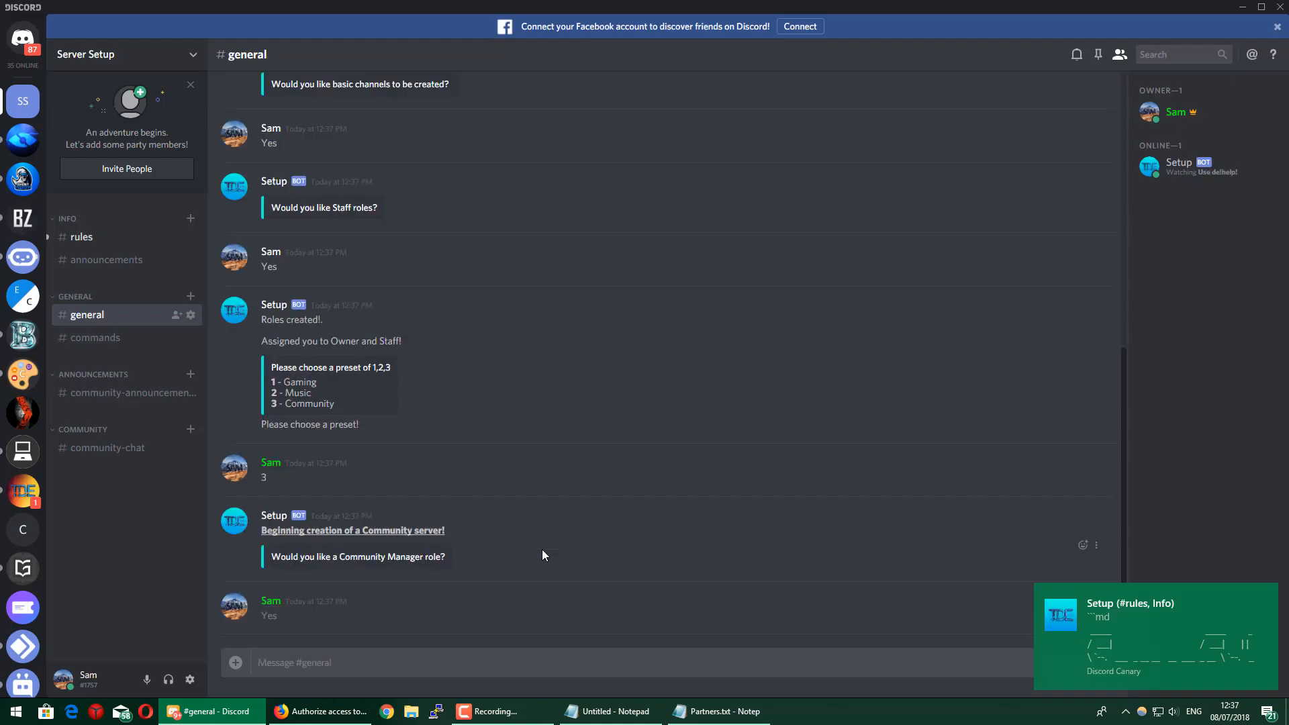
- Answer the Setup bot's Community wizard prompts with Yes until it reports Command completed
{"action": "scroll", "scroll_direction": "down", "scroll_amount": 3}
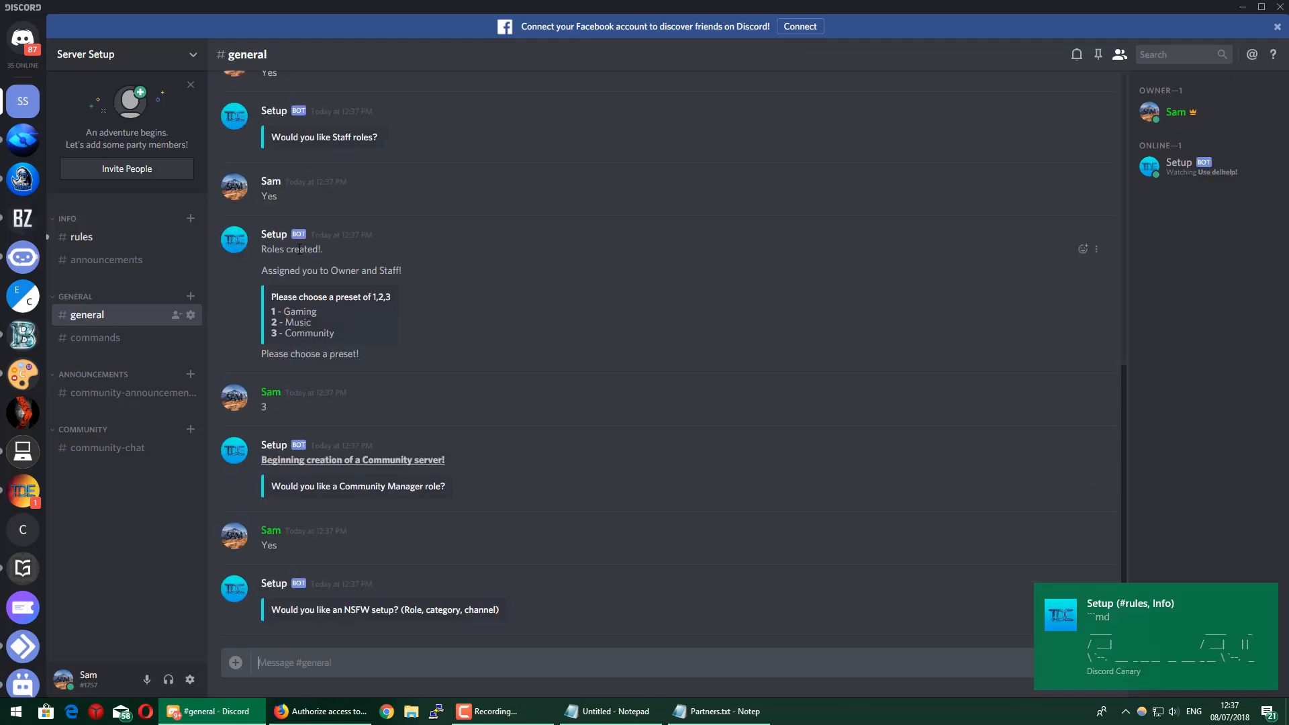
{"action": "mouse_move", "coordinate": [725, 368]}
{"action": "type", "text": "No"}
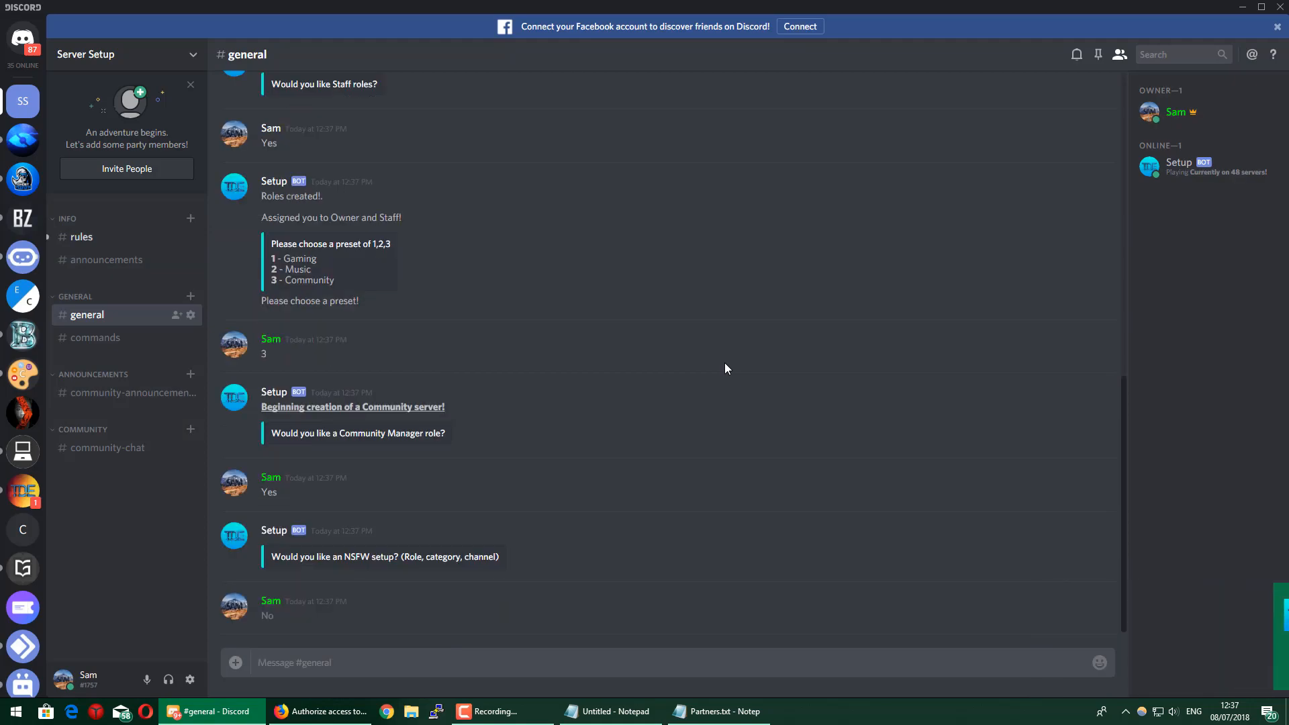
{"action": "scroll", "scroll_direction": "down", "scroll_amount": 3}
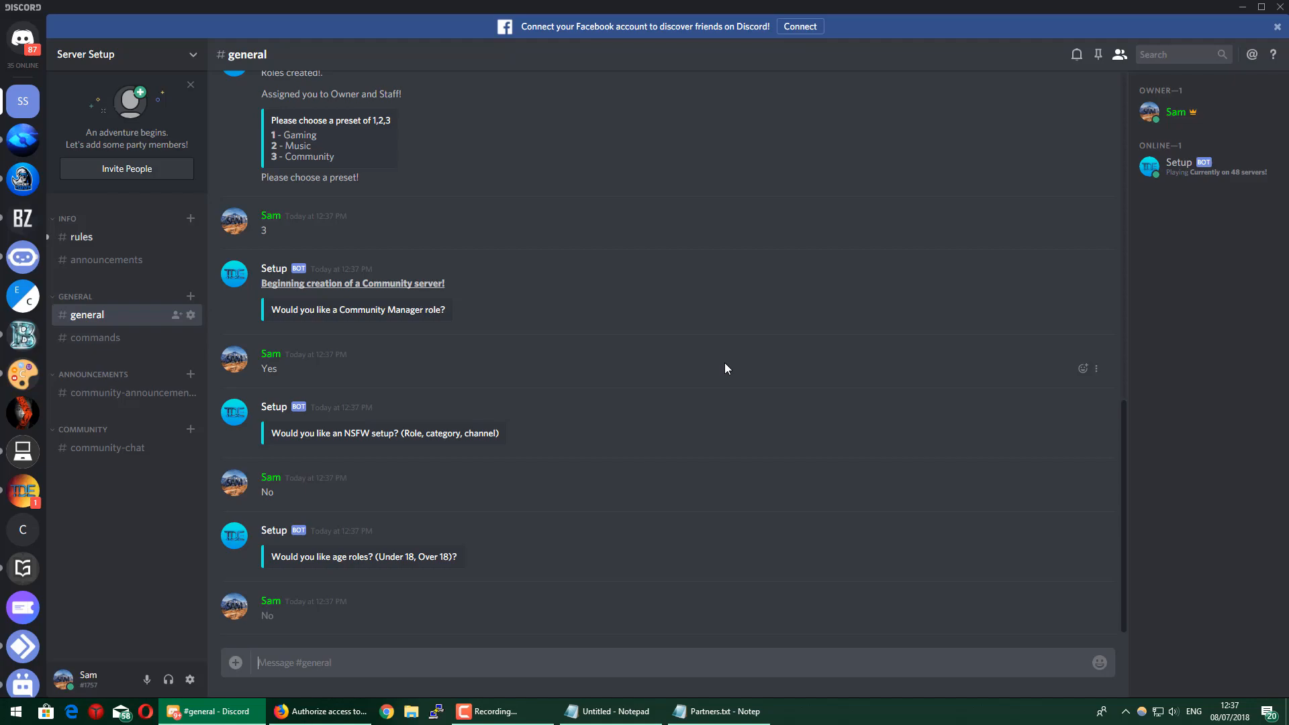
{"action": "type", "text": "Yes"}
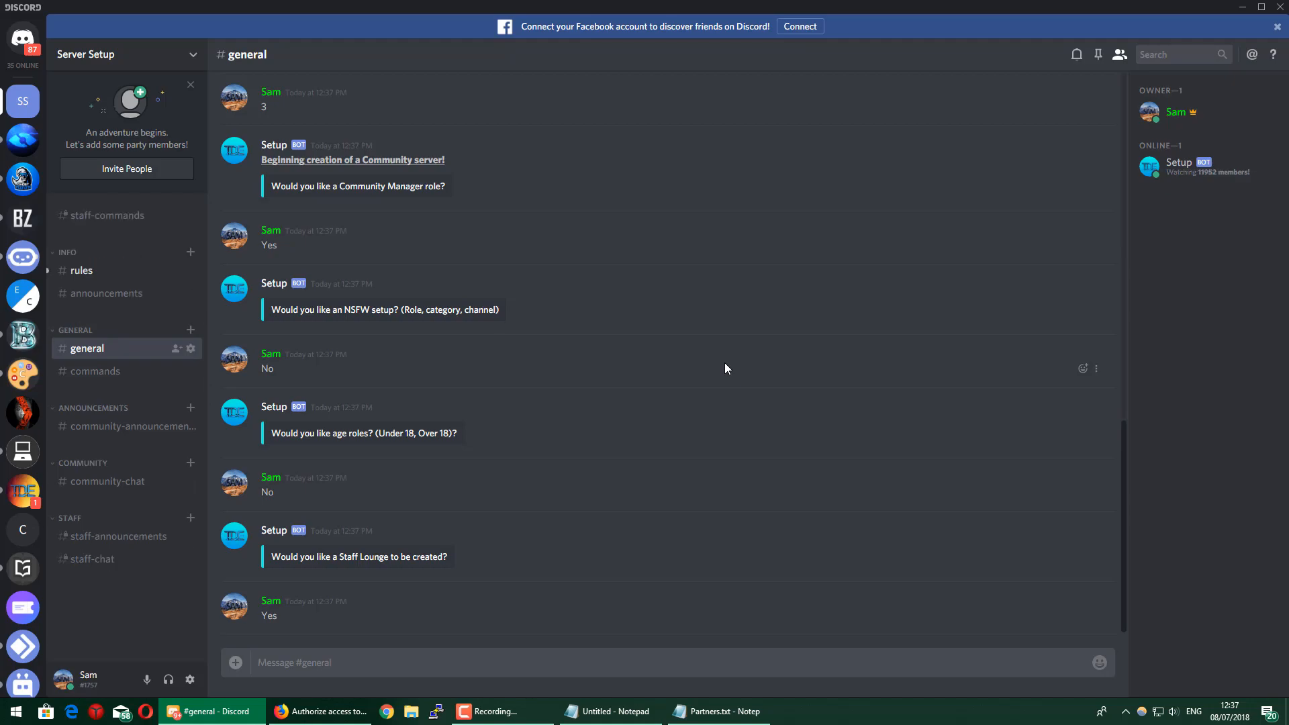
{"action": "scroll", "scroll_direction": "down", "scroll_amount": 3}
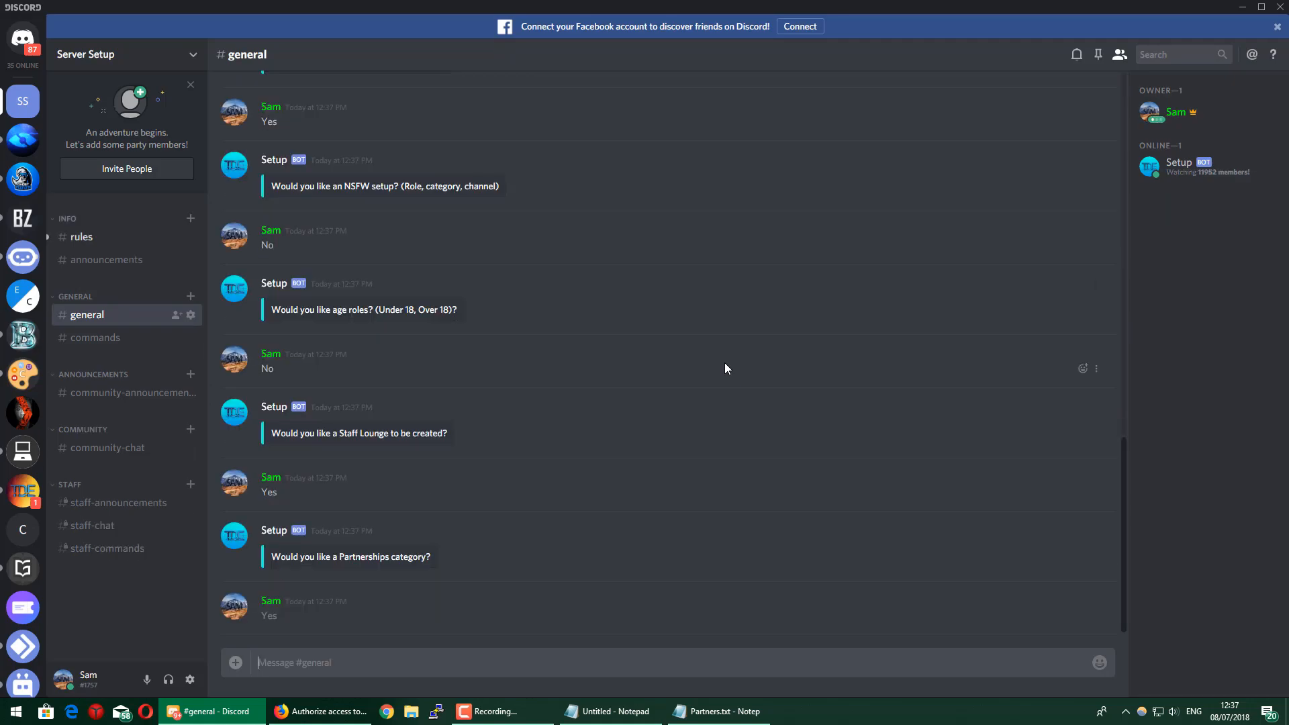
{"action": "scroll", "scroll_direction": "down", "scroll_amount": 3}
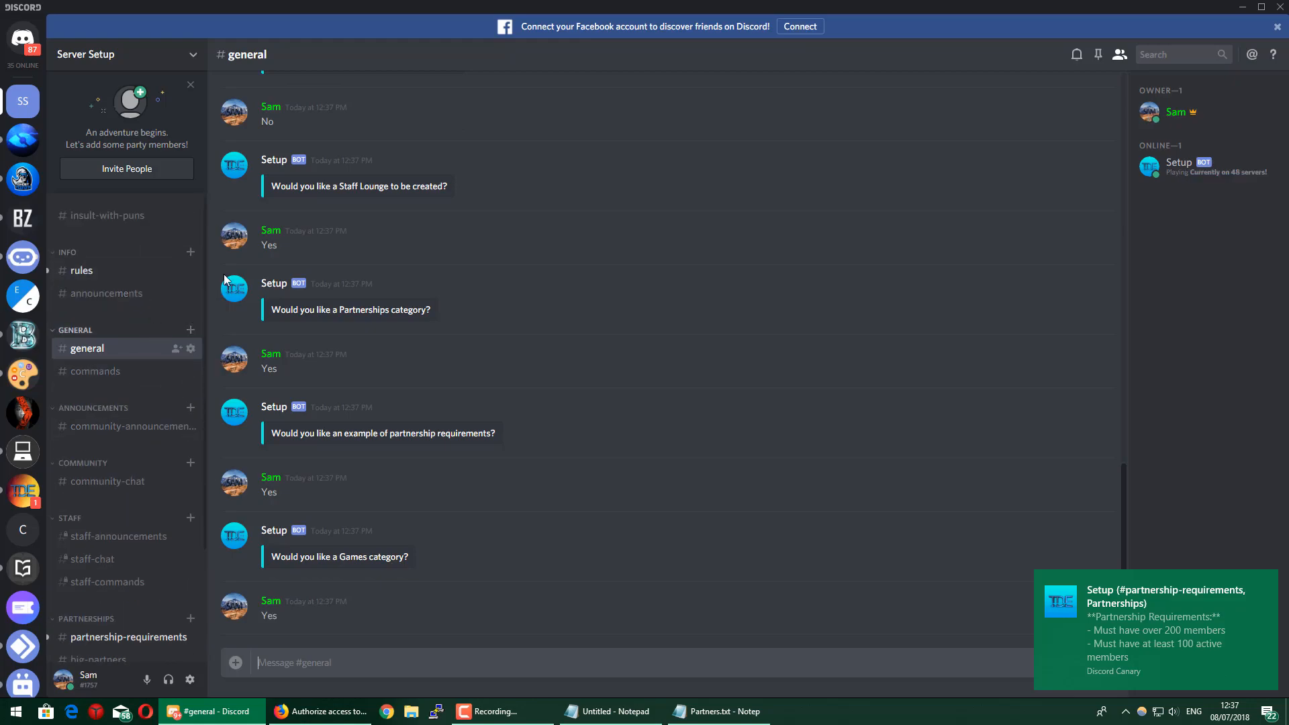
{"action": "scroll", "scroll_direction": "down", "scroll_amount": 3}
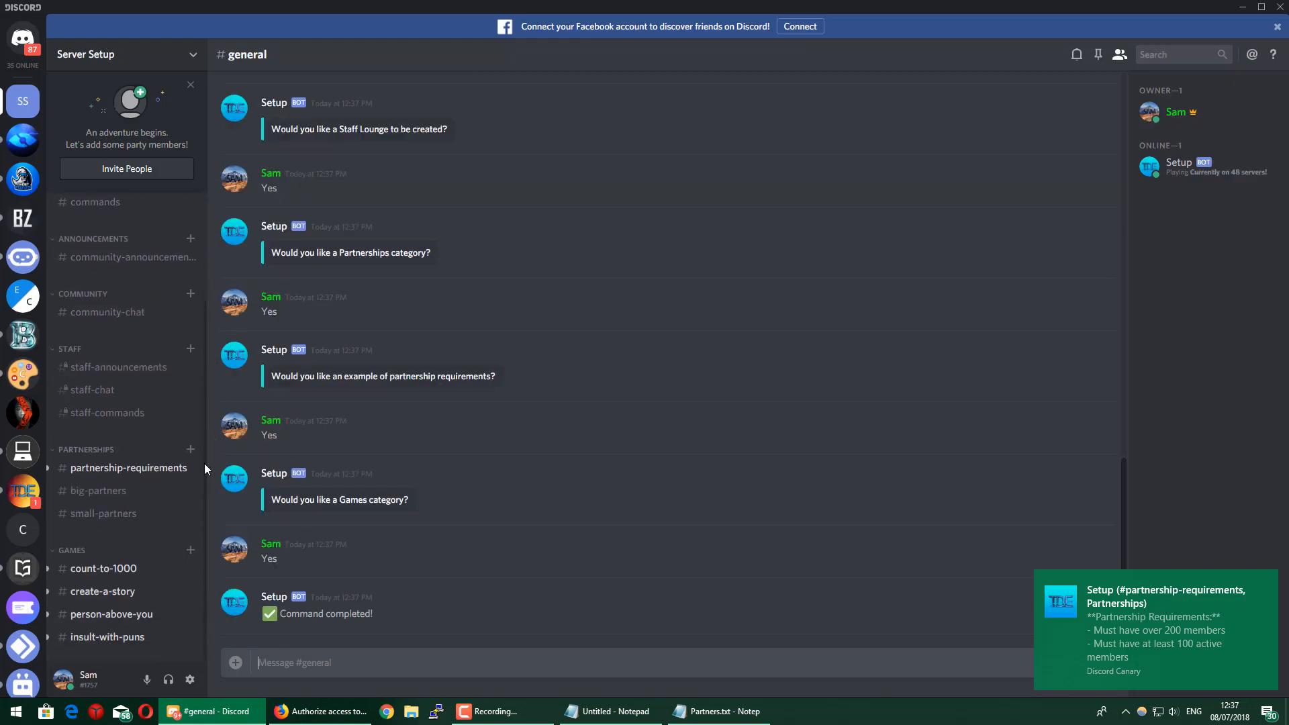
{"action": "left_click", "coordinate": [127, 467]}
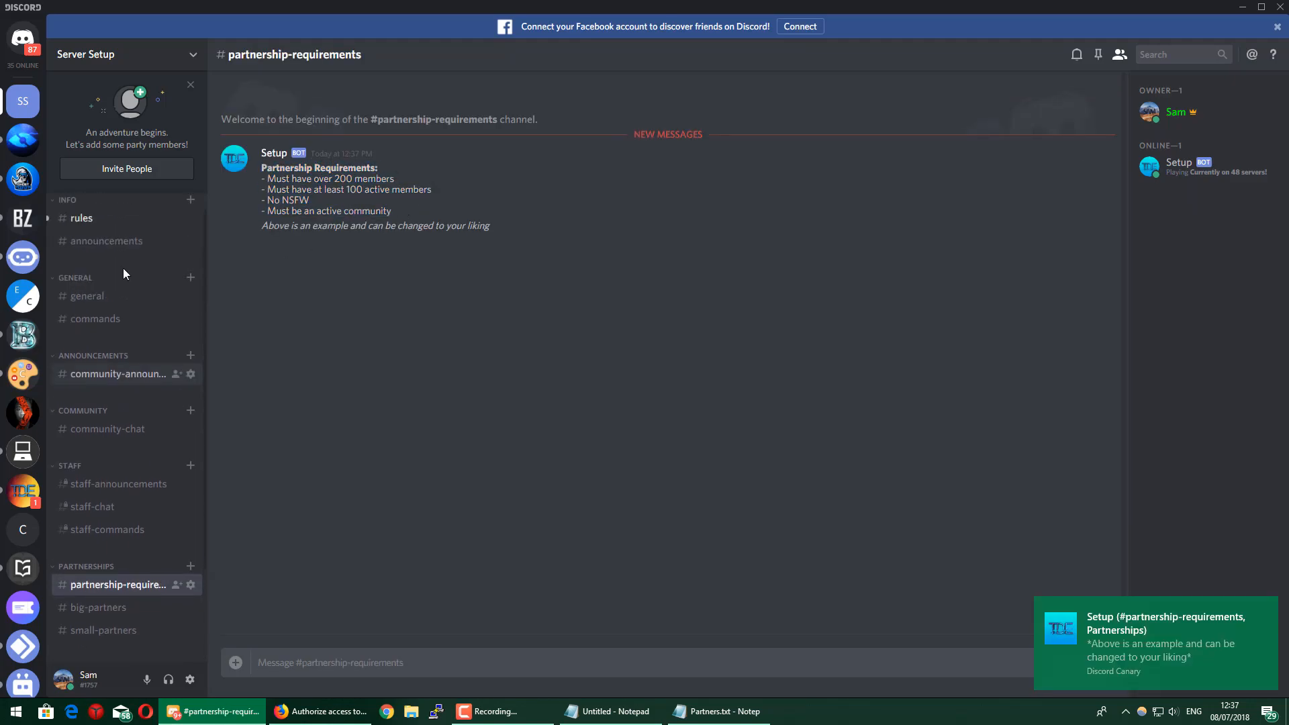
{"action": "left_click", "coordinate": [82, 217]}
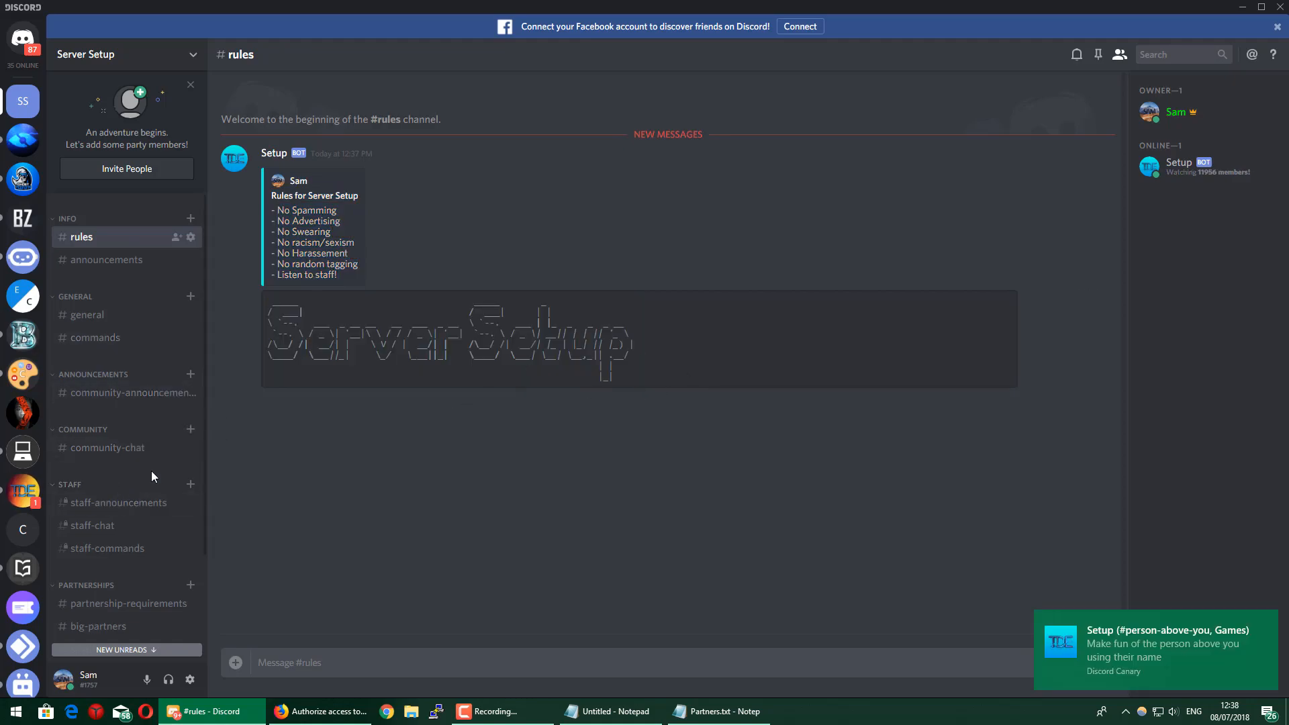
{"action": "left_click", "coordinate": [105, 569]}
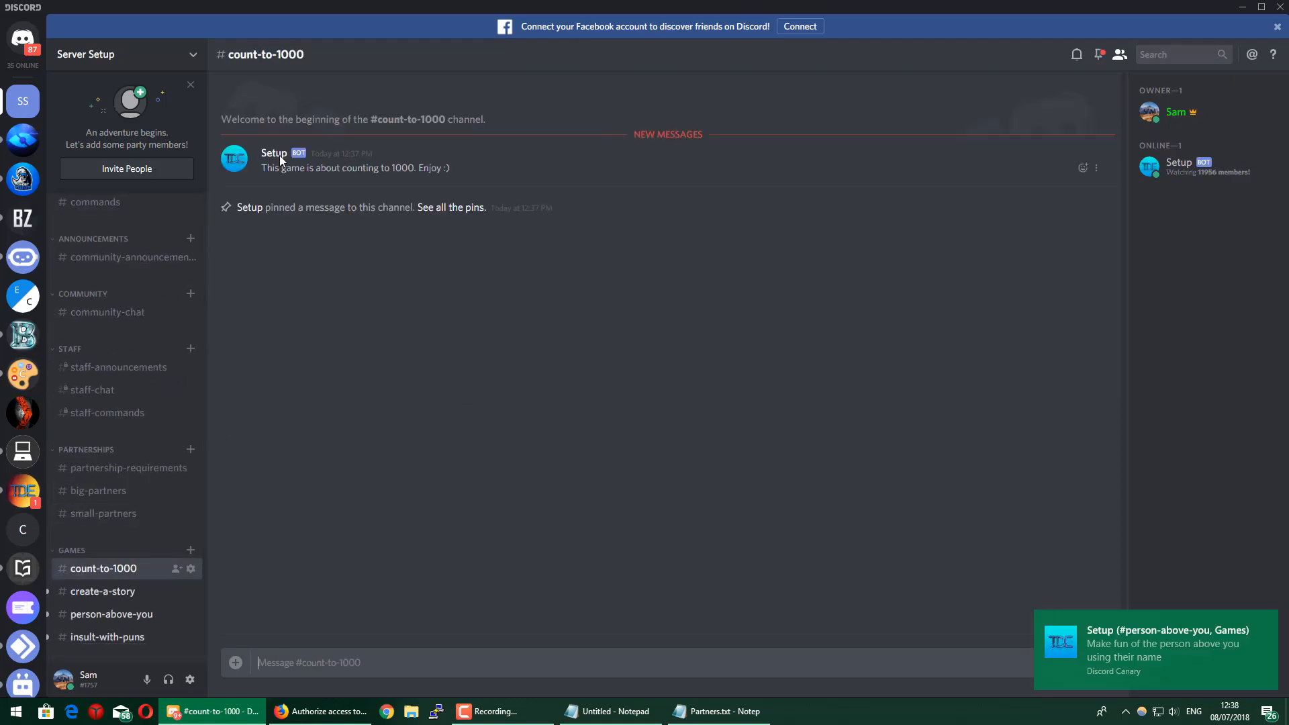
{"action": "mouse_move", "coordinate": [104, 599]}
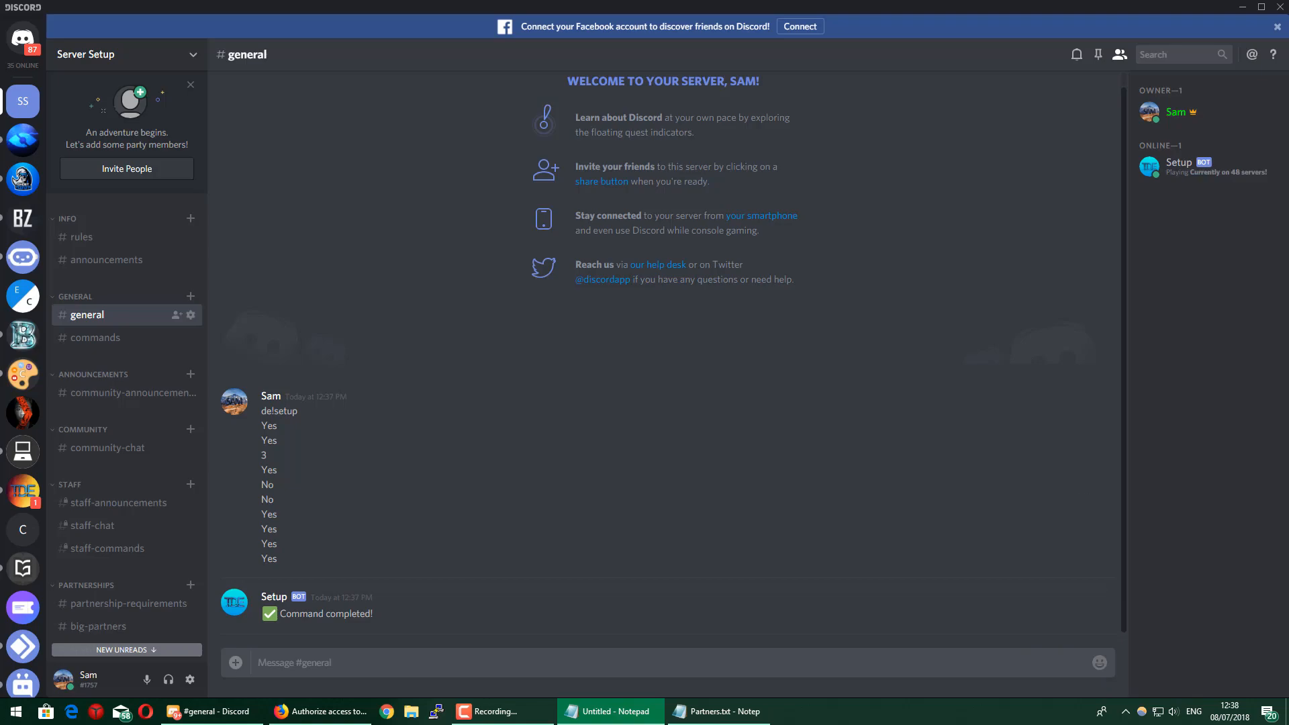
{"action": "mouse_move", "coordinate": [82, 351]}
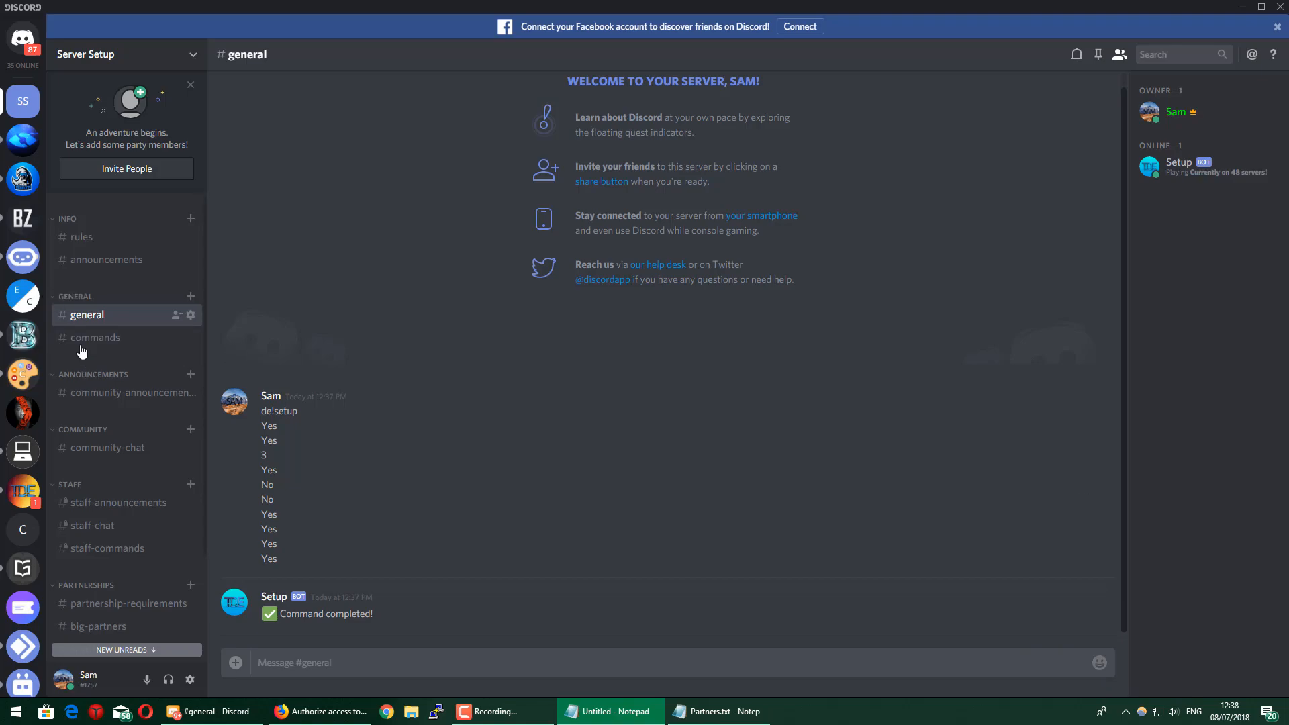
- Bring up the Server Setup server's context options from the sidebar
{"action": "right_click", "coordinate": [94, 375]}
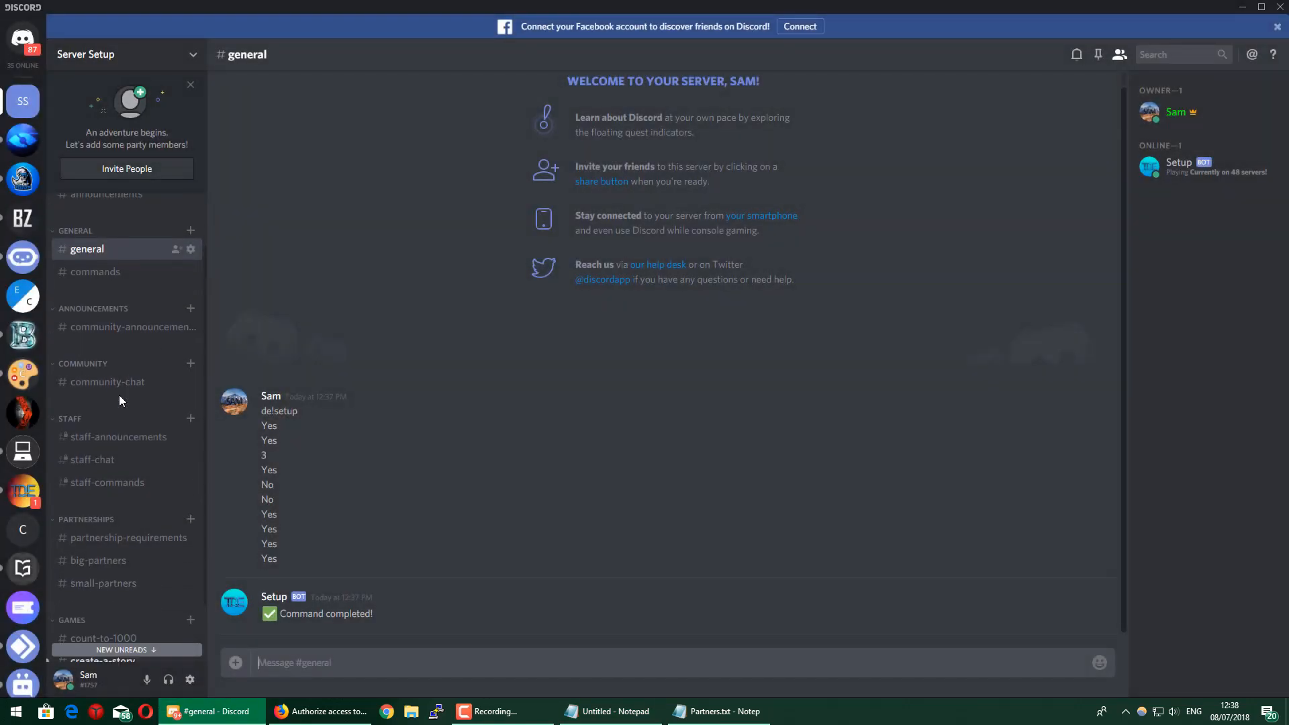
{"action": "right_click", "coordinate": [131, 326]}
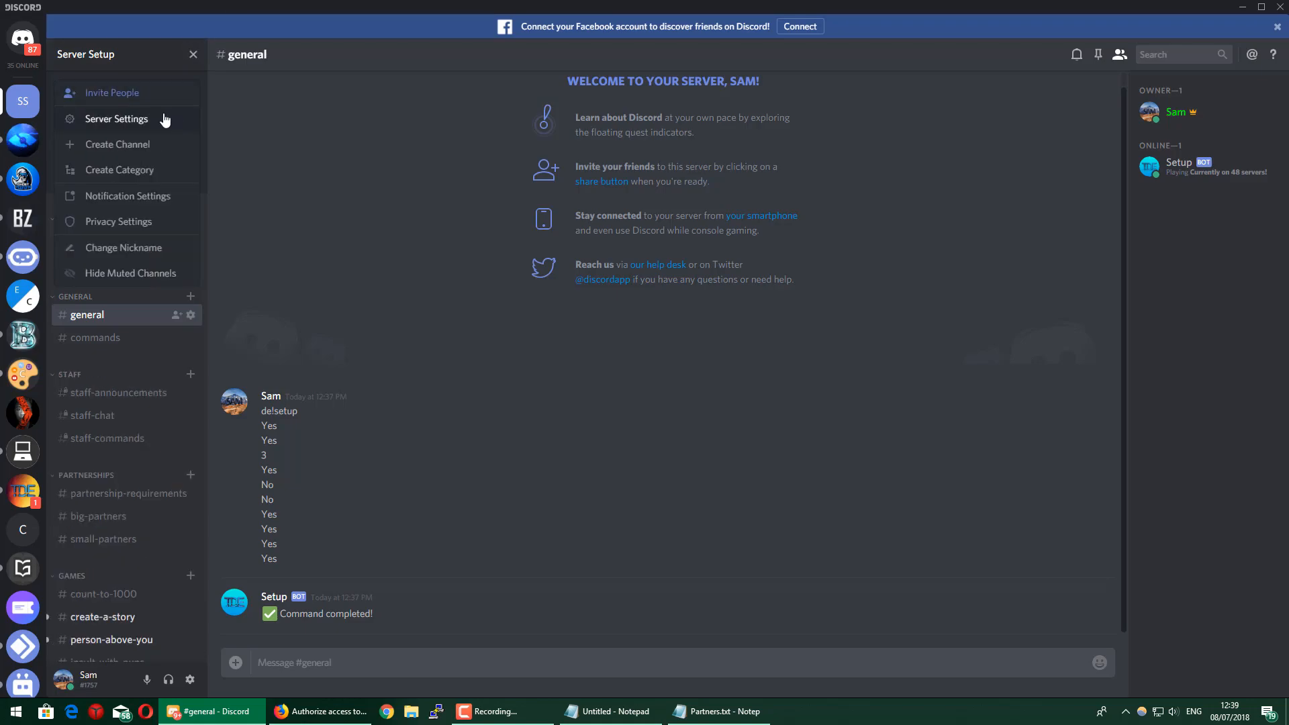
- In Server Settings > Roles, add a red (#ff0000) YouTuber role and save it
{"action": "left_click", "coordinate": [116, 118]}
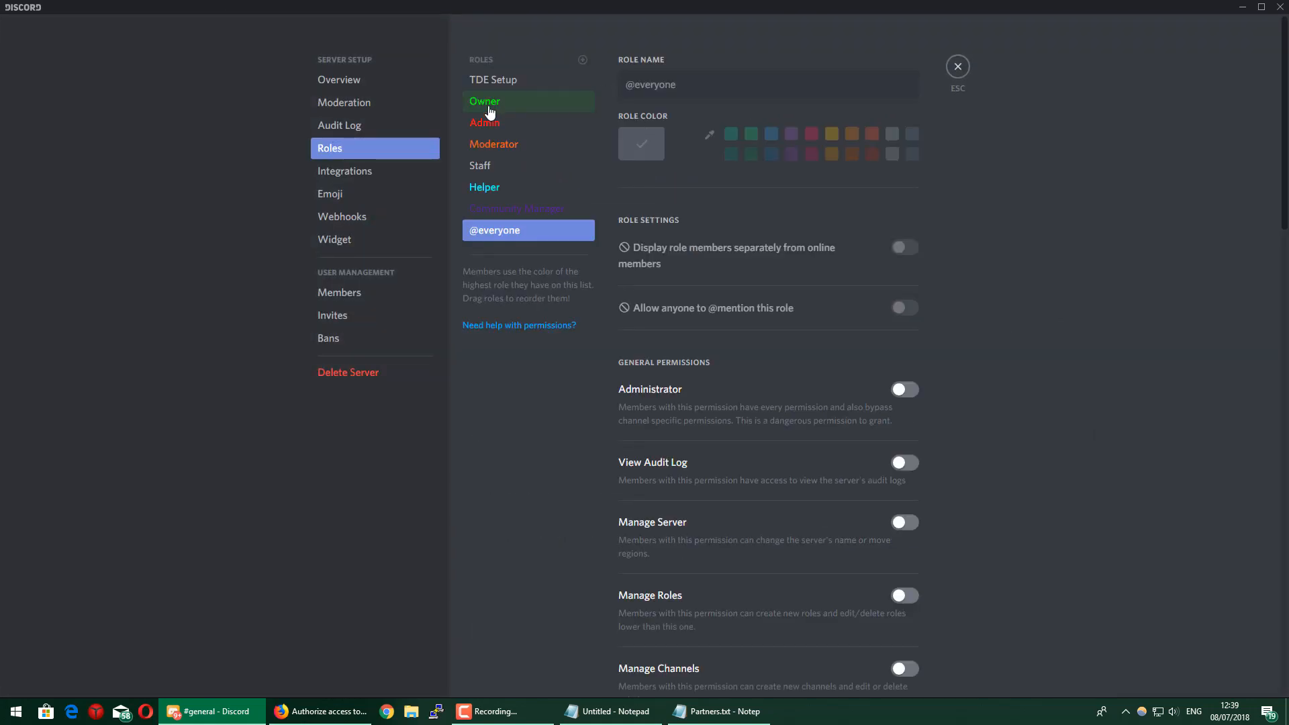
{"action": "left_click", "coordinate": [510, 186]}
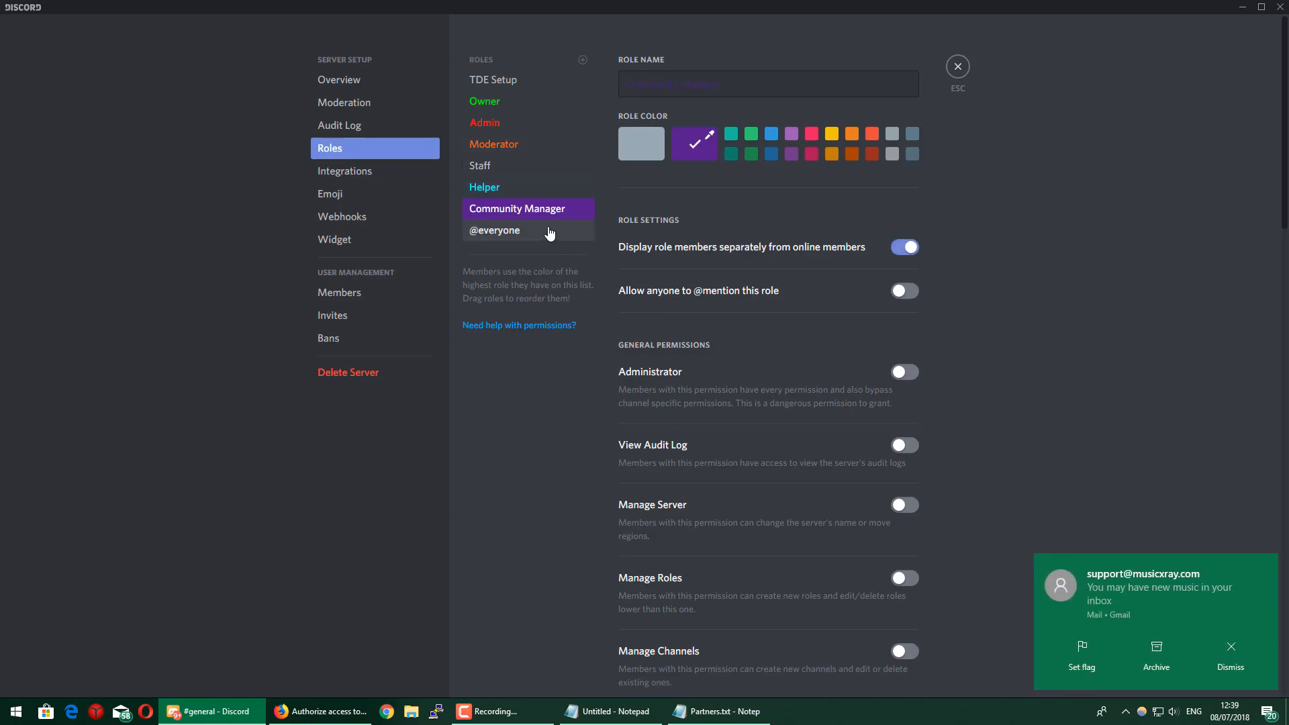
{"action": "mouse_move", "coordinate": [582, 59]}
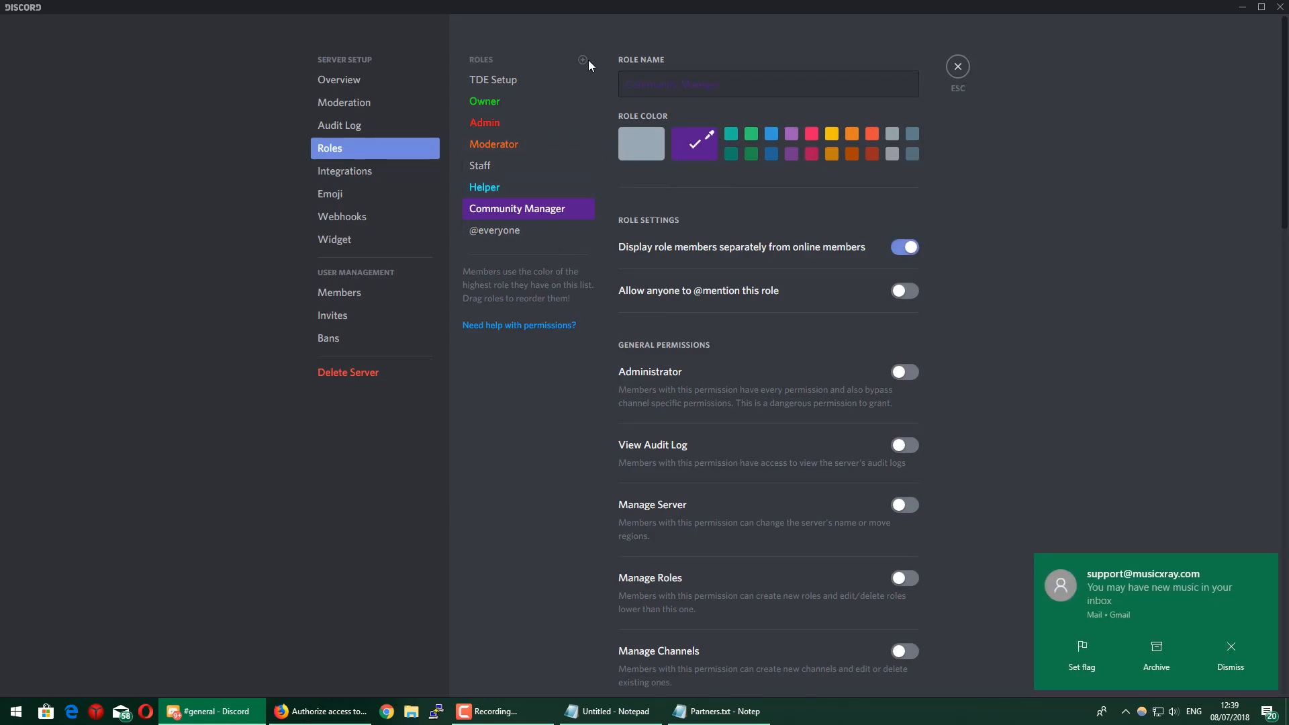
{"action": "left_click", "coordinate": [583, 60]}
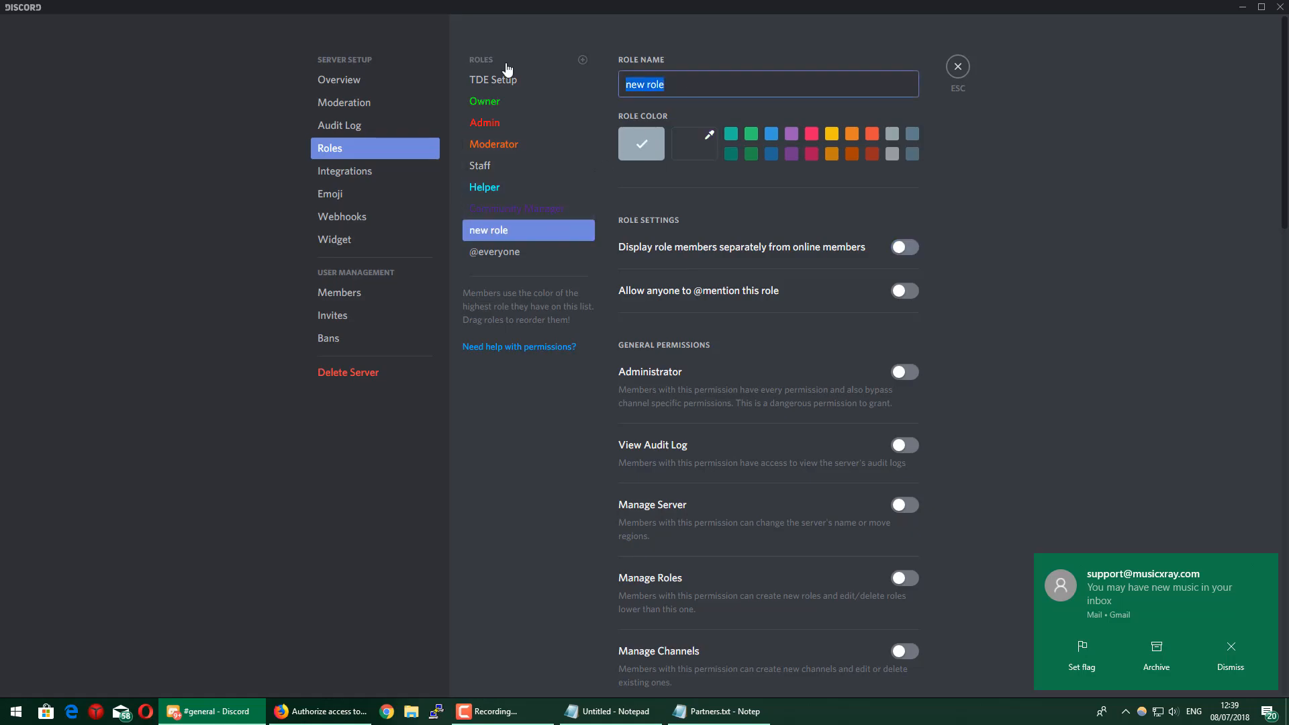
{"action": "type", "text": "YouTuber"}
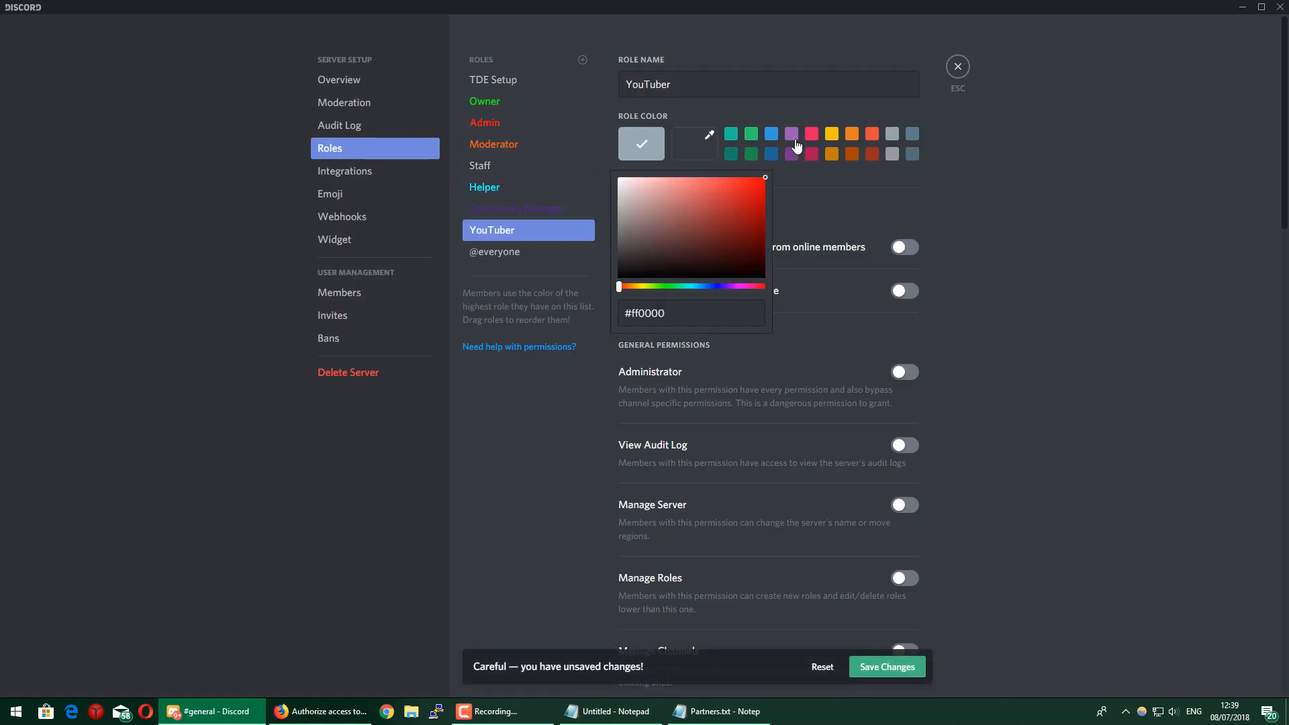
{"action": "left_click", "coordinate": [693, 143]}
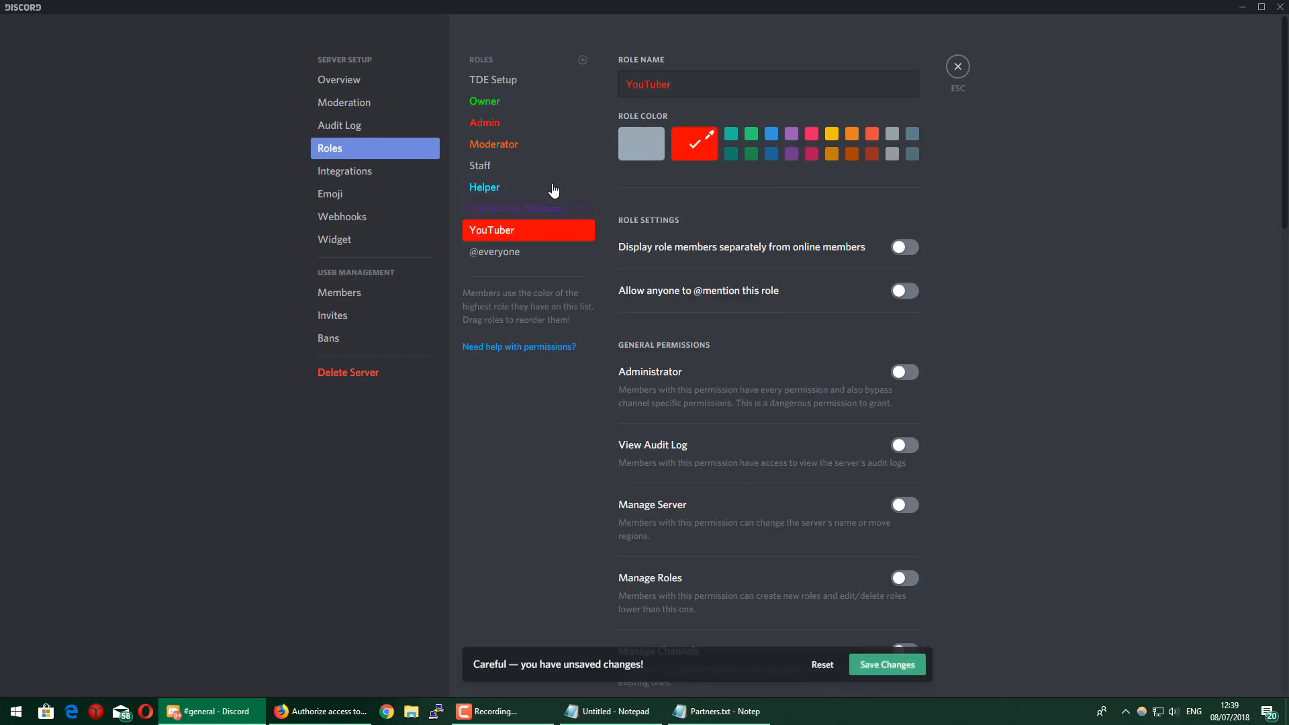
{"action": "left_click", "coordinate": [886, 665]}
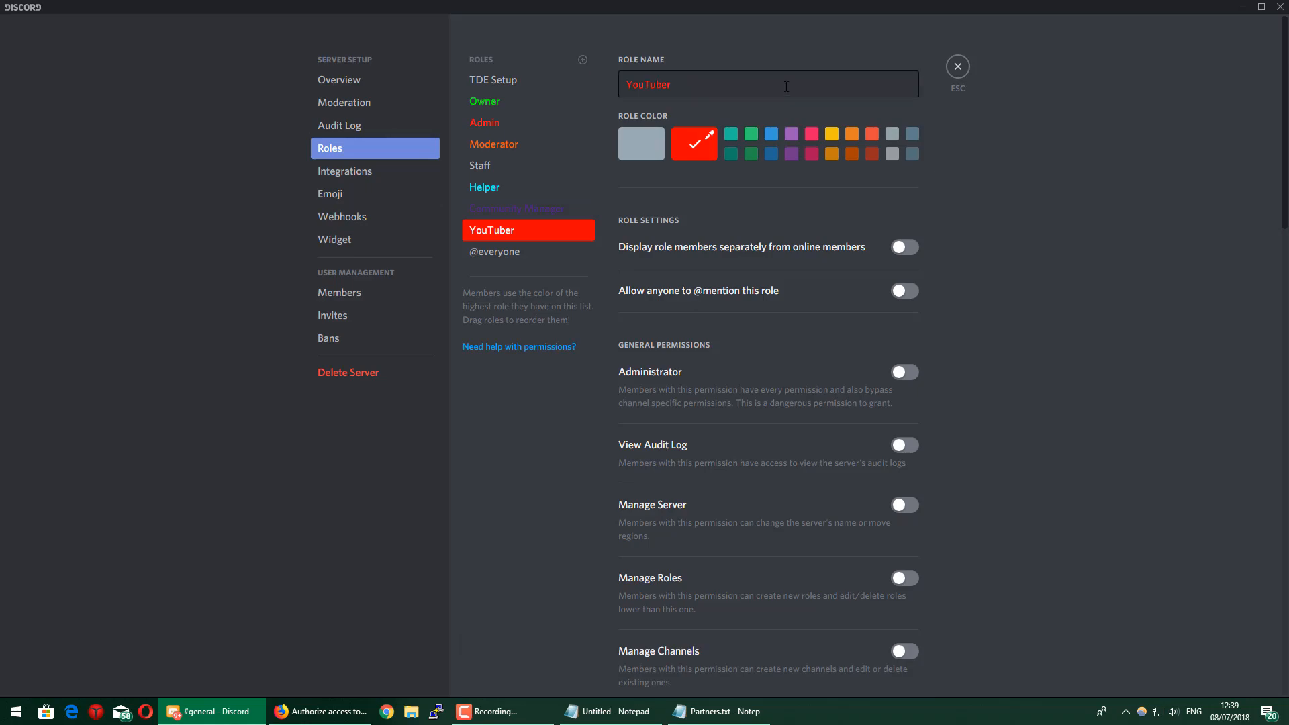
- Add a teal Artist role and save it
{"action": "left_click", "coordinate": [583, 59]}
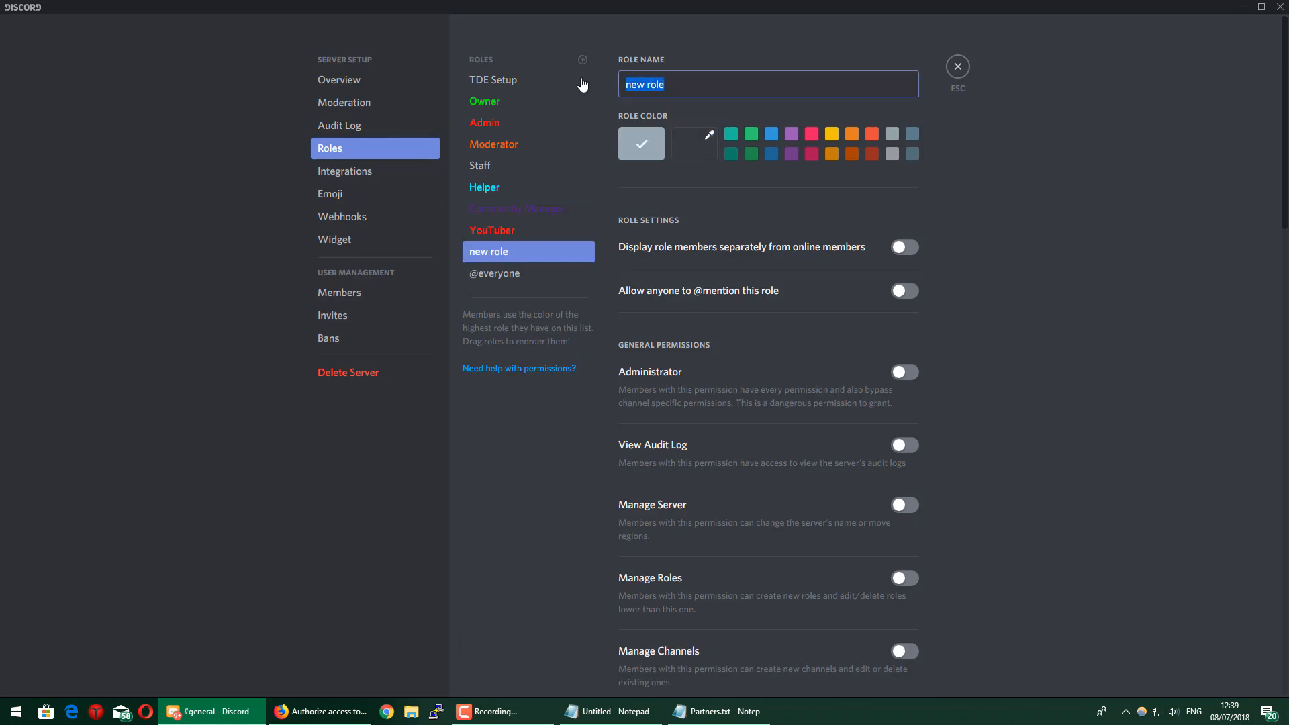
{"action": "type", "text": "Artist"}
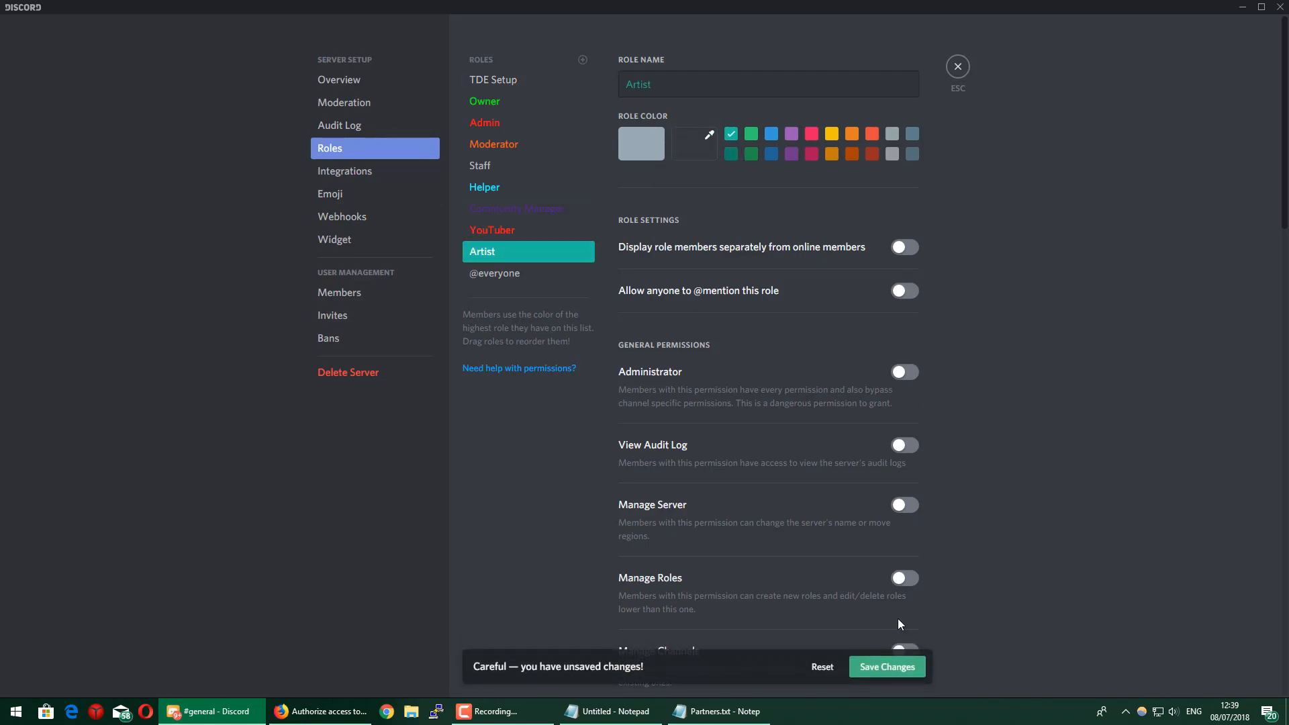
{"action": "left_click", "coordinate": [887, 668]}
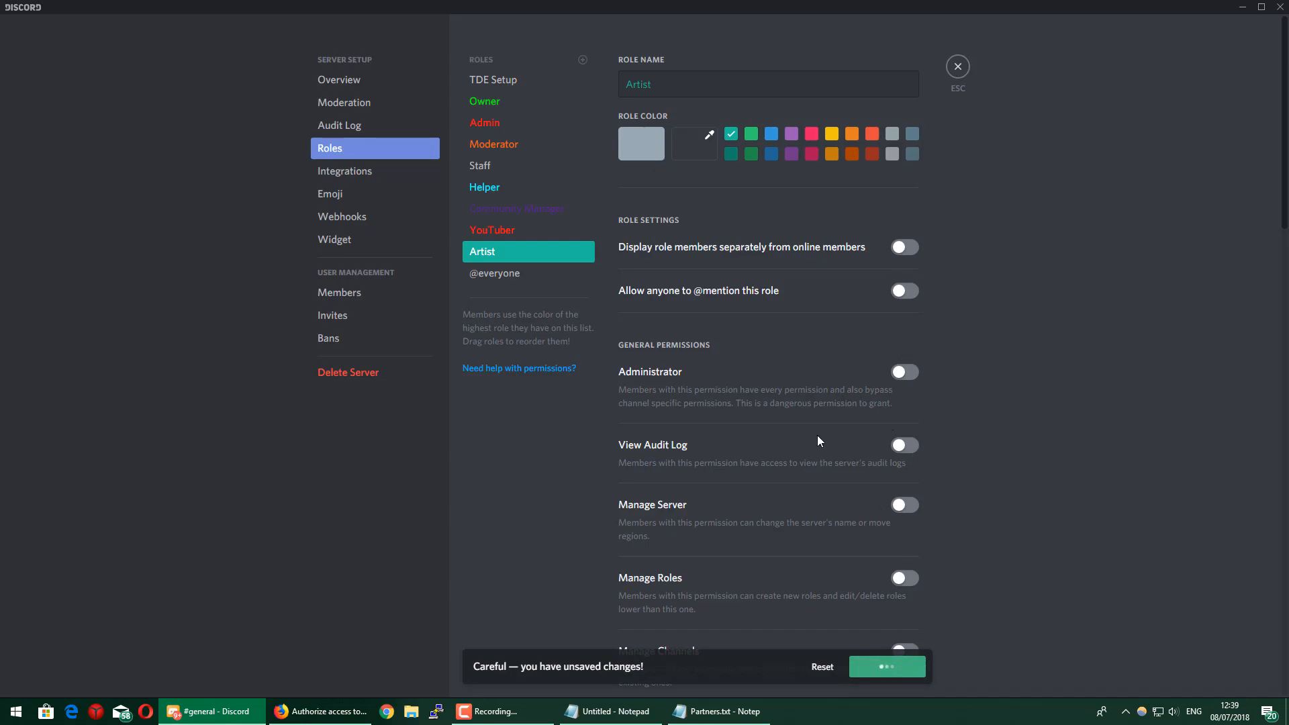
{"action": "mouse_move", "coordinate": [478, 150]}
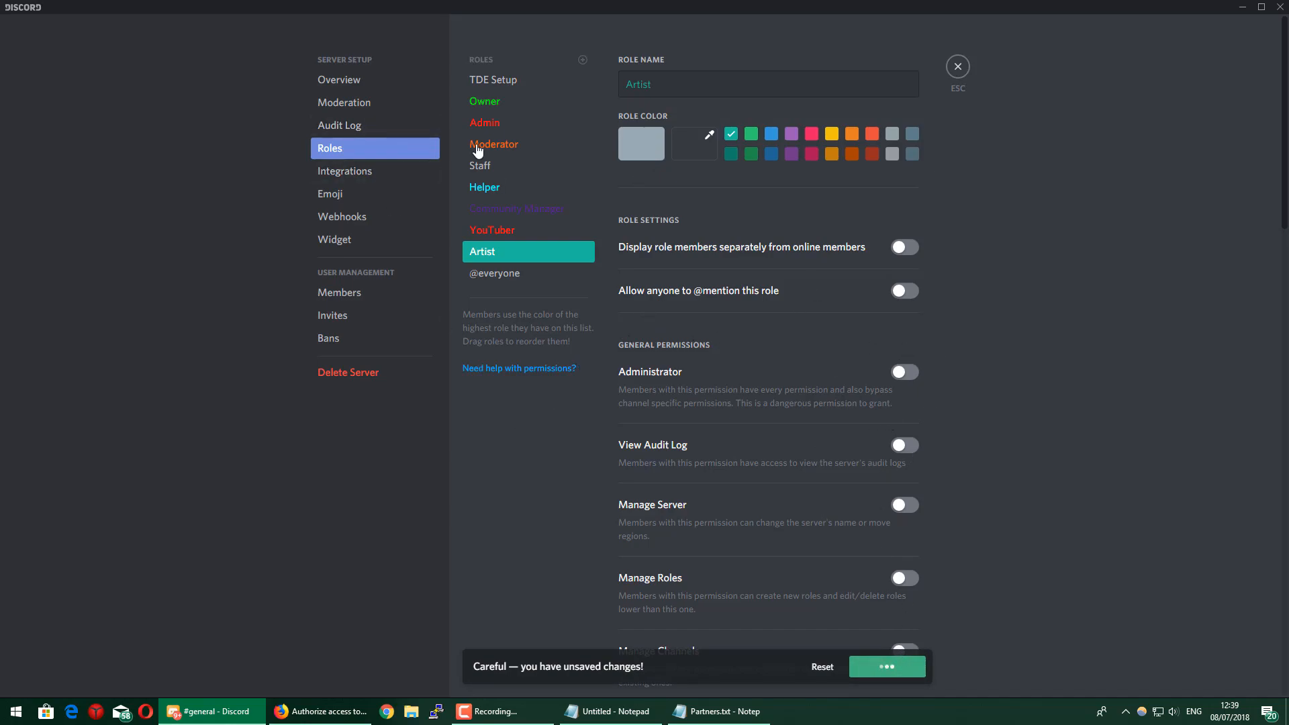
{"action": "mouse_move", "coordinate": [653, 70]}
{"action": "type", "text": "Bots"}
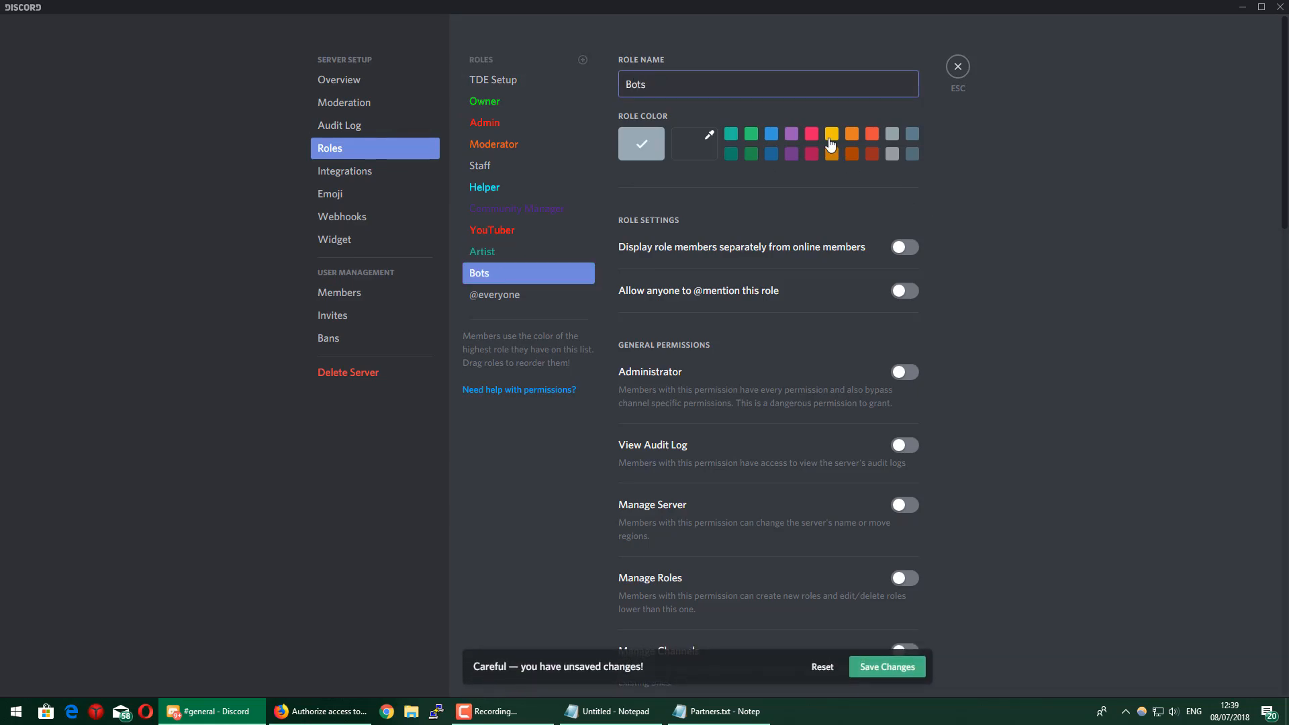
- Add a yellow Bots role displayed separately, reorder the roles, save and leave settings
{"action": "left_click", "coordinate": [830, 133]}
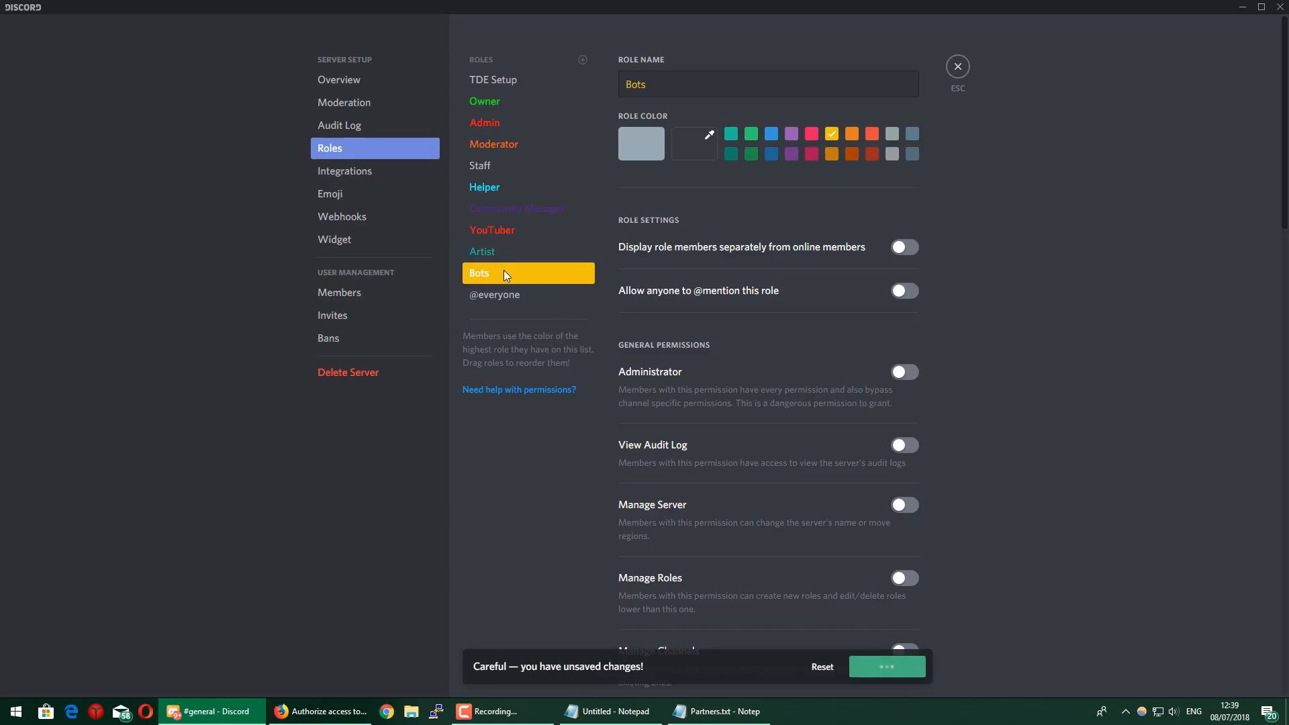
{"action": "left_click", "coordinate": [904, 247]}
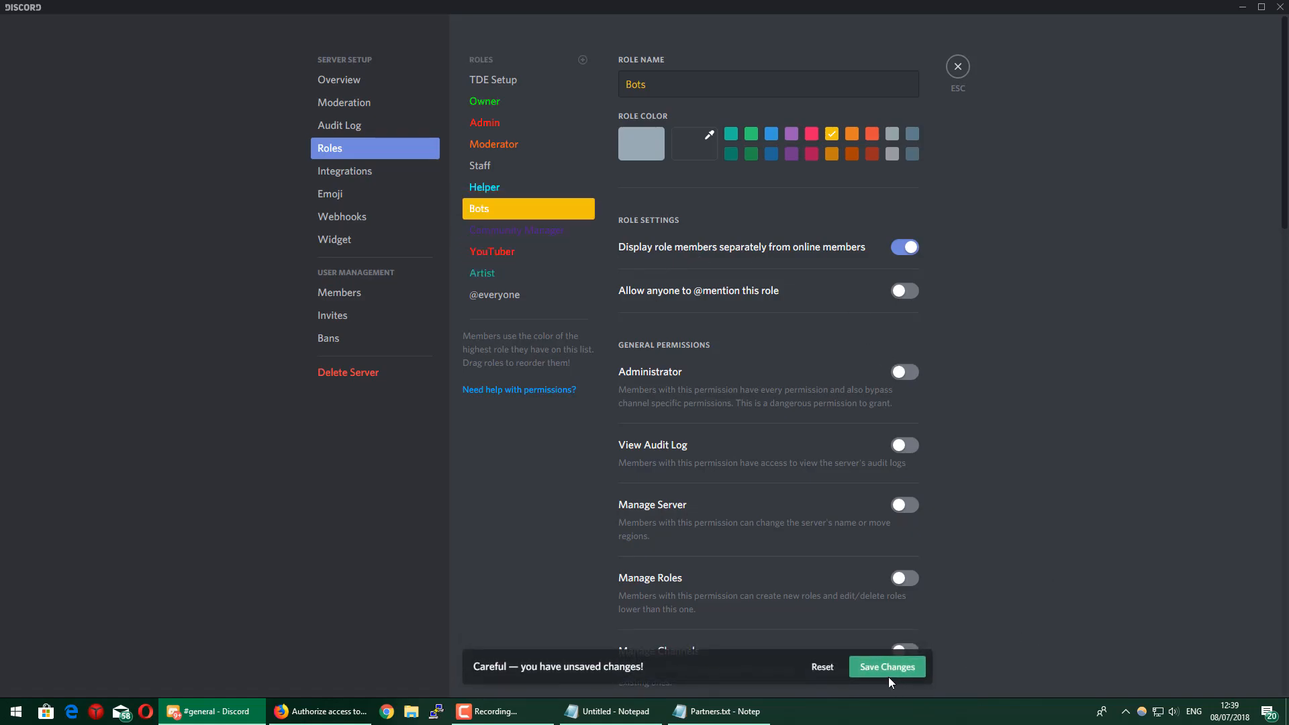
{"action": "left_click", "coordinate": [518, 143]}
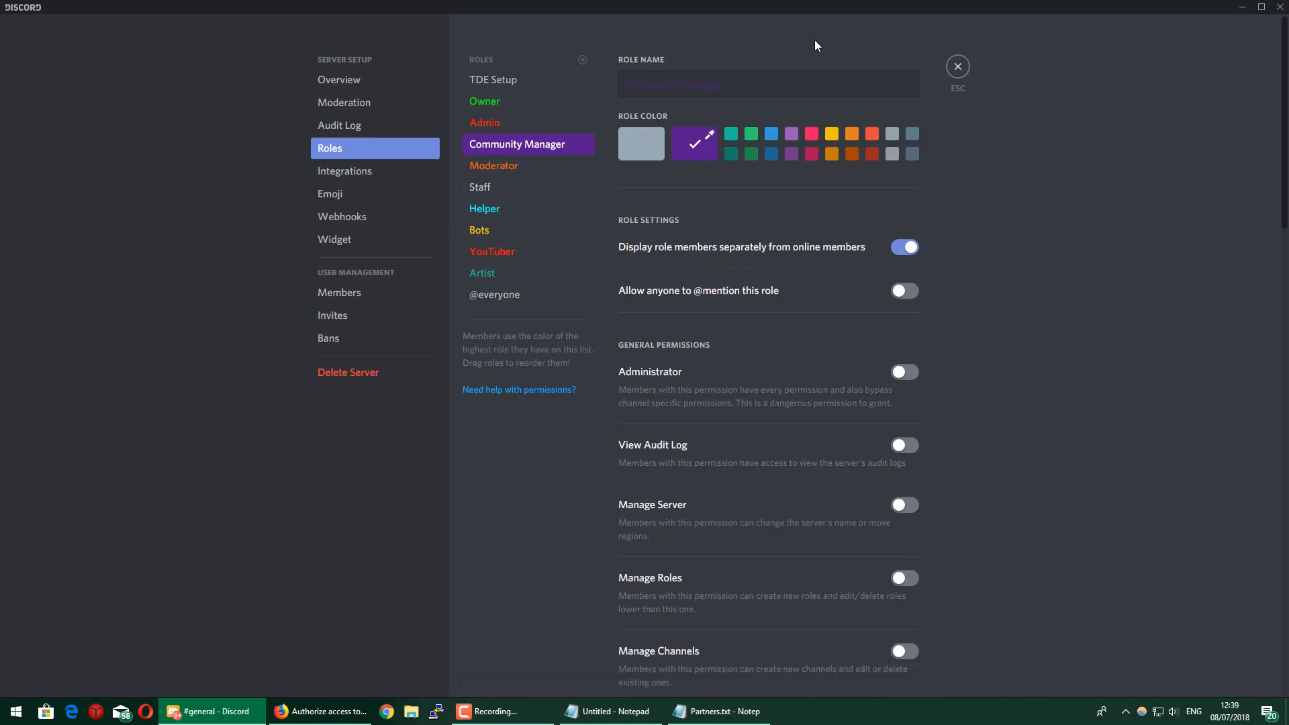
{"action": "left_click", "coordinate": [957, 66]}
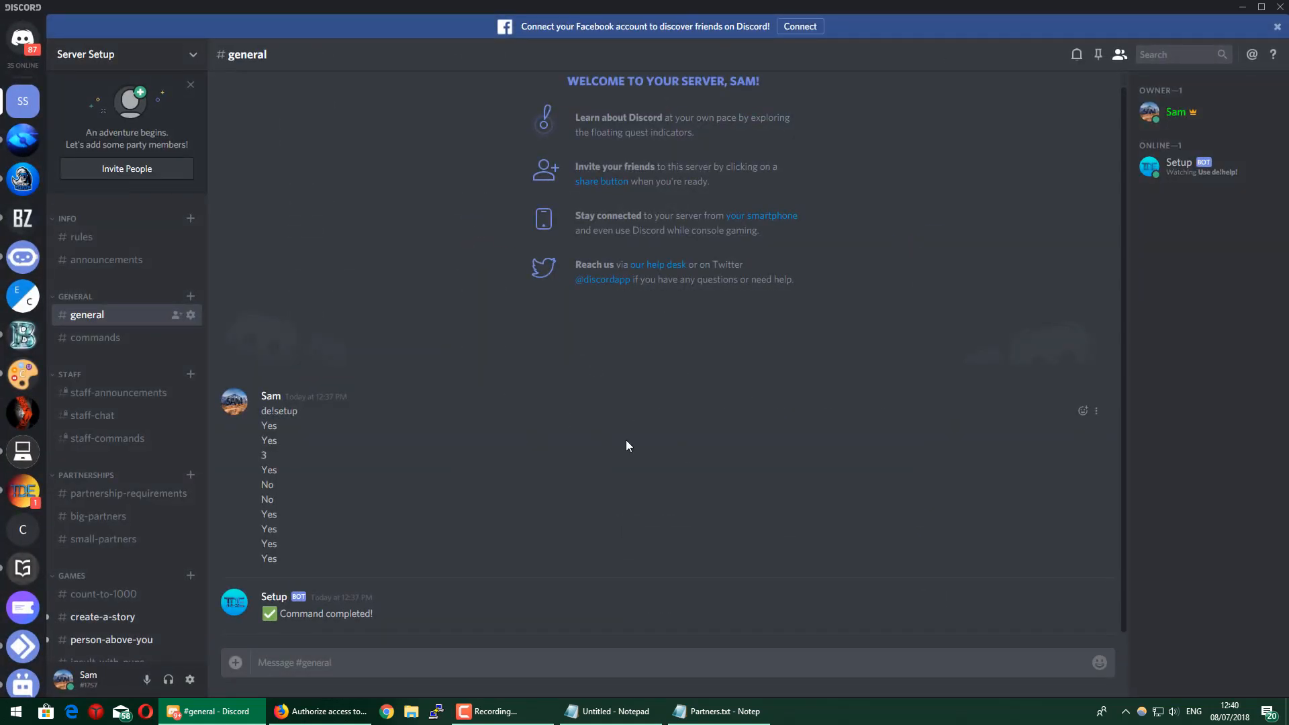
{"action": "mouse_move", "coordinate": [232, 492]}
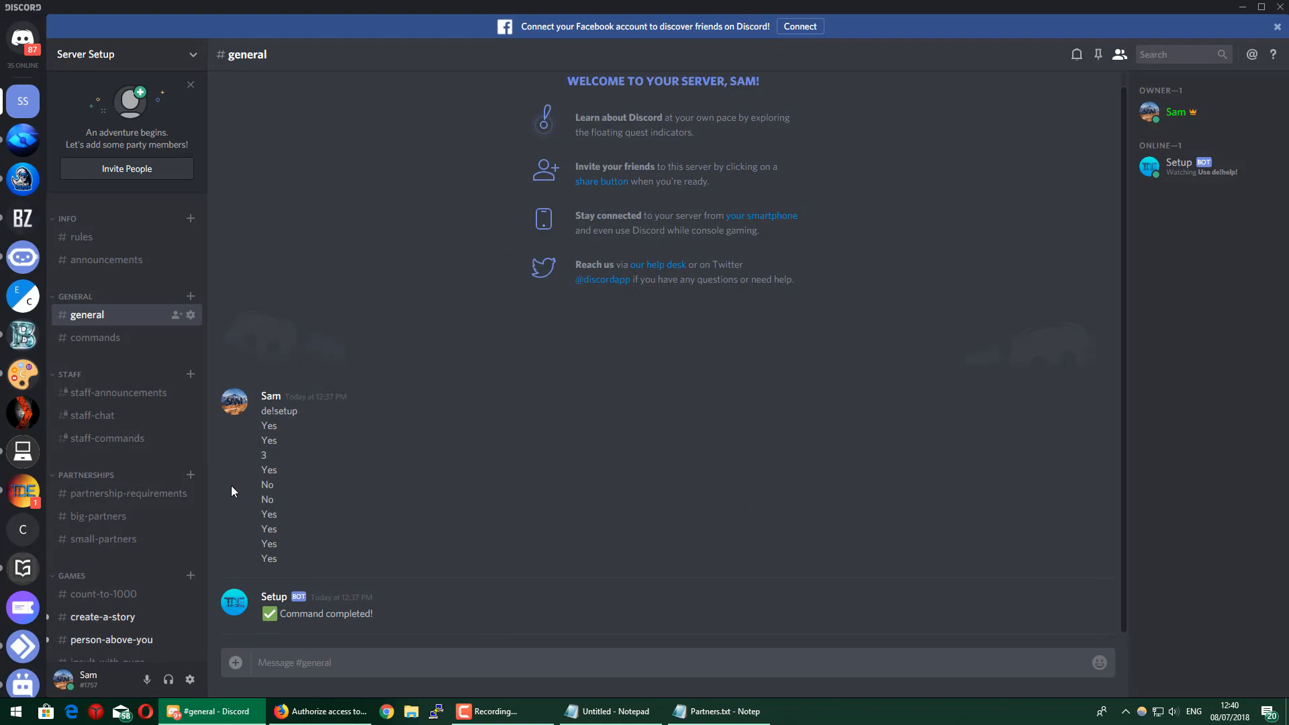
{"action": "mouse_move", "coordinate": [642, 581]}
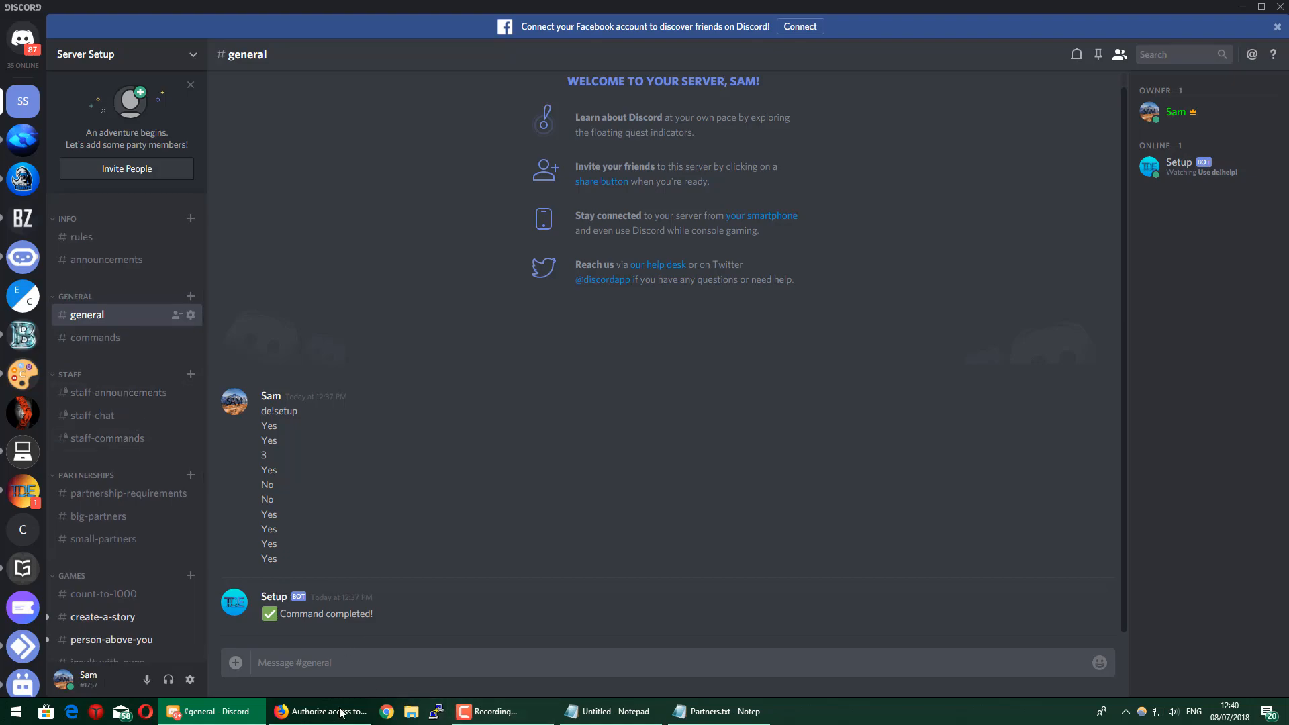
- In Firefox, dismiss the notification prompt, open dynobot.net in a new tab and choose Login with Discord
{"action": "left_click", "coordinate": [321, 712]}
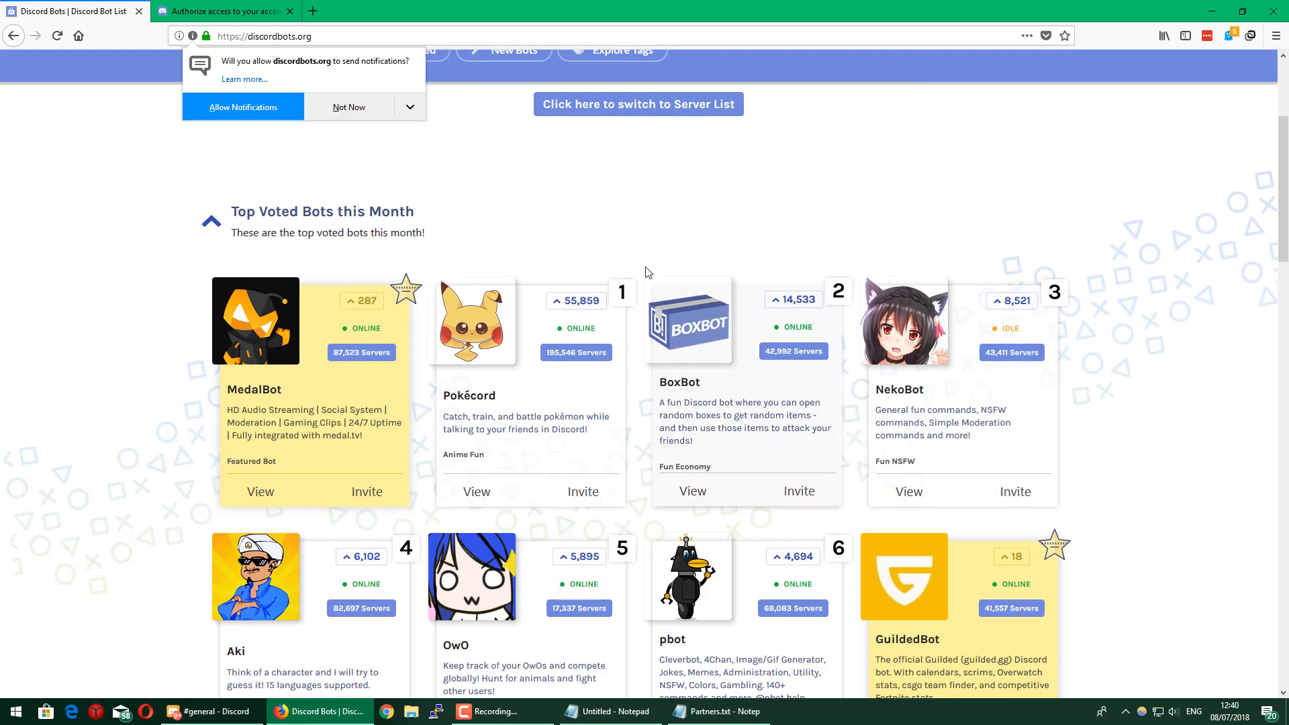
{"action": "left_click", "coordinate": [349, 108]}
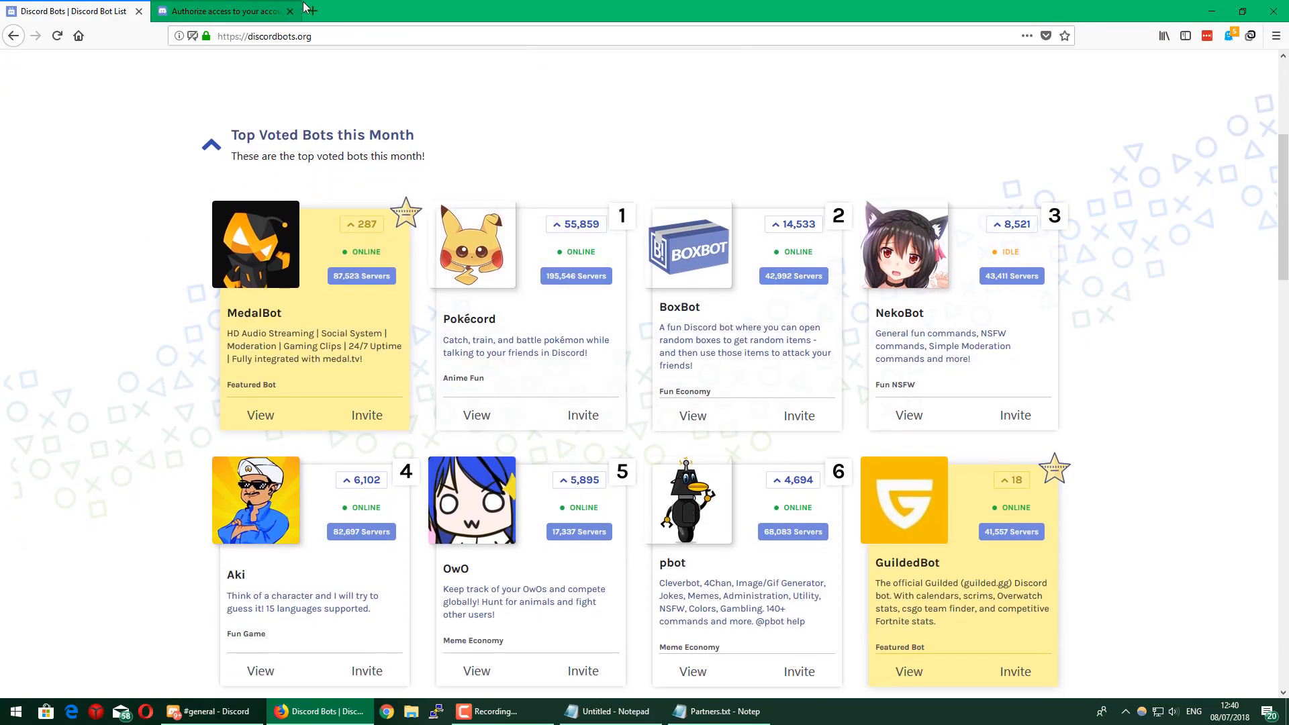
{"action": "left_click", "coordinate": [212, 711]}
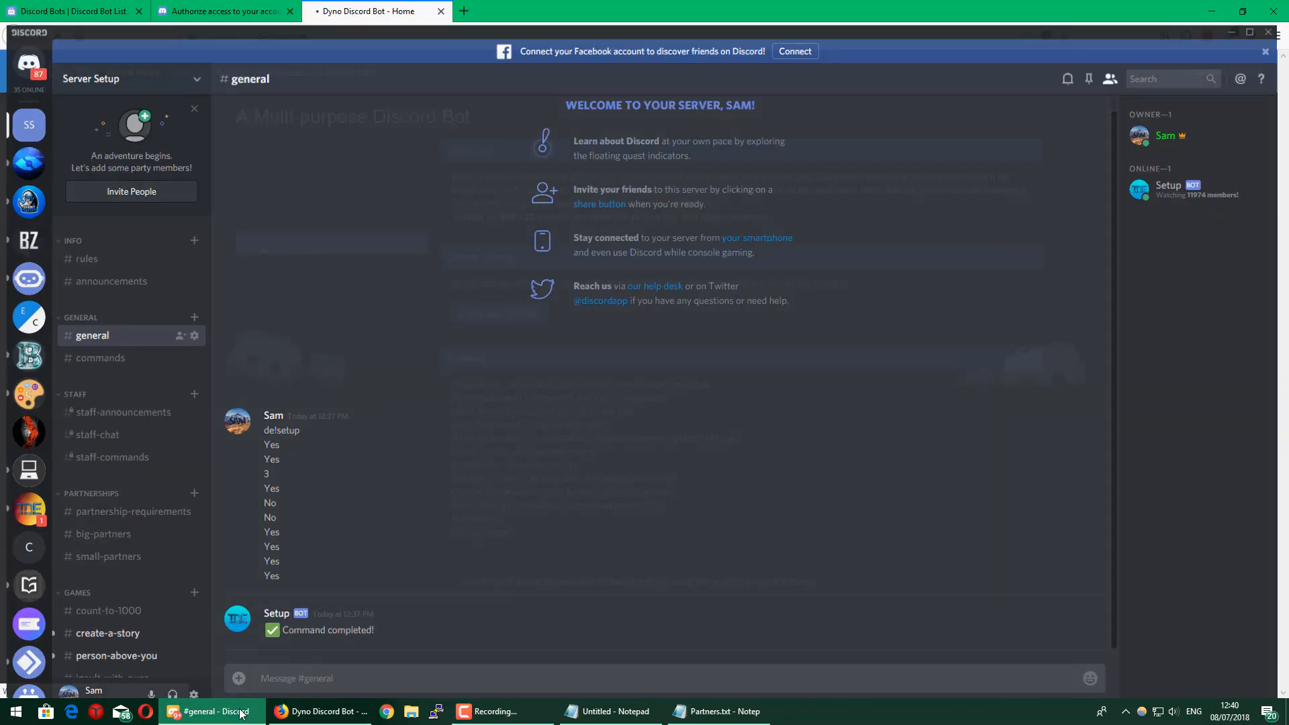
{"action": "left_click", "coordinate": [318, 711]}
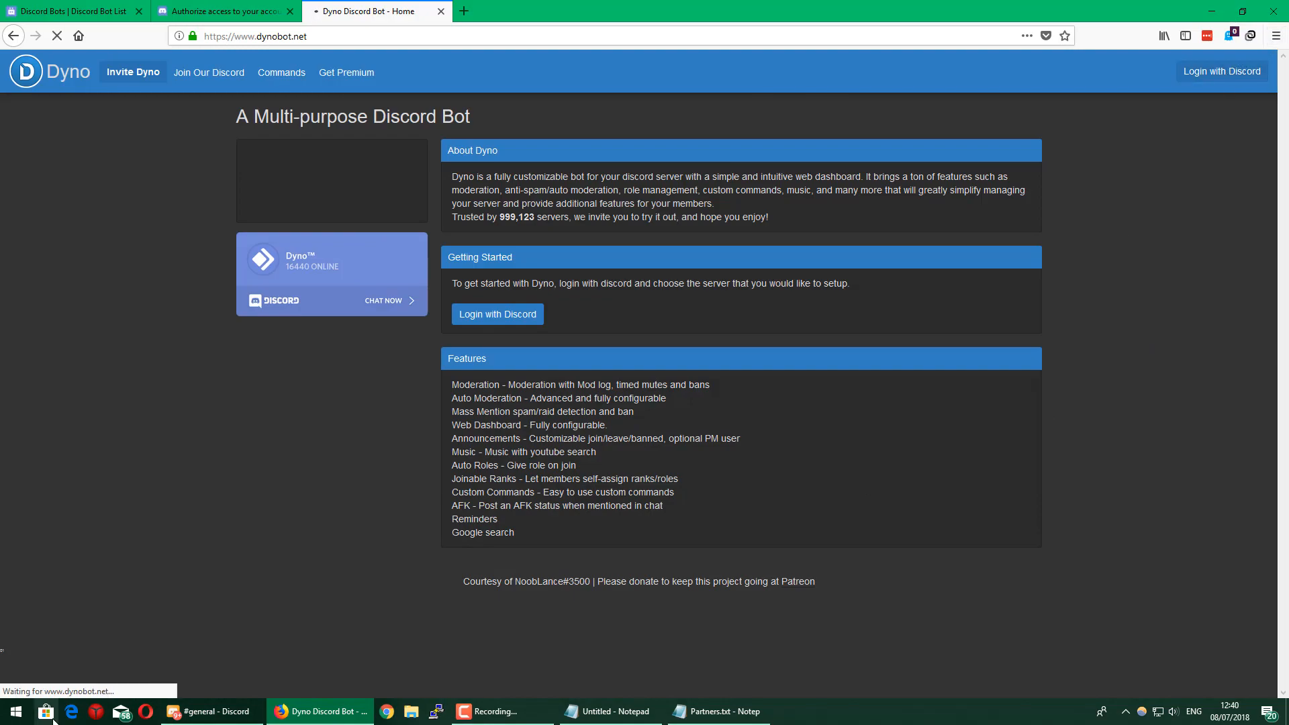
{"action": "left_click", "coordinate": [209, 712]}
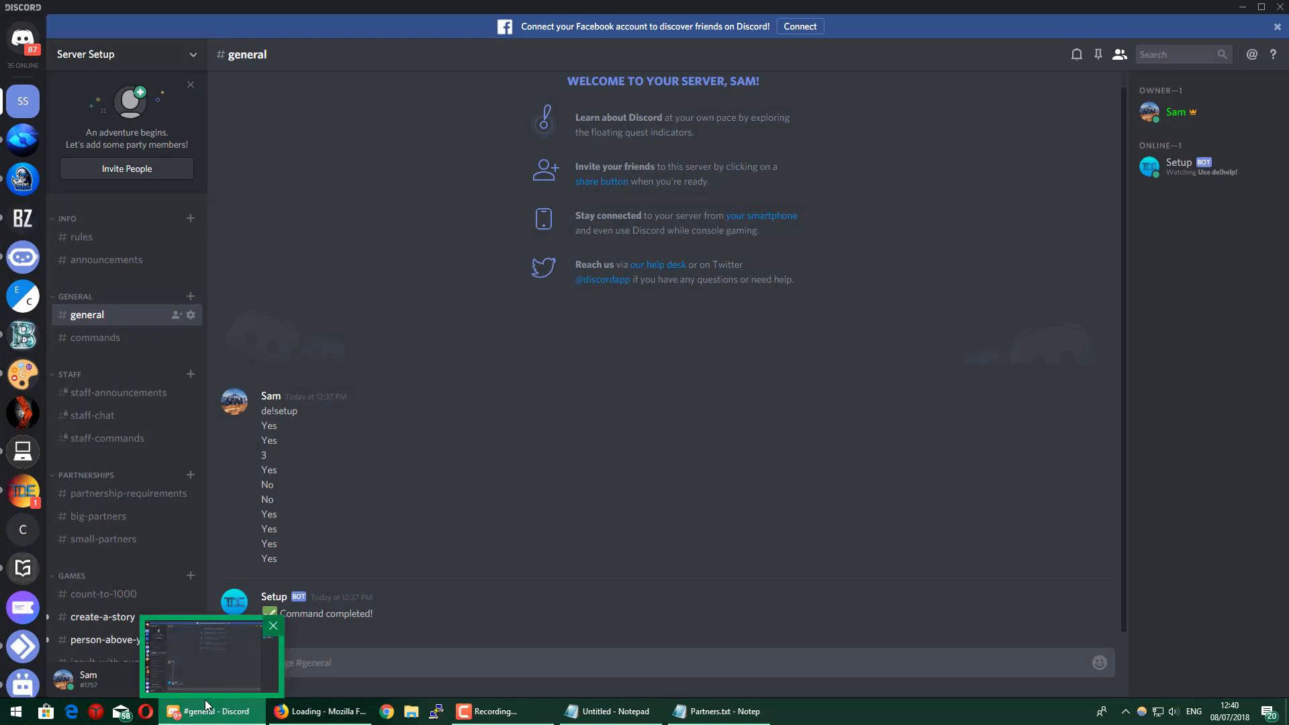
- Authorize Dyno for Server Setup, then give Dyno and Setup the Bots role from the member list
{"action": "left_click", "coordinate": [321, 712]}
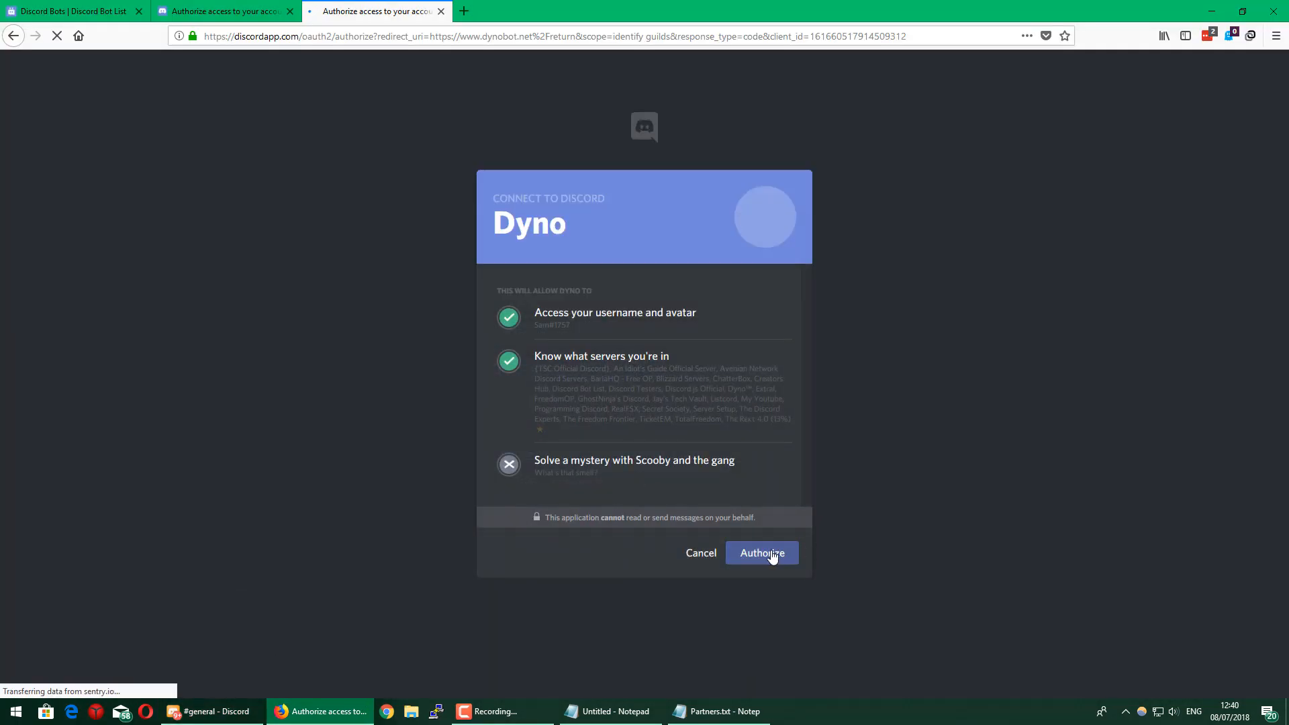
{"action": "left_click", "coordinate": [760, 552]}
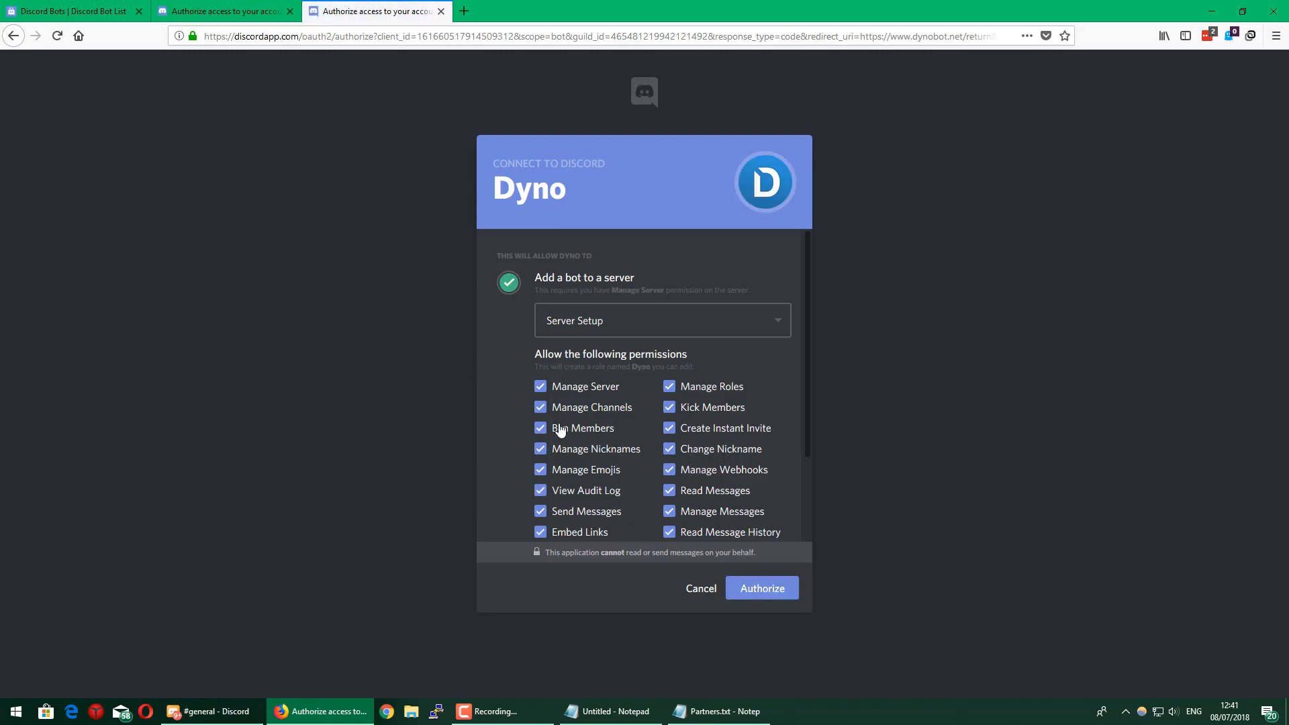
{"action": "left_click", "coordinate": [760, 589]}
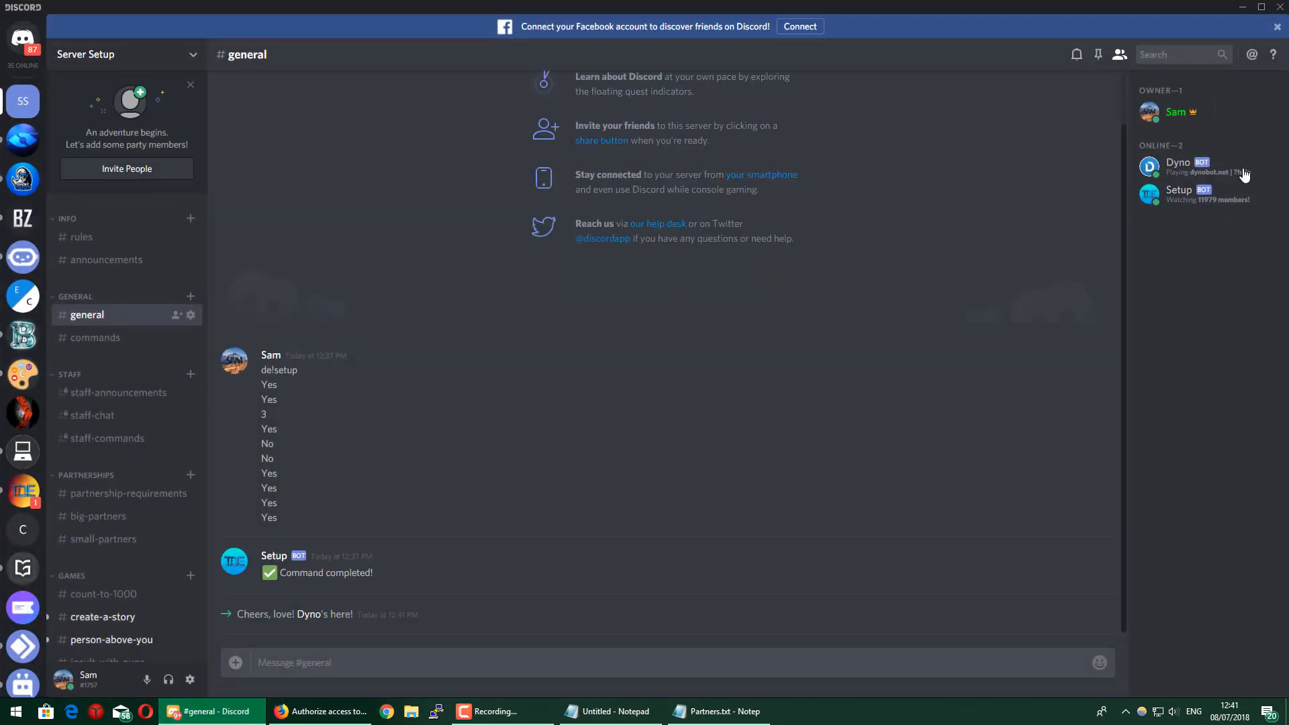
{"action": "right_click", "coordinate": [1177, 167]}
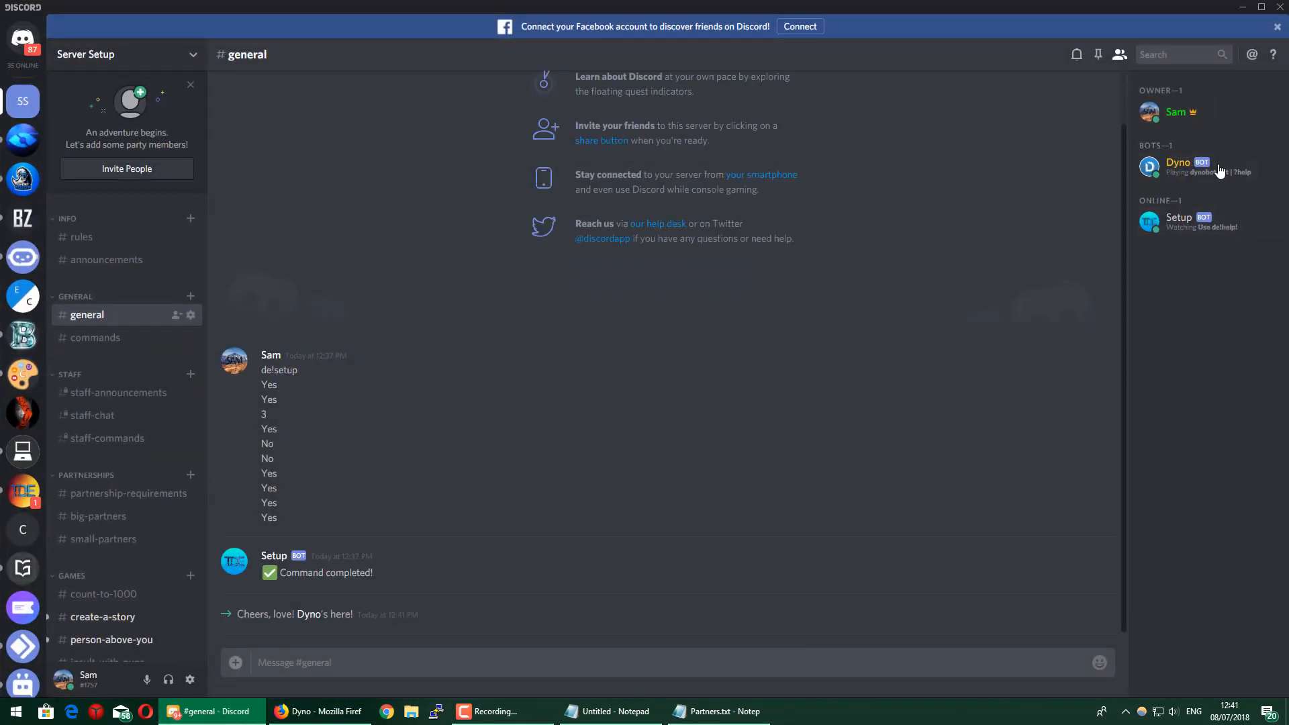
{"action": "right_click", "coordinate": [1179, 222]}
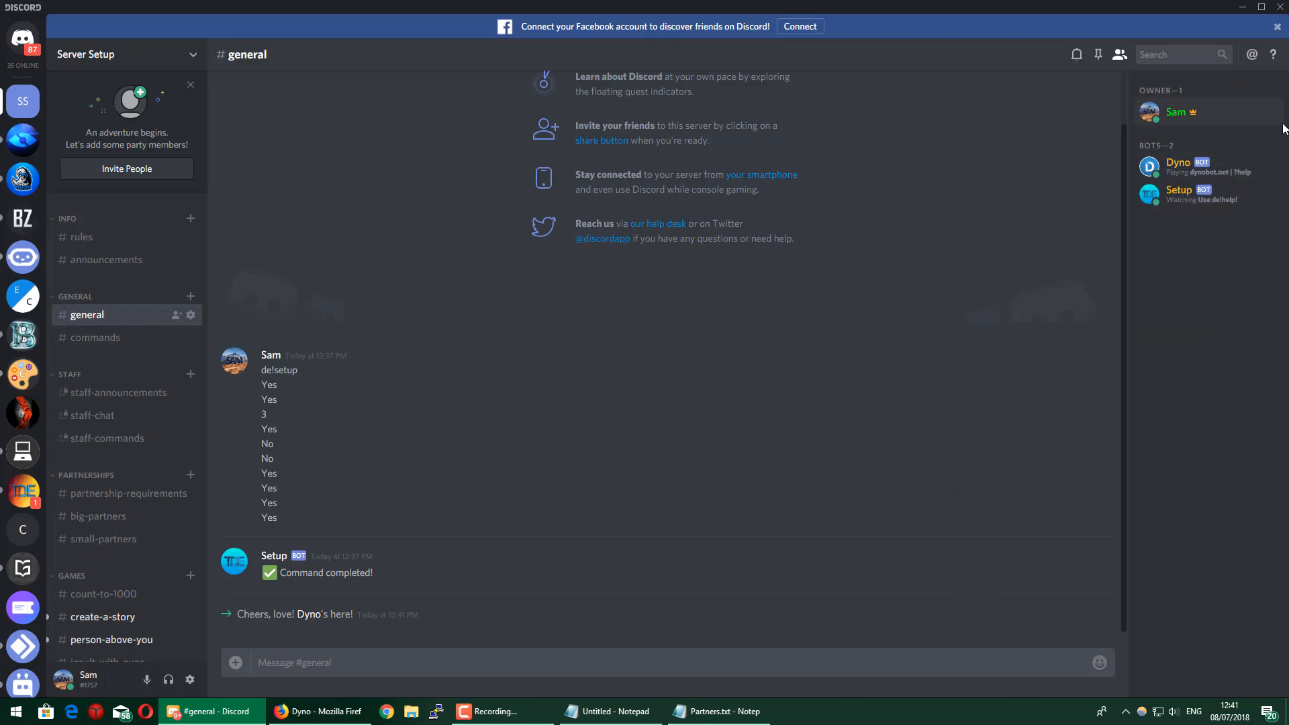
{"action": "mouse_move", "coordinate": [817, 441]}
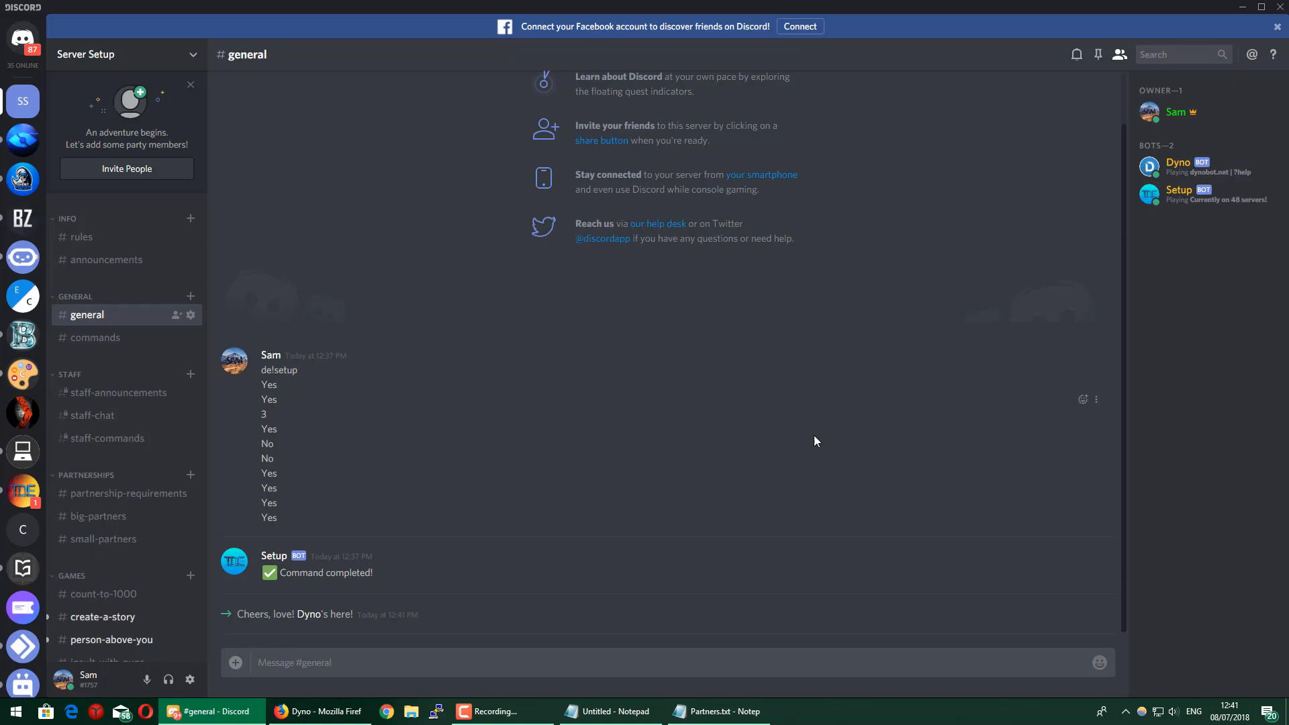
- Visit Dyno's Autoroles settings for Server Setup, then return to Discord and open the server's options
{"action": "left_click", "coordinate": [319, 712]}
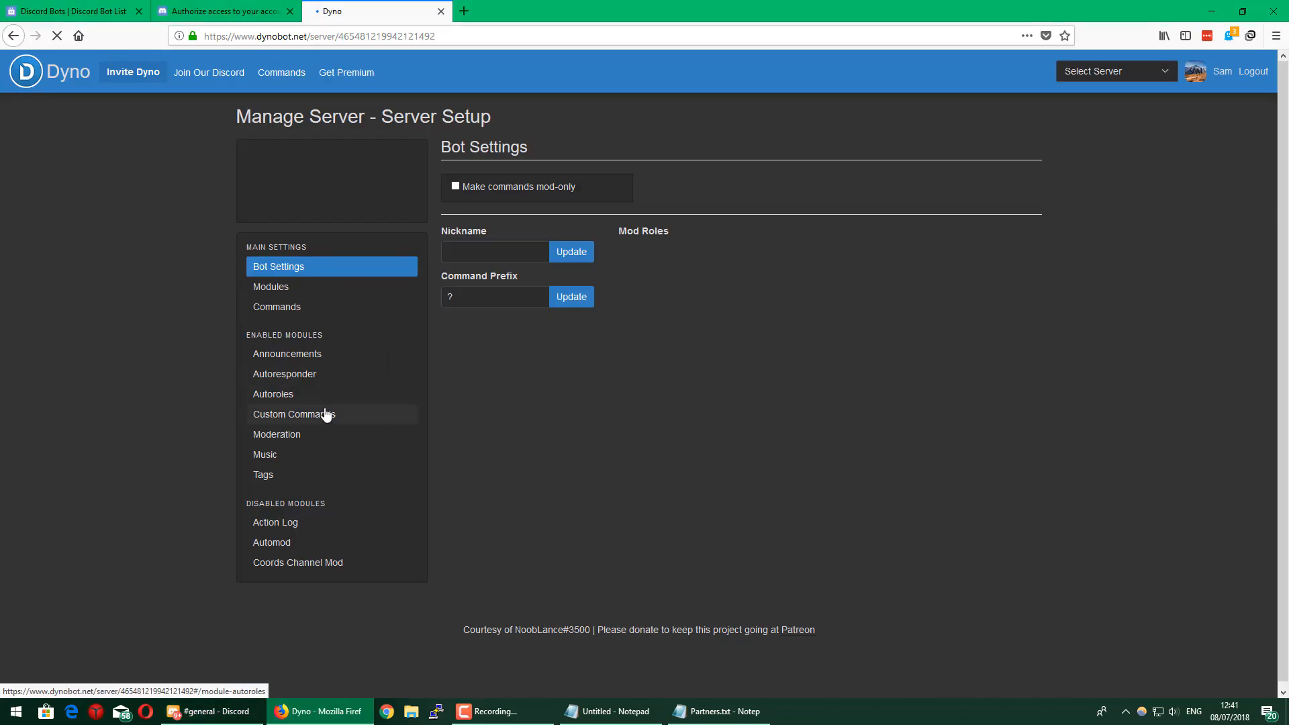
{"action": "left_click", "coordinate": [273, 394]}
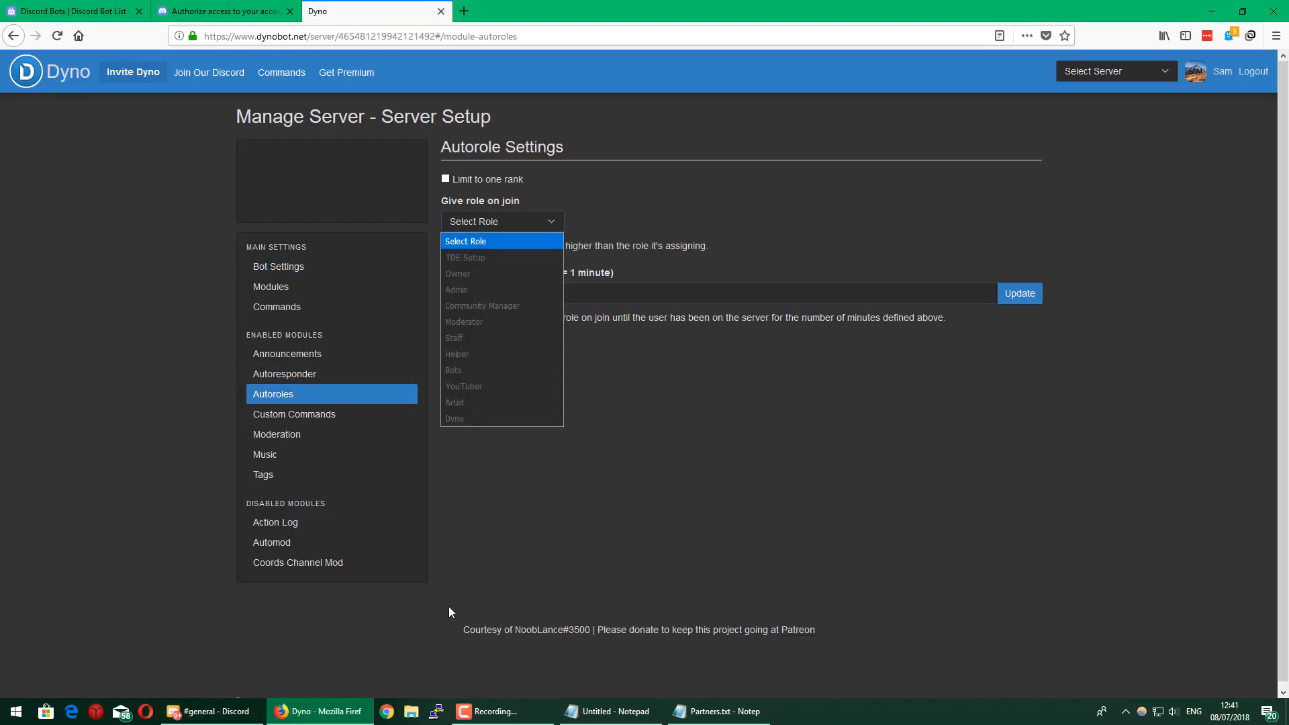
{"action": "left_click", "coordinate": [210, 712]}
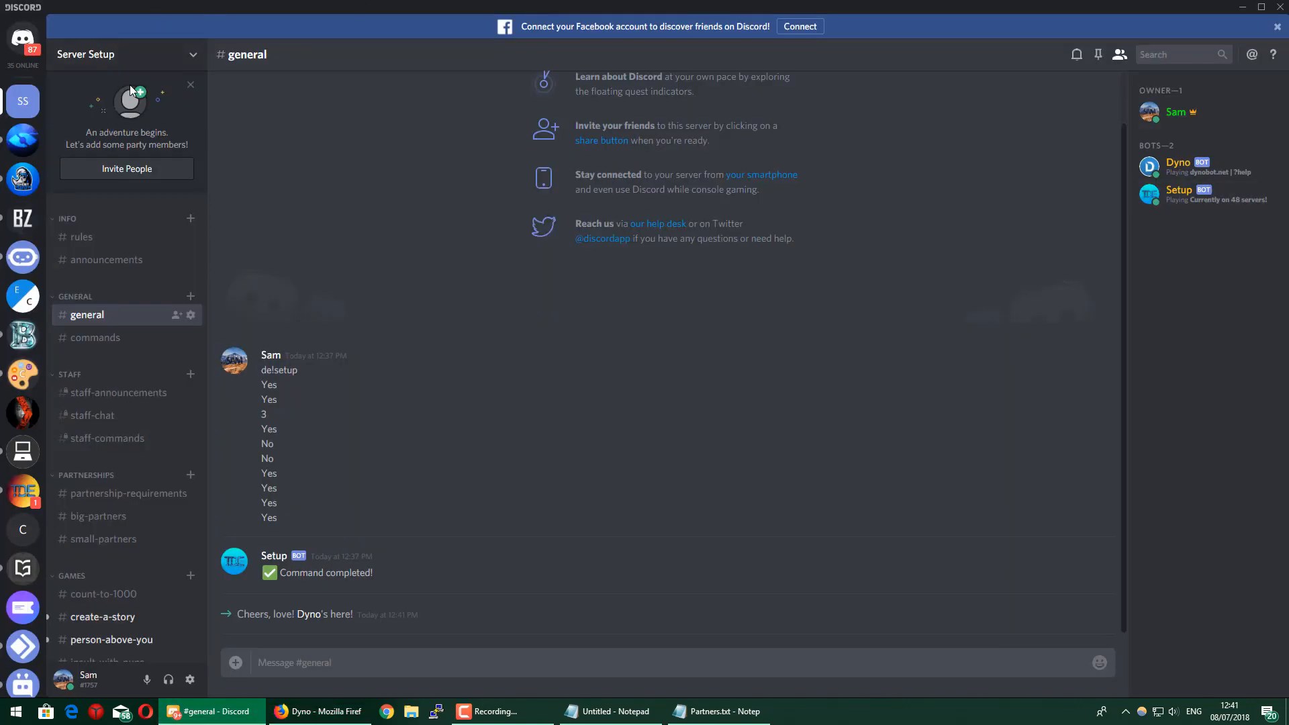
{"action": "right_click", "coordinate": [1178, 194]}
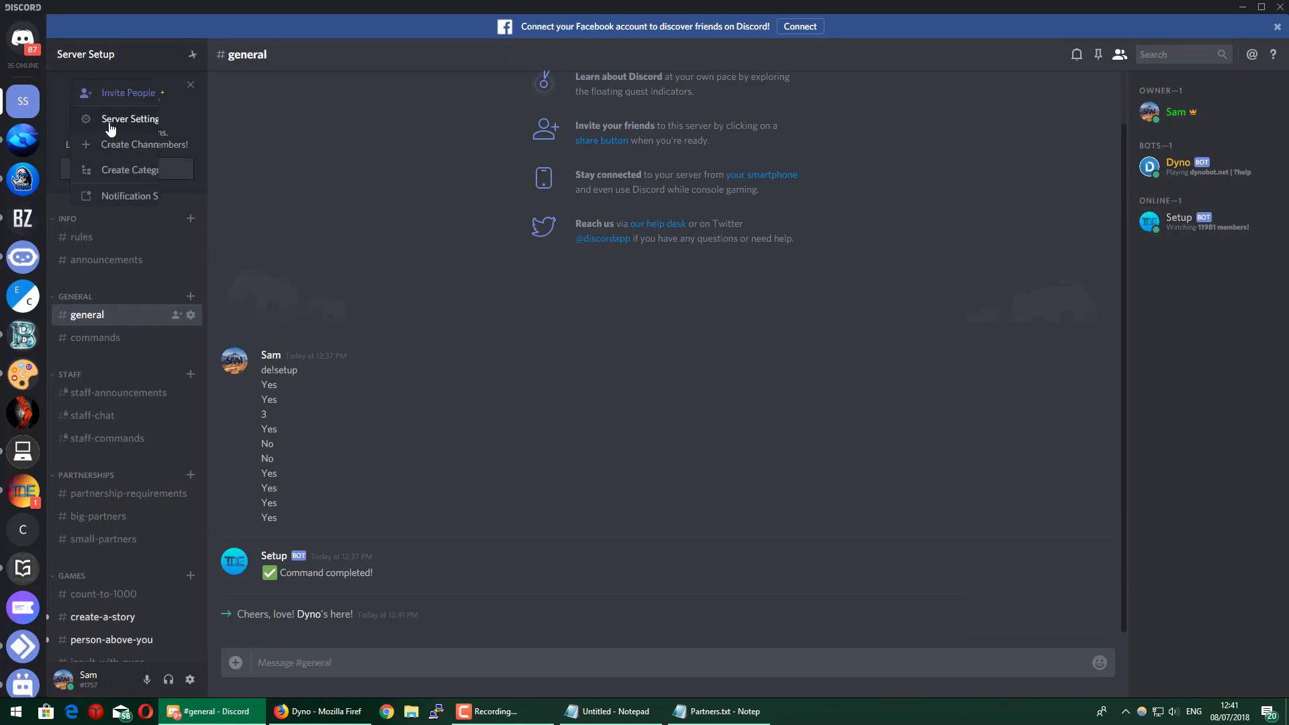
- Create a role named 'Member' in Server Settings > Roles, save it and leave settings
{"action": "left_click", "coordinate": [133, 119]}
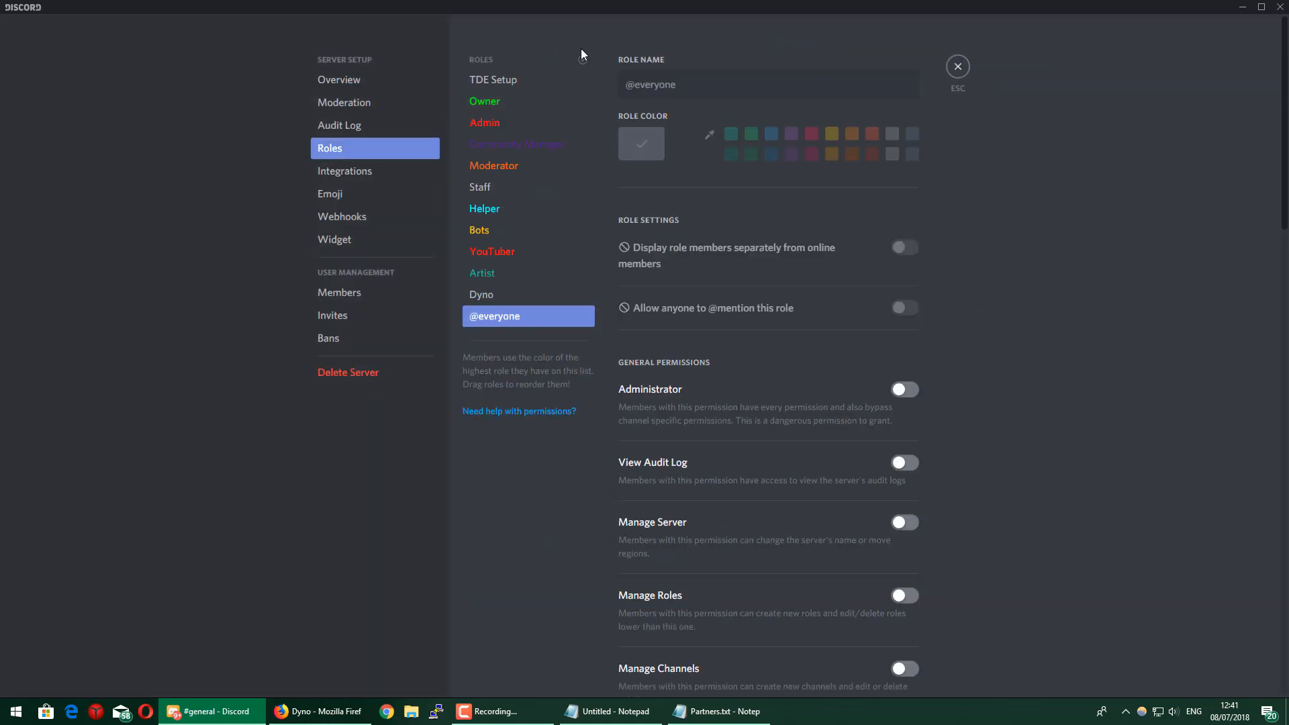
{"action": "type", "text": "Member"}
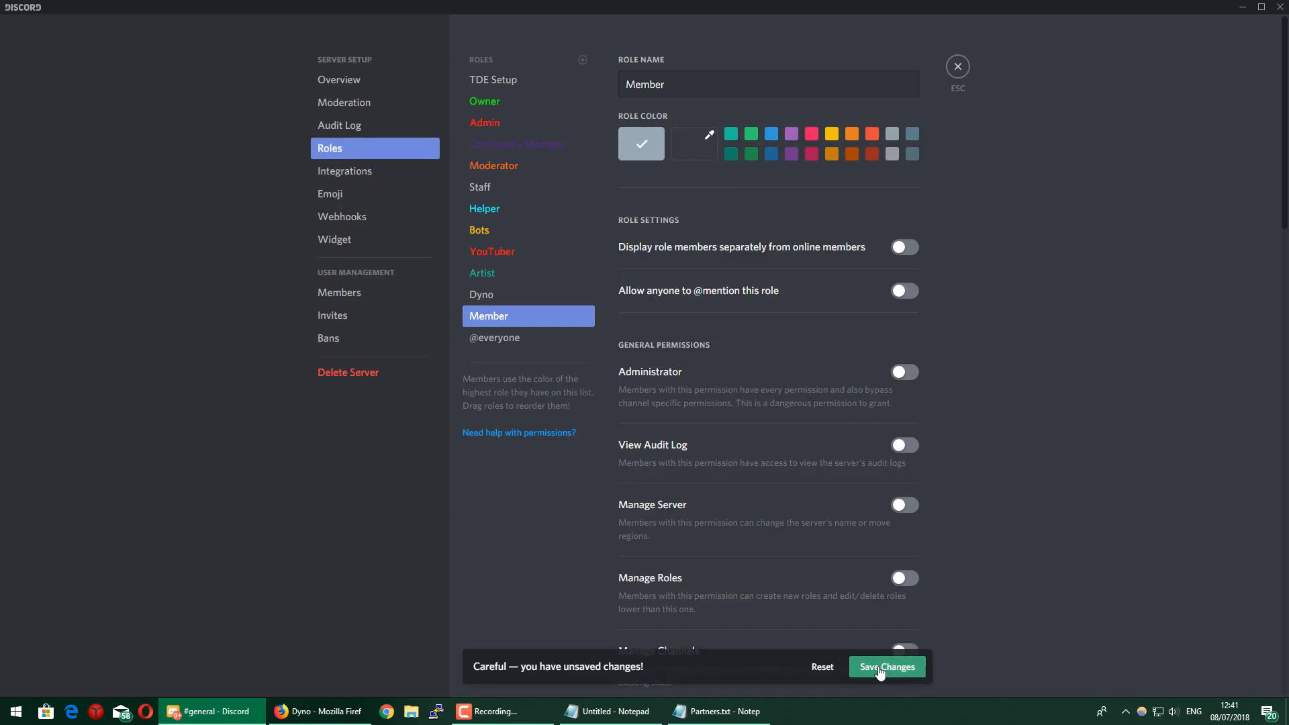
{"action": "left_click", "coordinate": [887, 668]}
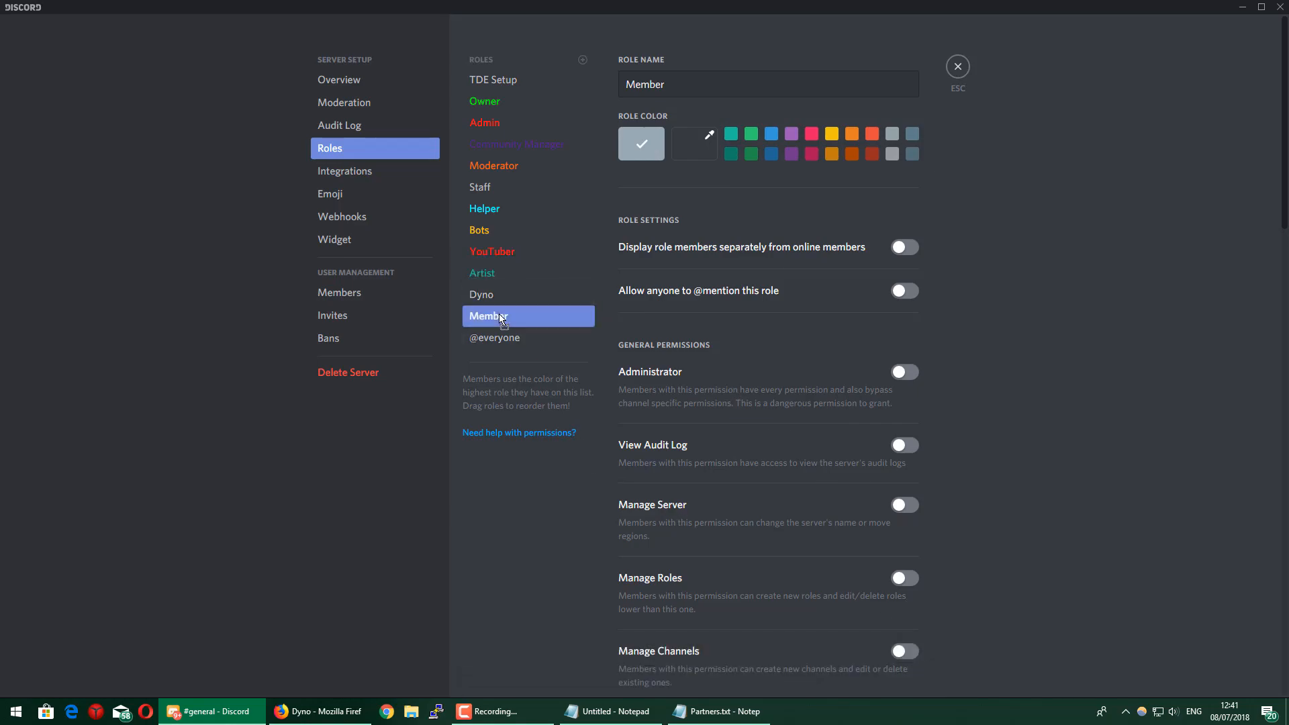
{"action": "mouse_move", "coordinate": [965, 63]}
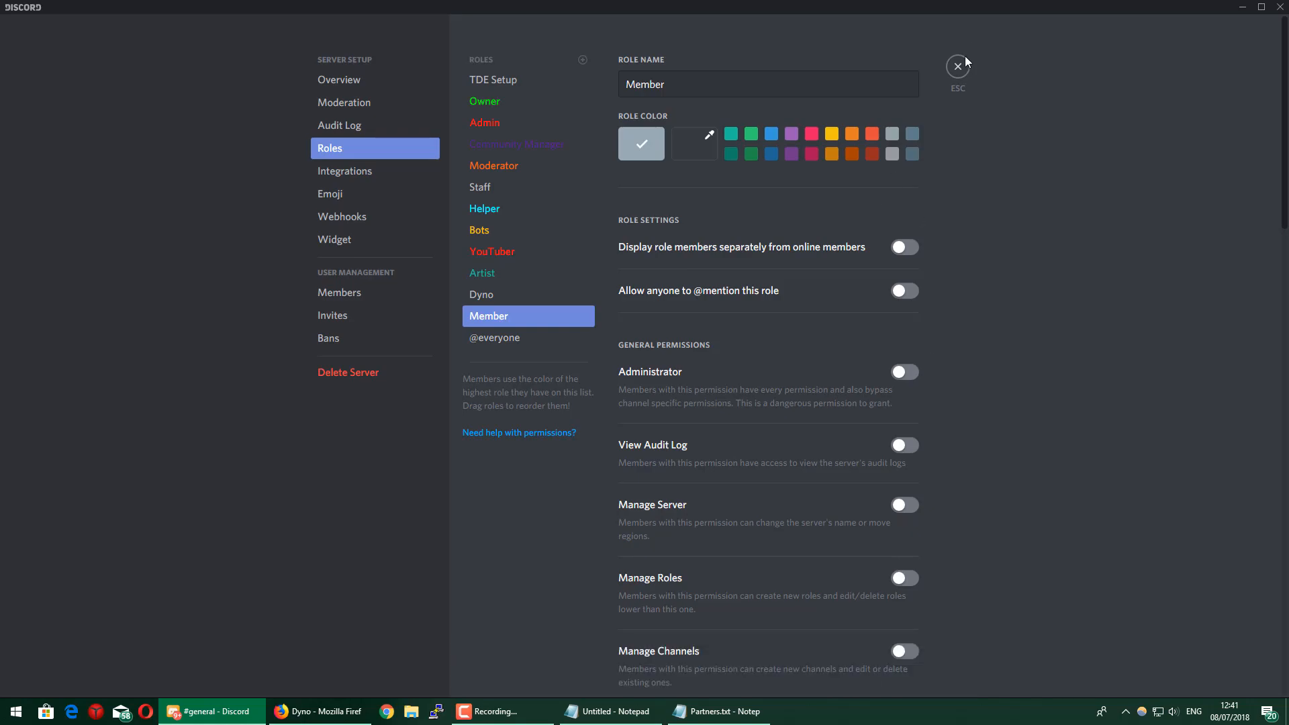
{"action": "left_click", "coordinate": [317, 712]}
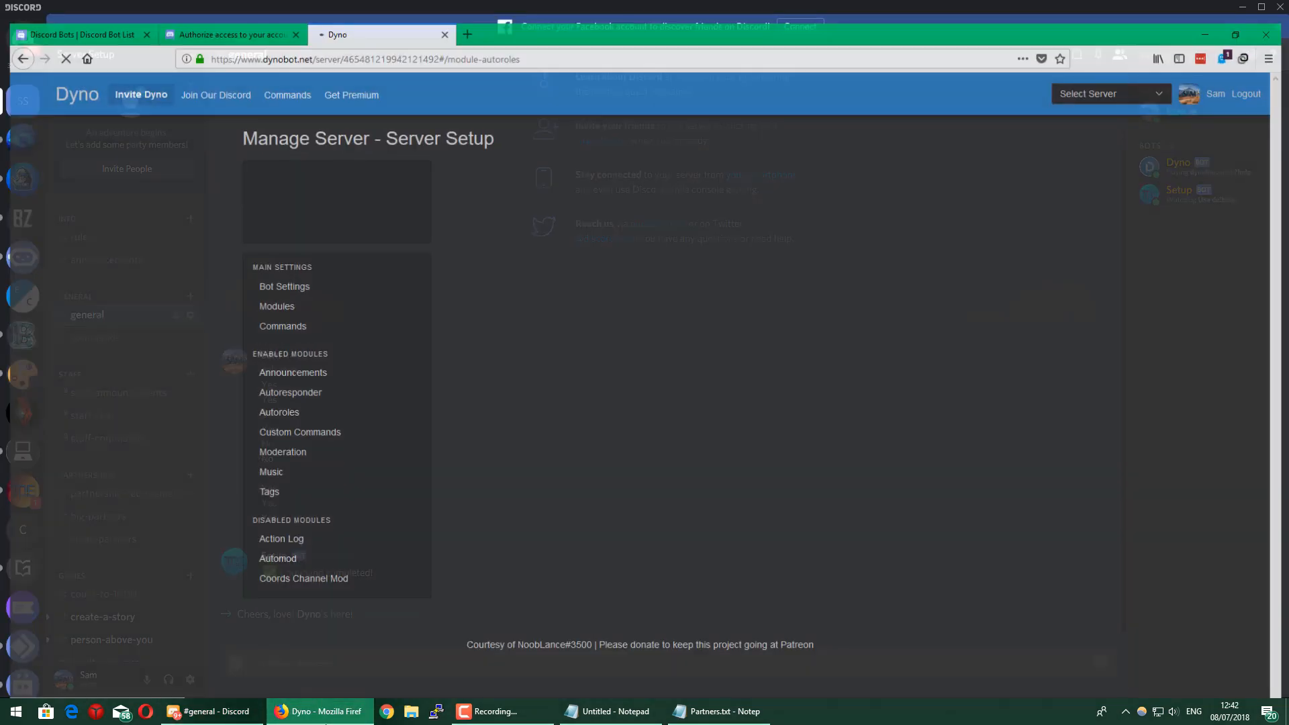
- Set Dyno's Autoroles to give the Member role on join
{"action": "left_click", "coordinate": [279, 413]}
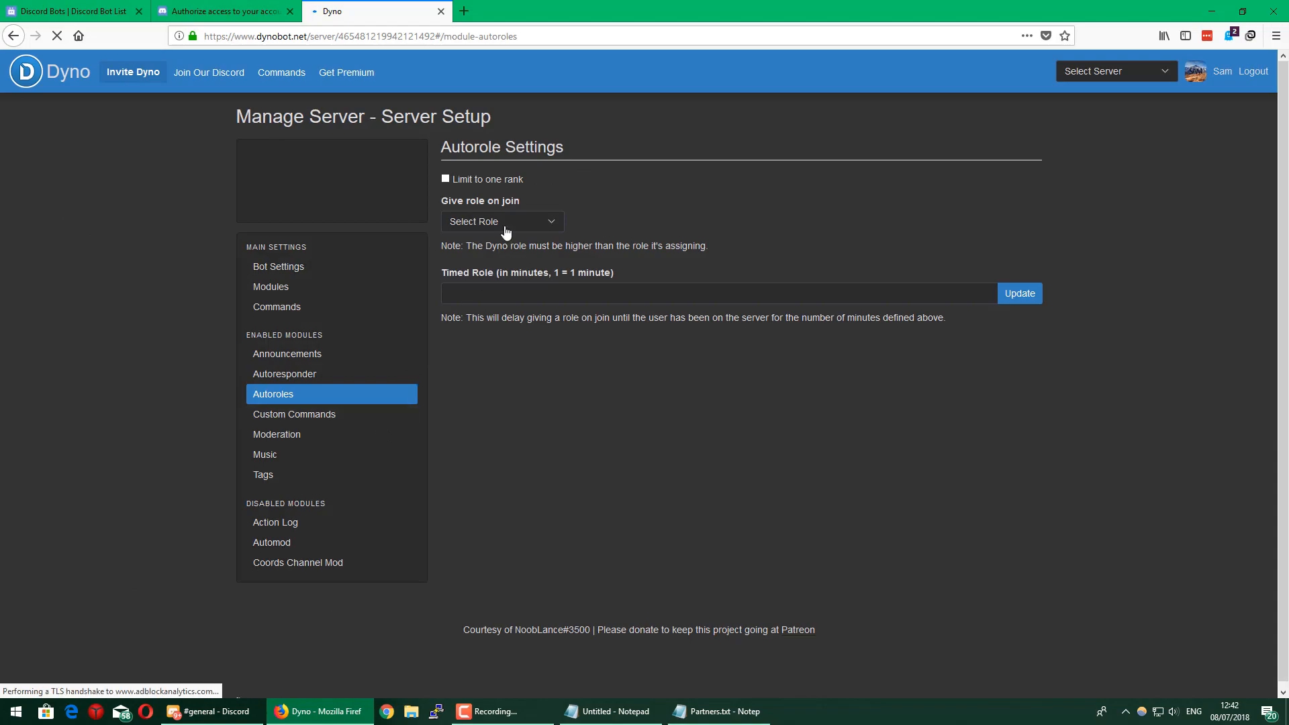
{"action": "left_click", "coordinate": [501, 222]}
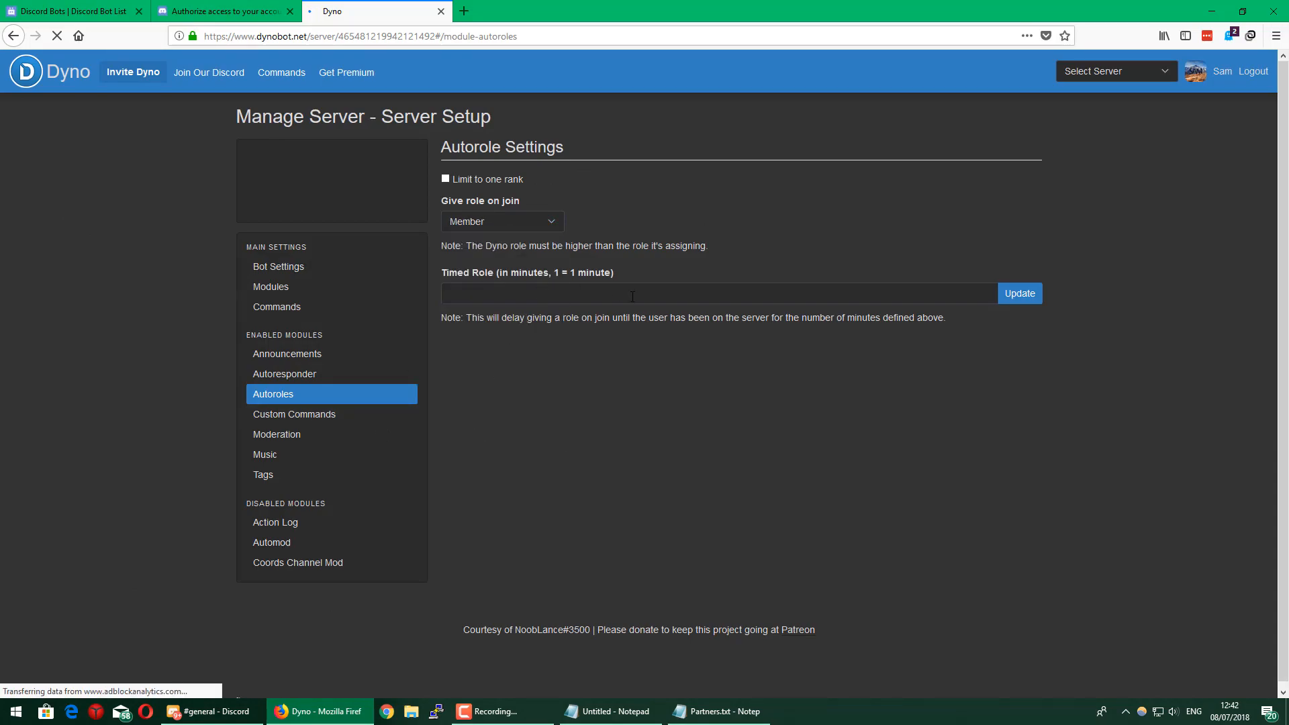
{"action": "mouse_move", "coordinate": [726, 338]}
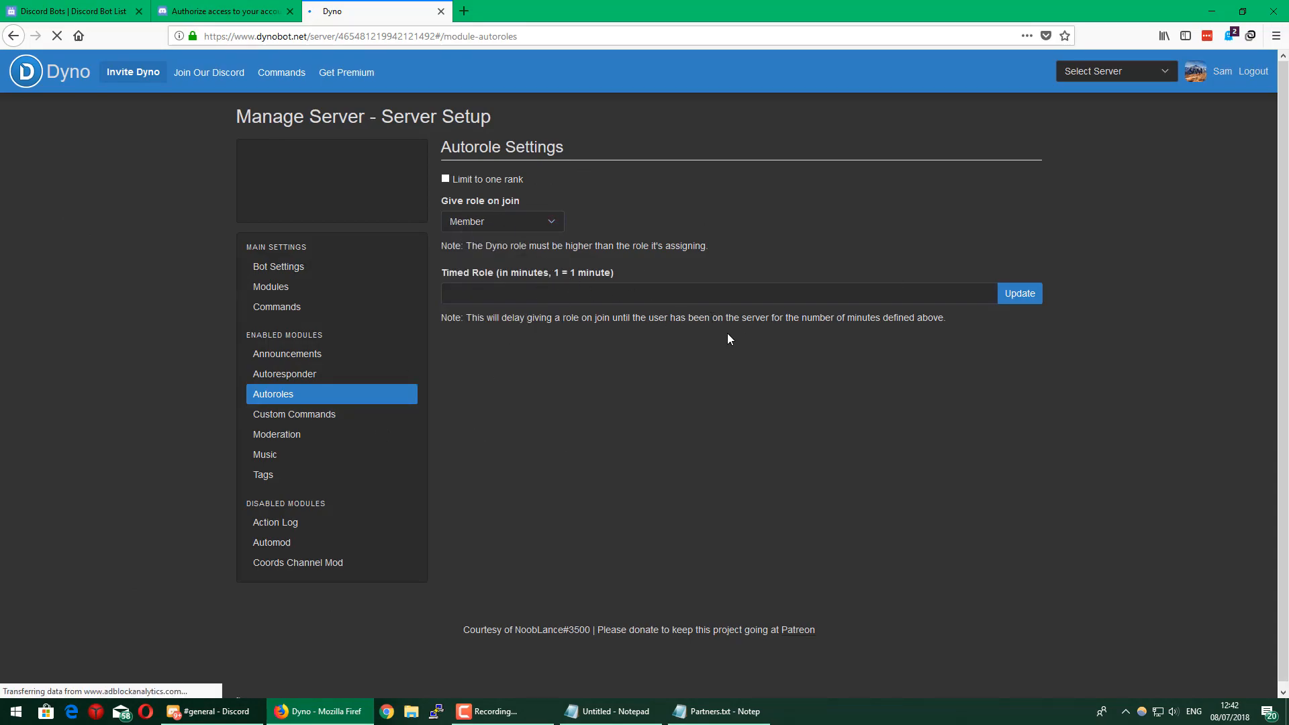
{"action": "mouse_move", "coordinate": [526, 234]}
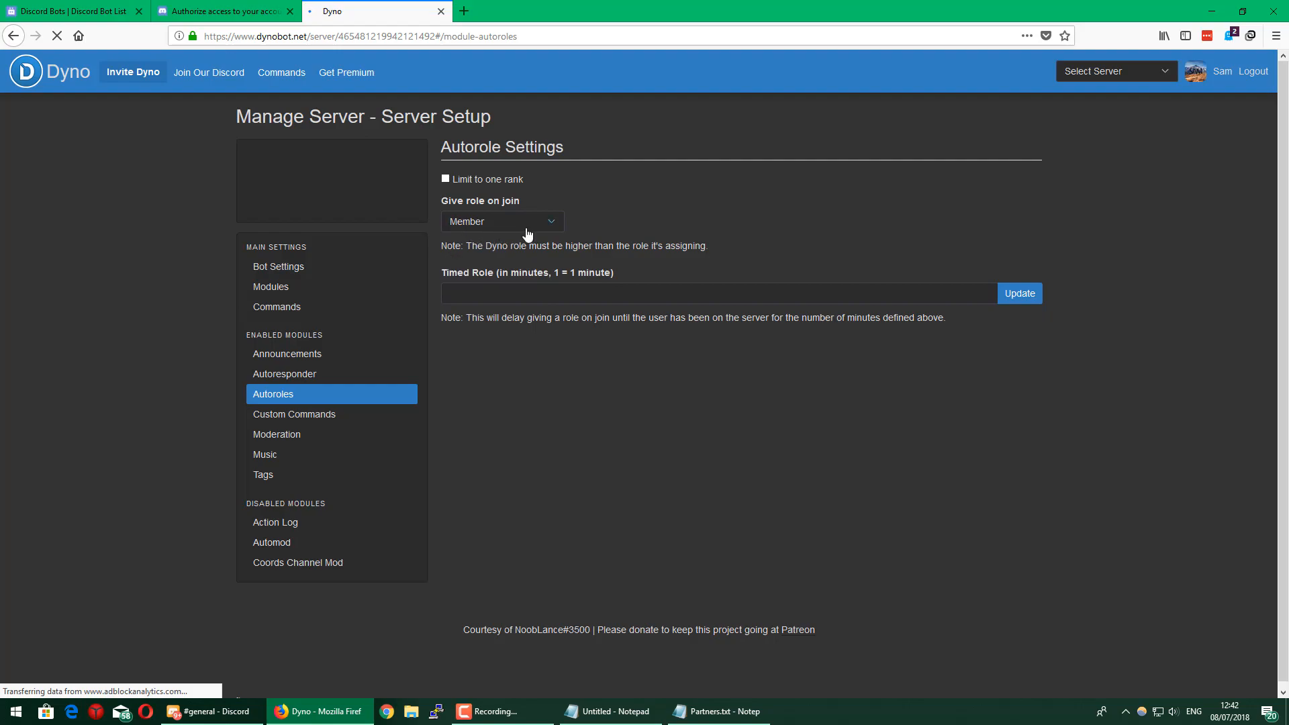
{"action": "mouse_move", "coordinate": [214, 712]}
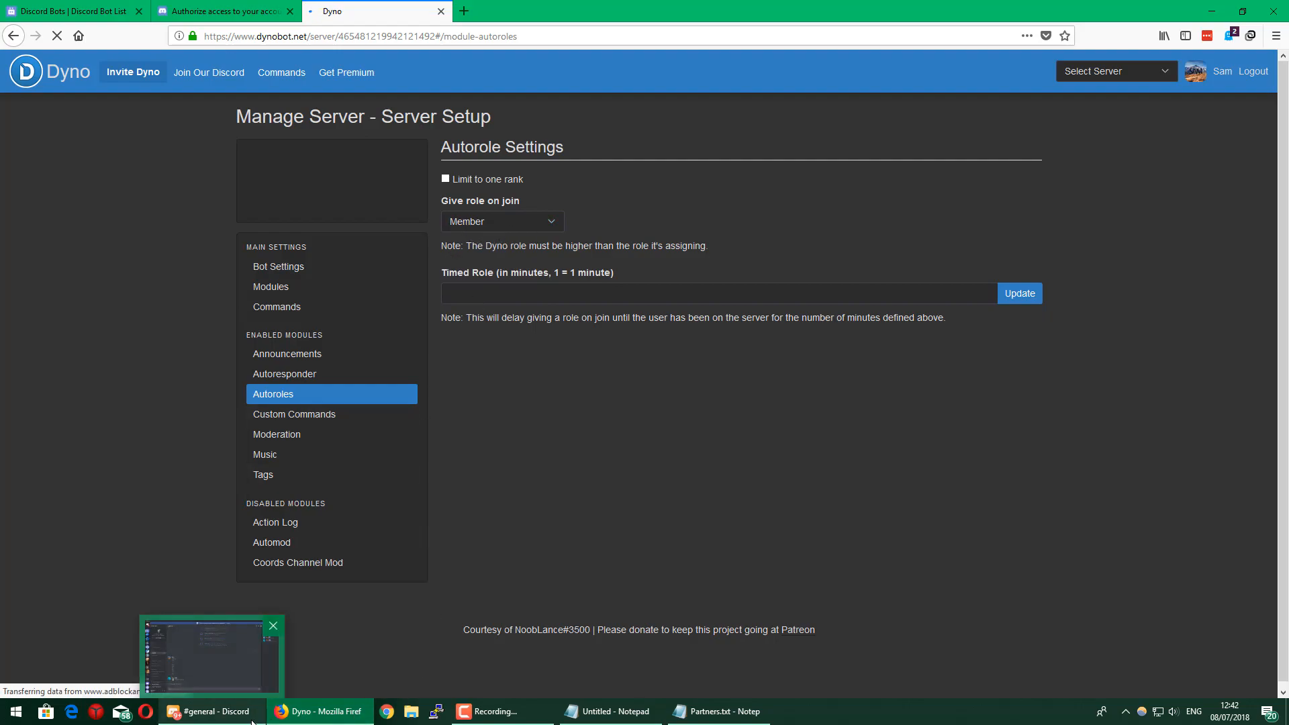
- Invite BoxBot from discordbots.org, choosing Server Setup as its server and authorizing it
{"action": "left_click", "coordinate": [69, 11]}
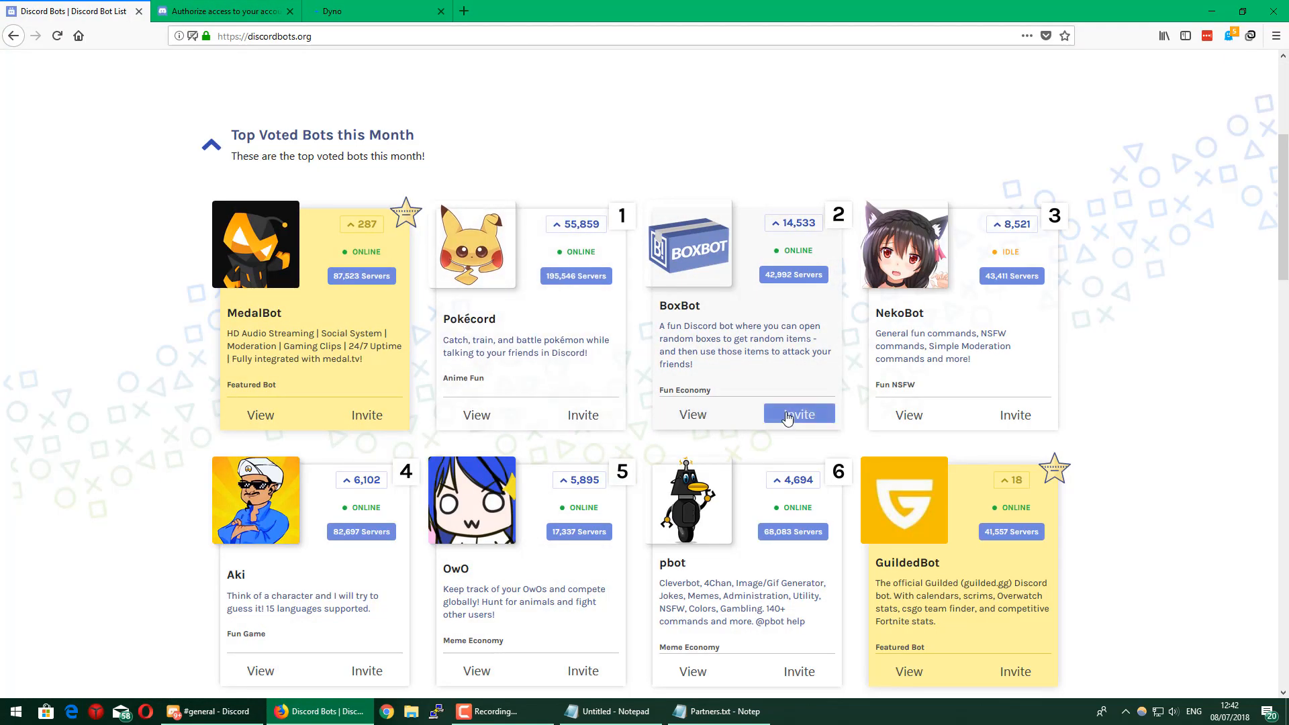
{"action": "left_click", "coordinate": [798, 414]}
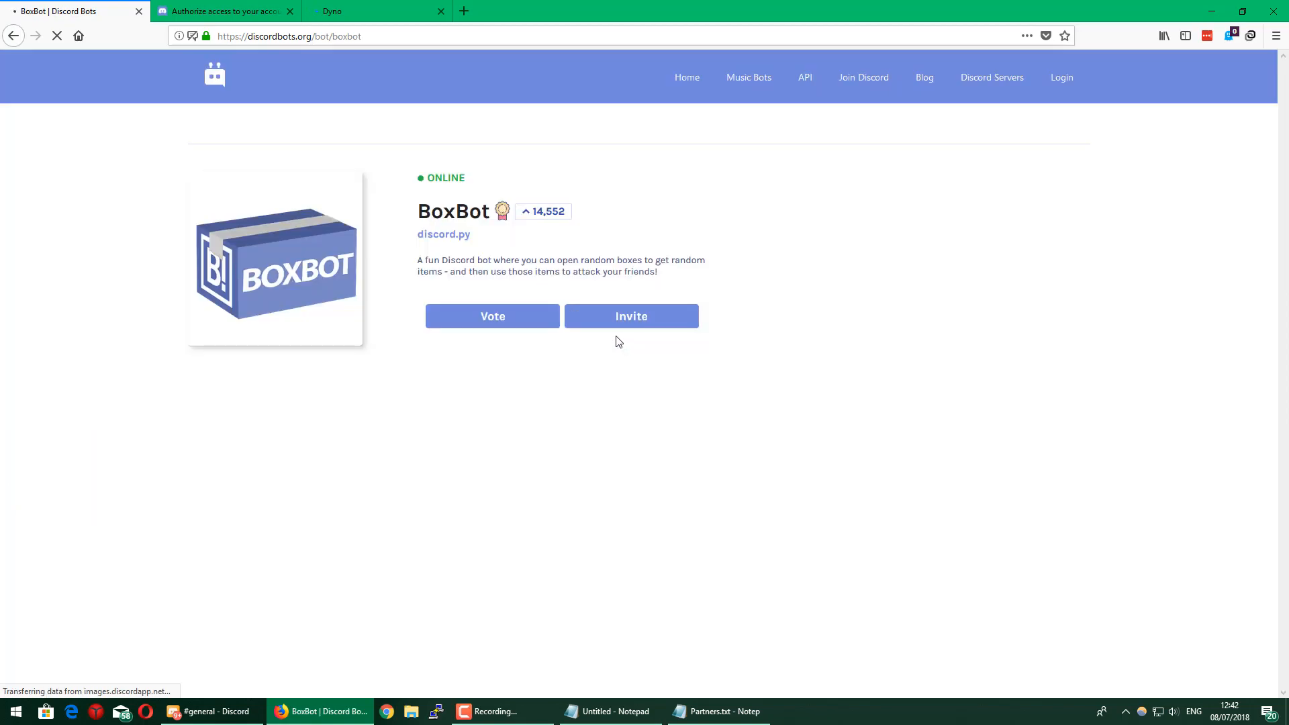
{"action": "left_click", "coordinate": [215, 712]}
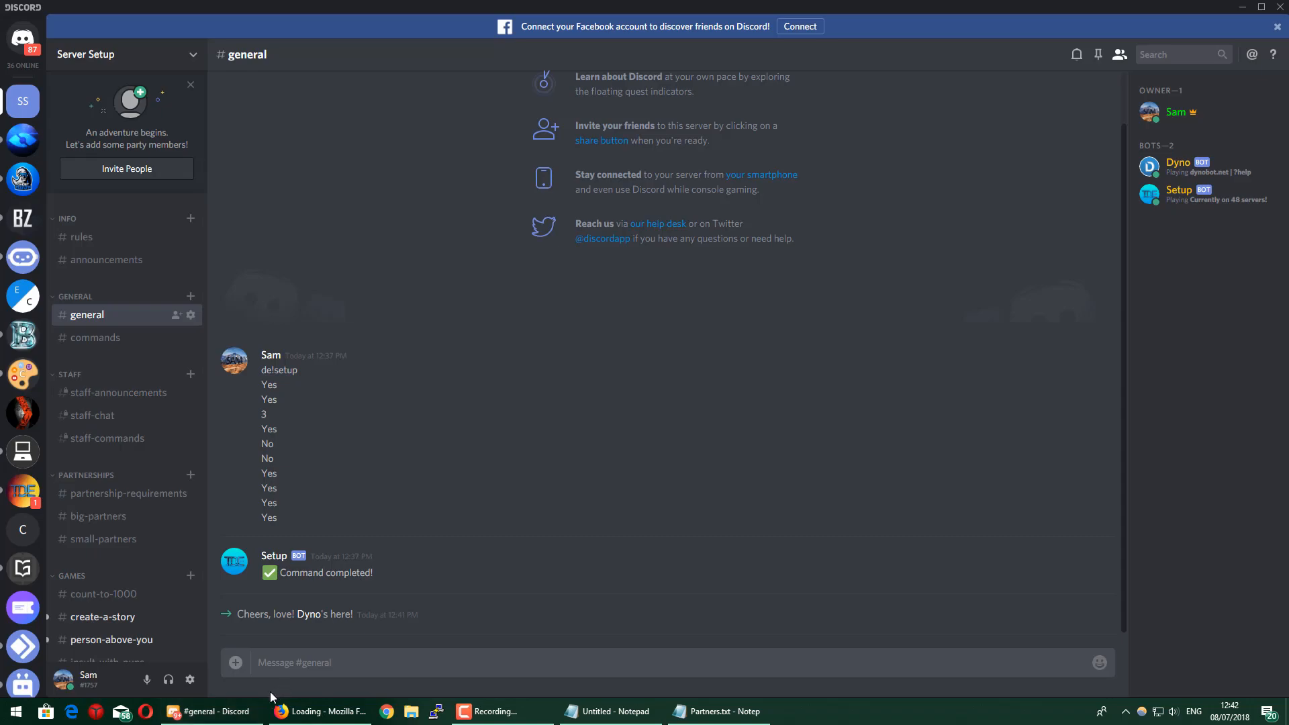
{"action": "left_click", "coordinate": [321, 712]}
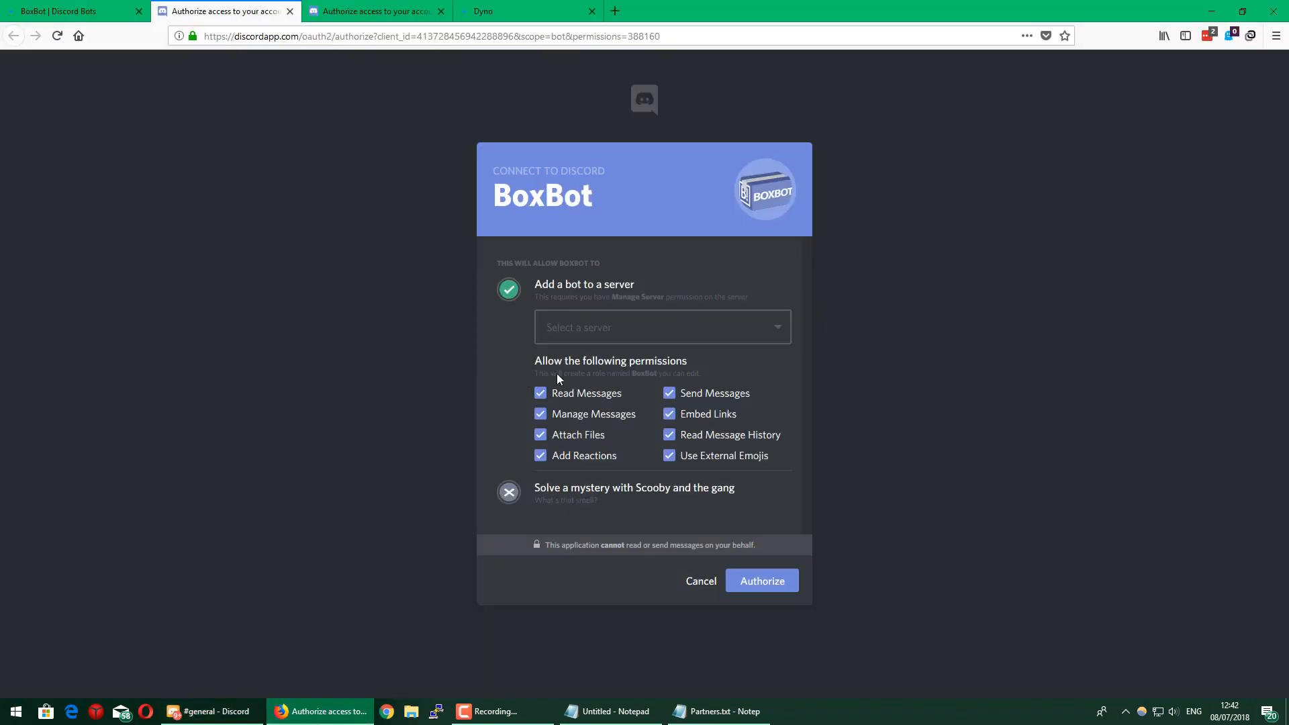
{"action": "left_click", "coordinate": [662, 327]}
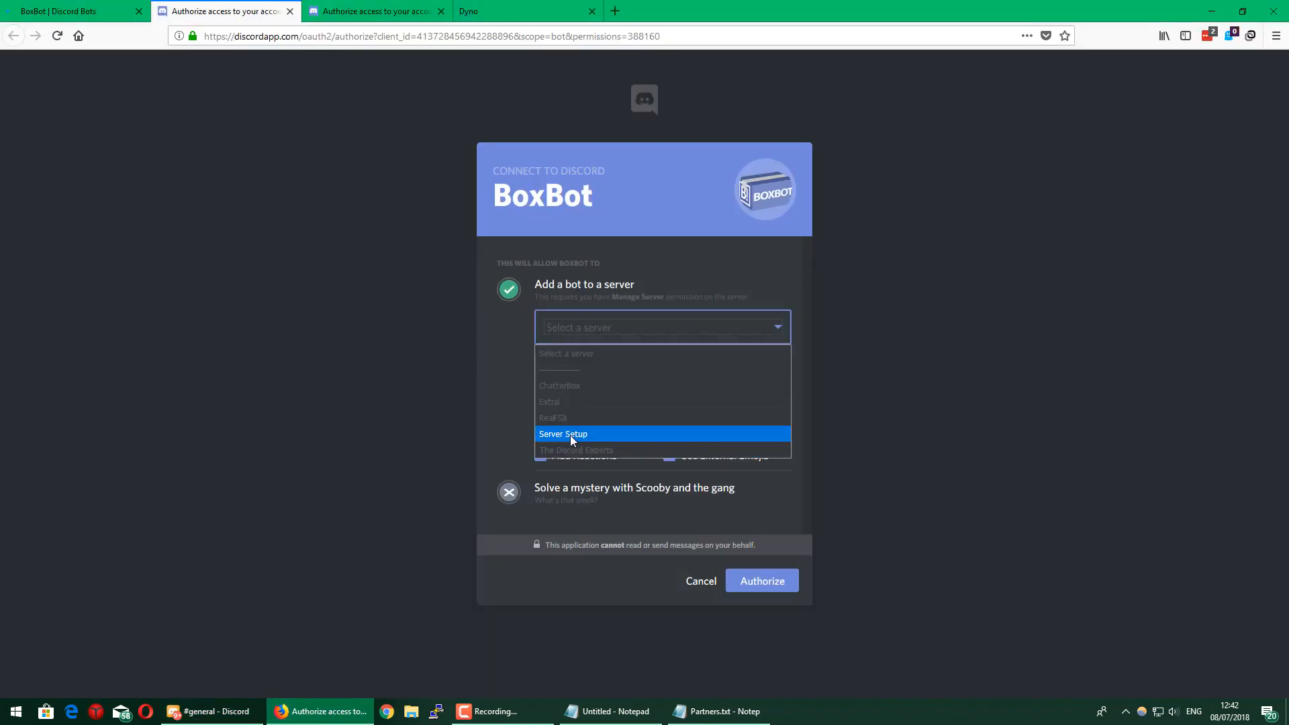
{"action": "left_click", "coordinate": [562, 433]}
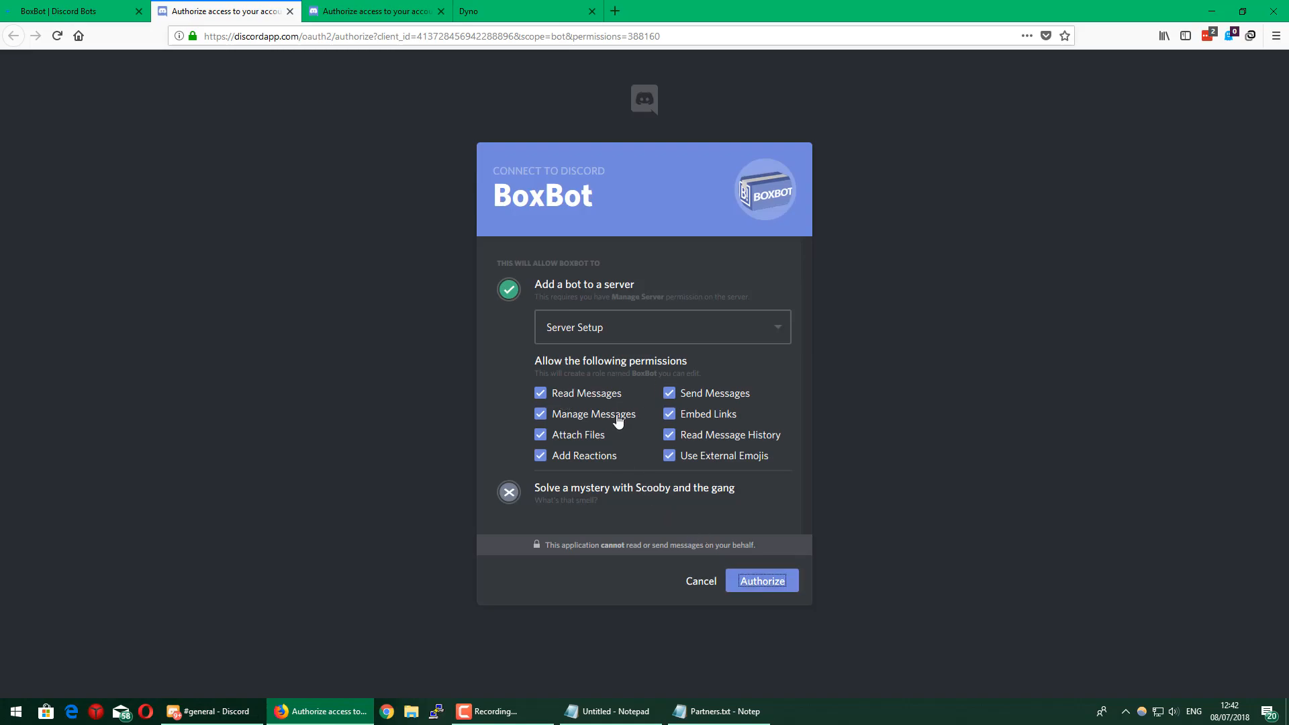
{"action": "left_click", "coordinate": [760, 580]}
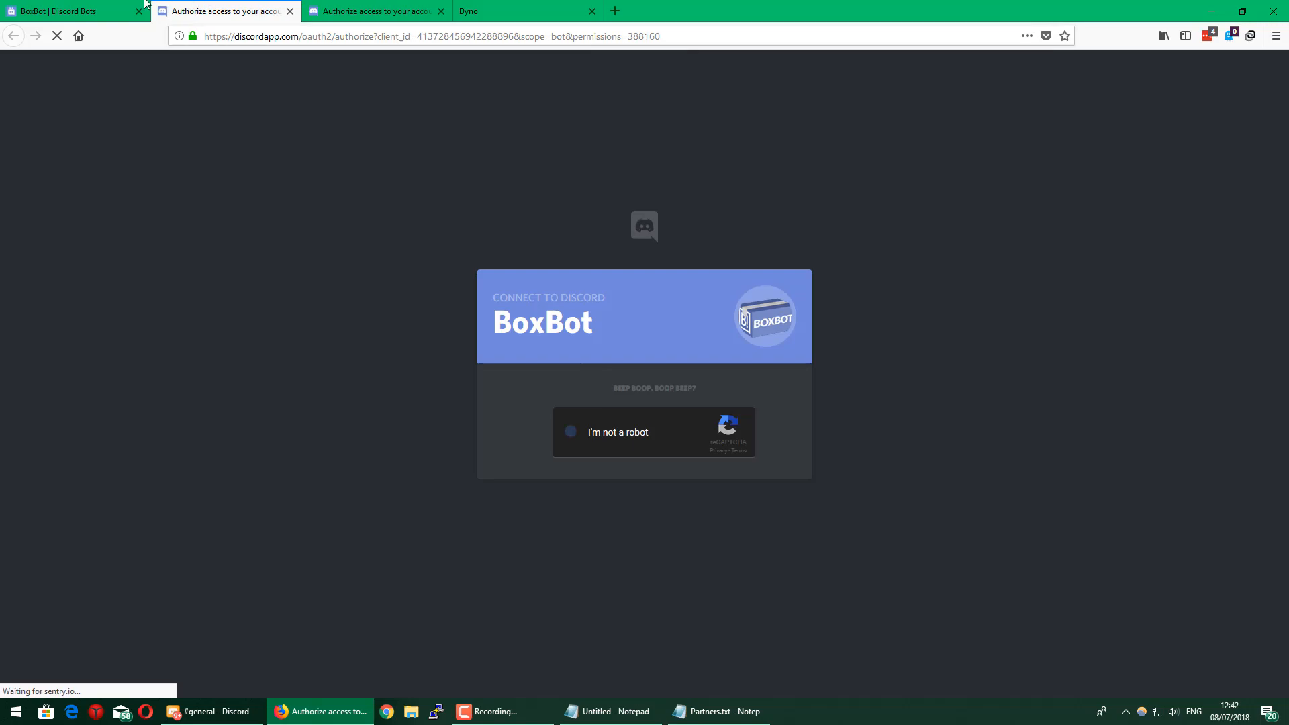
- Find UnbelievaBoat via web search, authorize it for Server Setup and confirm the not-a-robot check
{"action": "type", "text": "Un"}
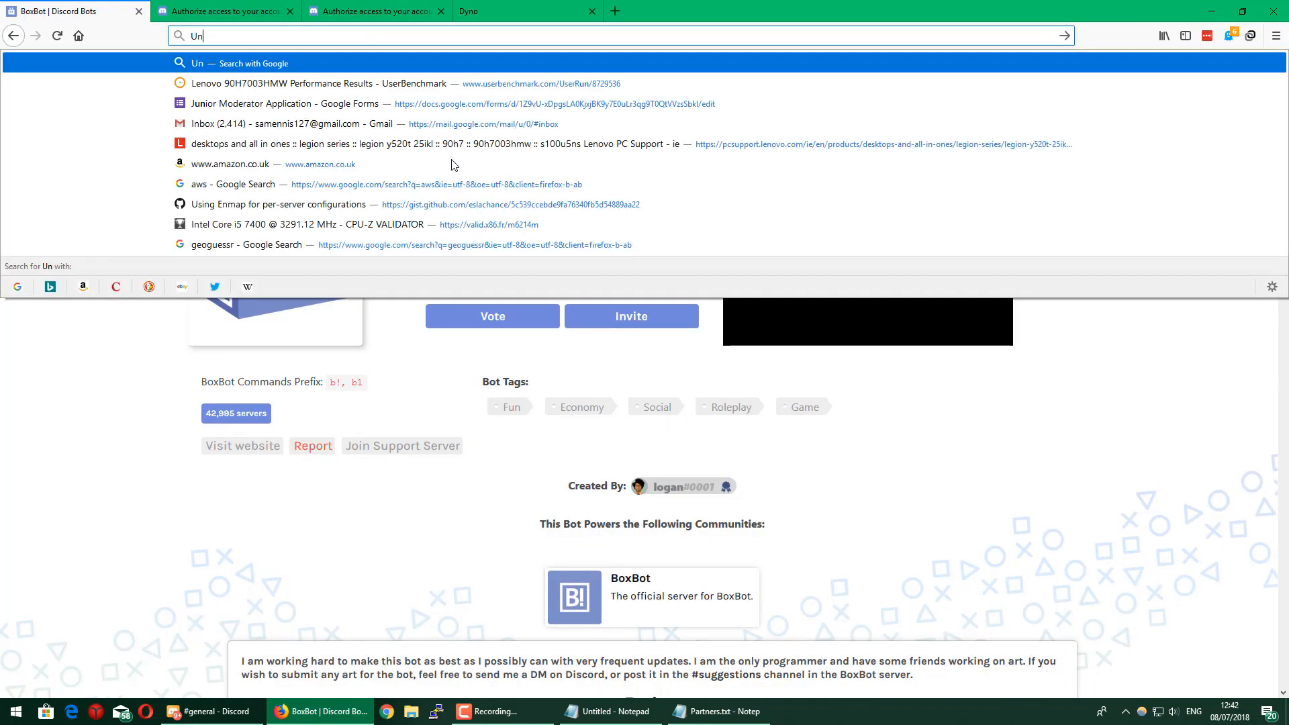
{"action": "key", "text": "Return"}
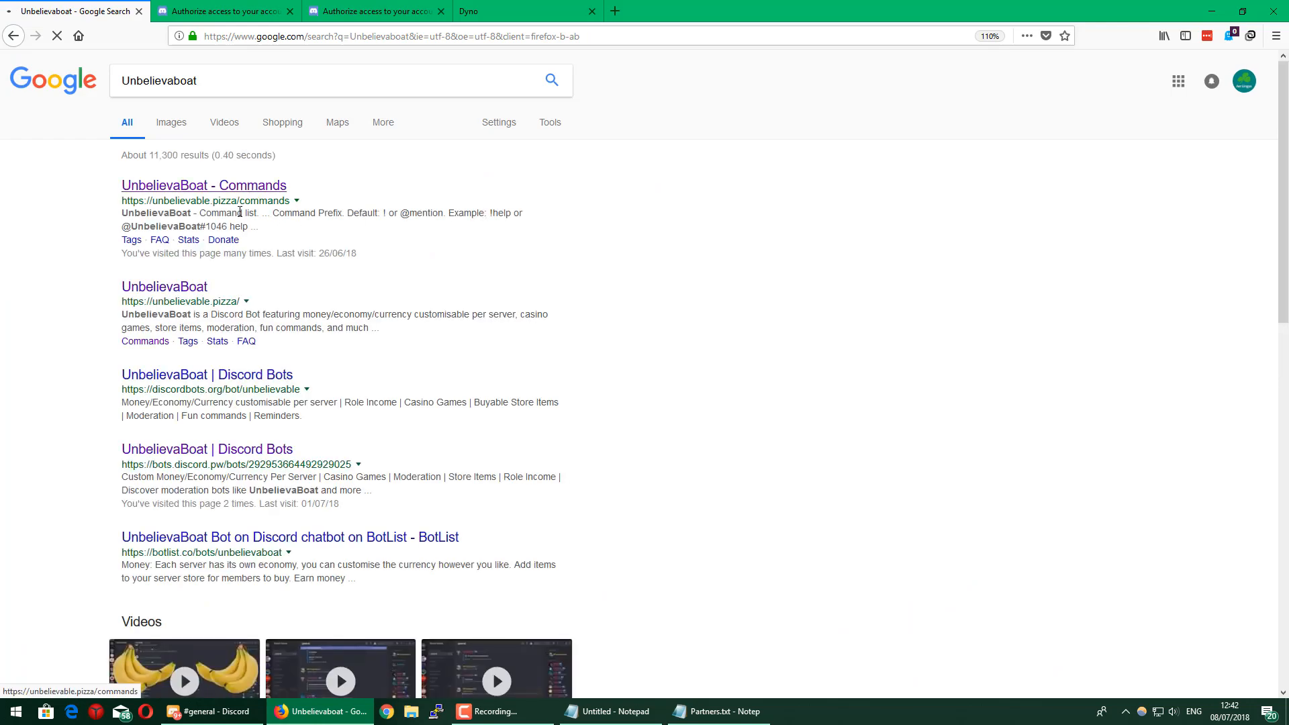
{"action": "mouse_move", "coordinate": [164, 286]}
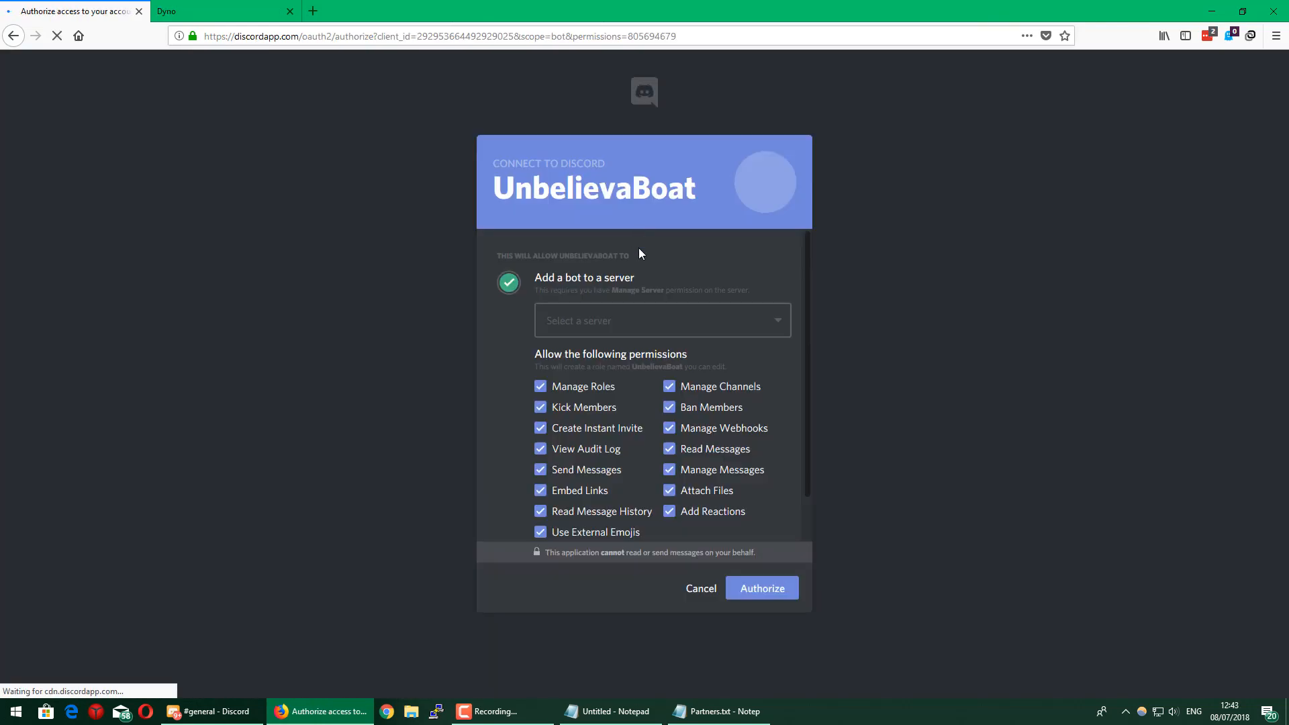
{"action": "left_click", "coordinate": [662, 321]}
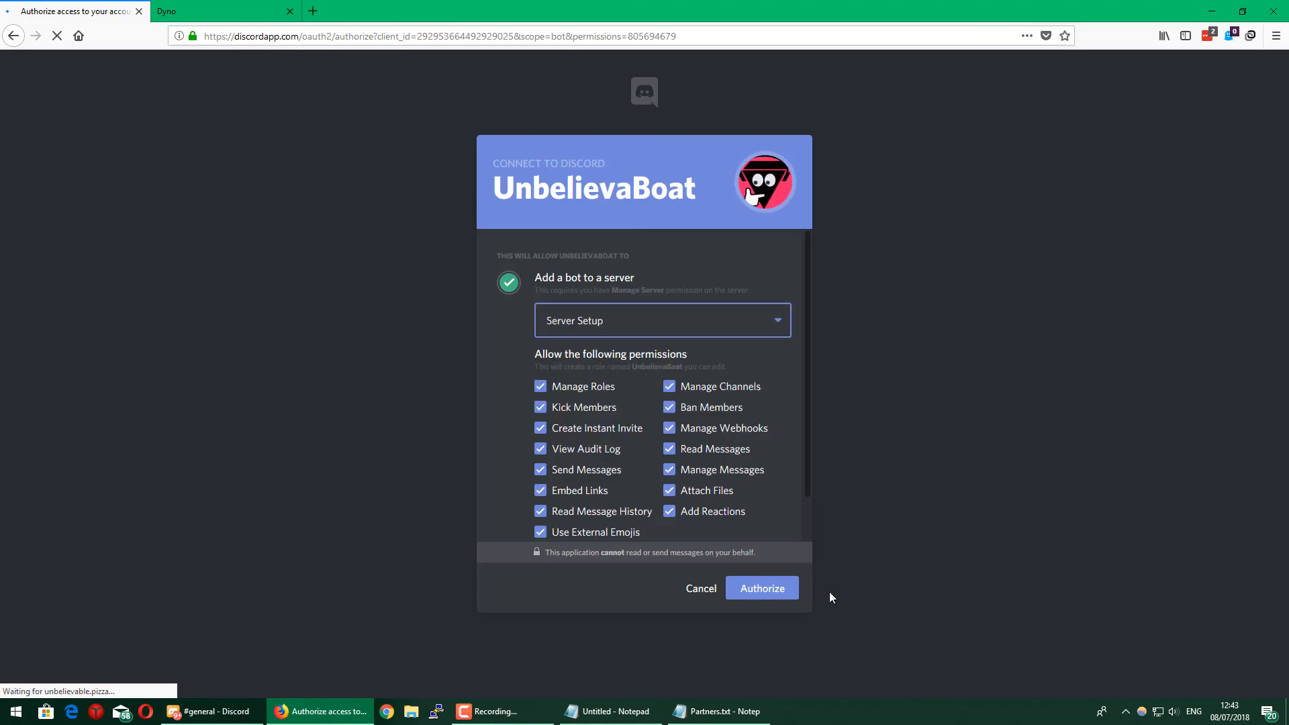
{"action": "scroll", "scroll_direction": "down", "scroll_amount": 3}
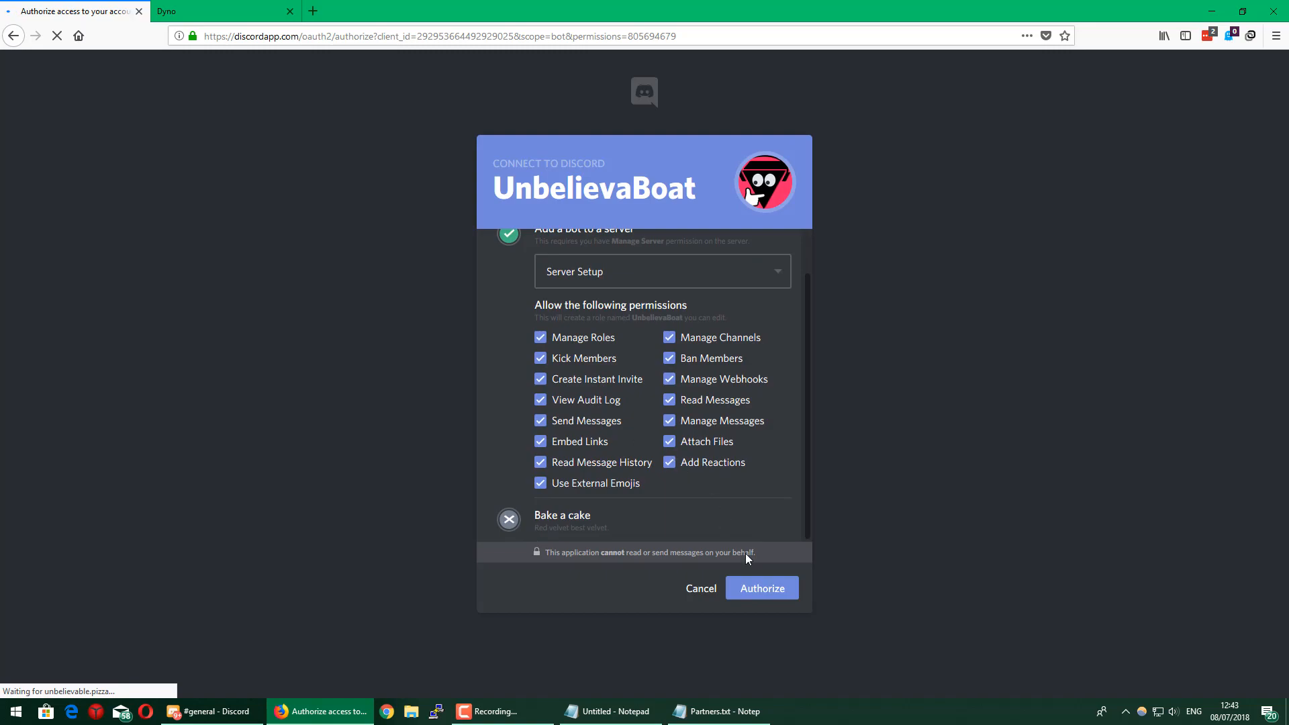
{"action": "left_click", "coordinate": [760, 589]}
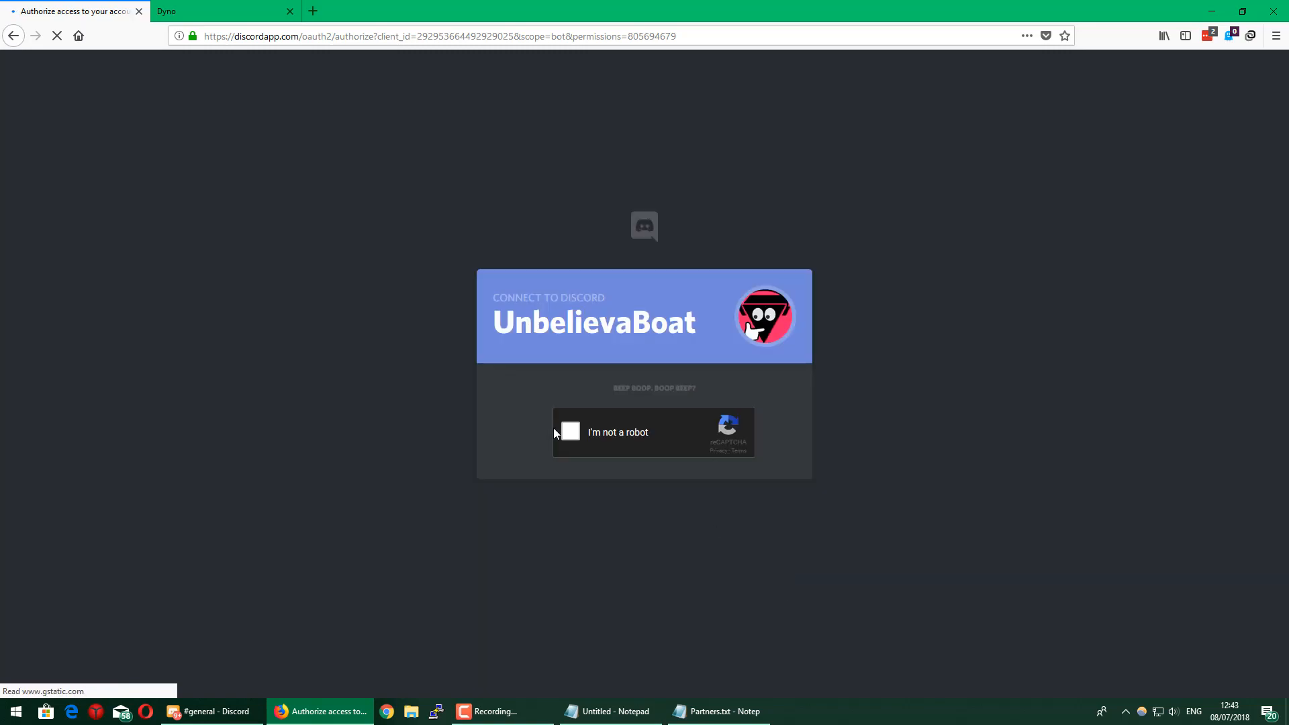
{"action": "left_click", "coordinate": [209, 712]}
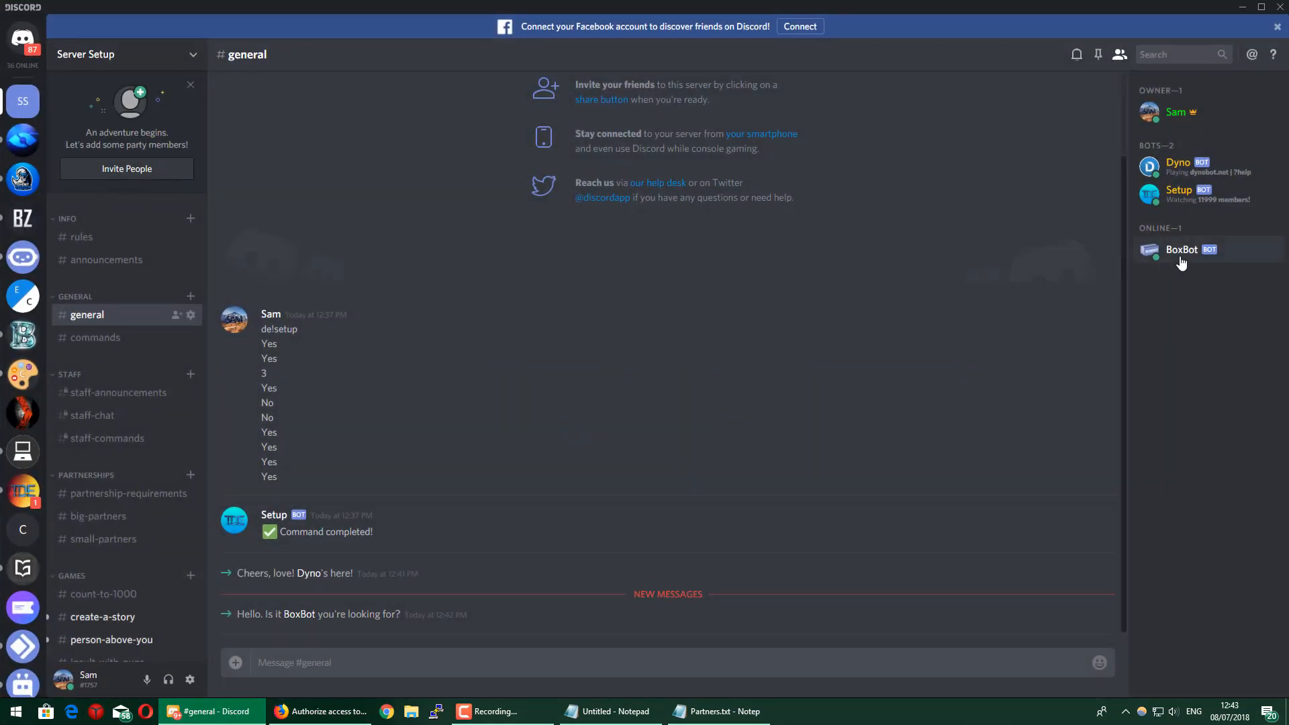
- Review BoxBot's member-list options, confirming BoxBot and UnbelievaBoat are listed under Bots
{"action": "right_click", "coordinate": [1181, 250]}
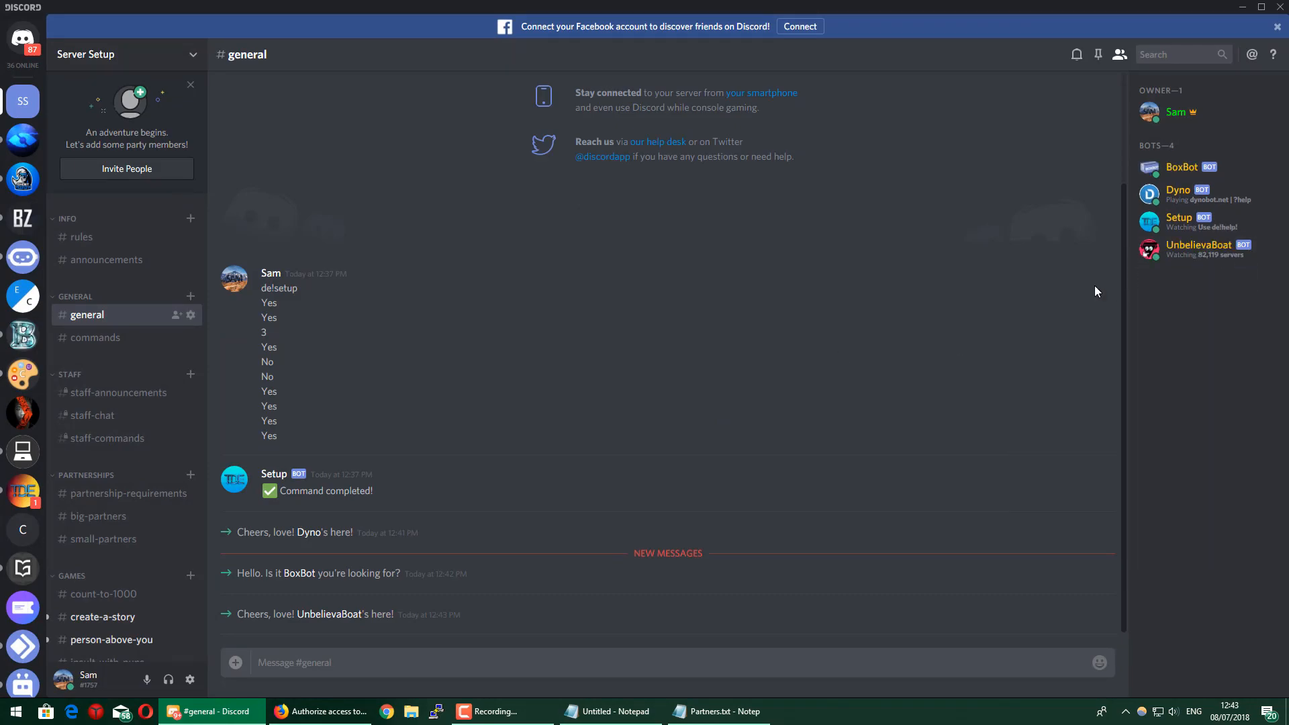
{"action": "mouse_move", "coordinate": [128, 493]}
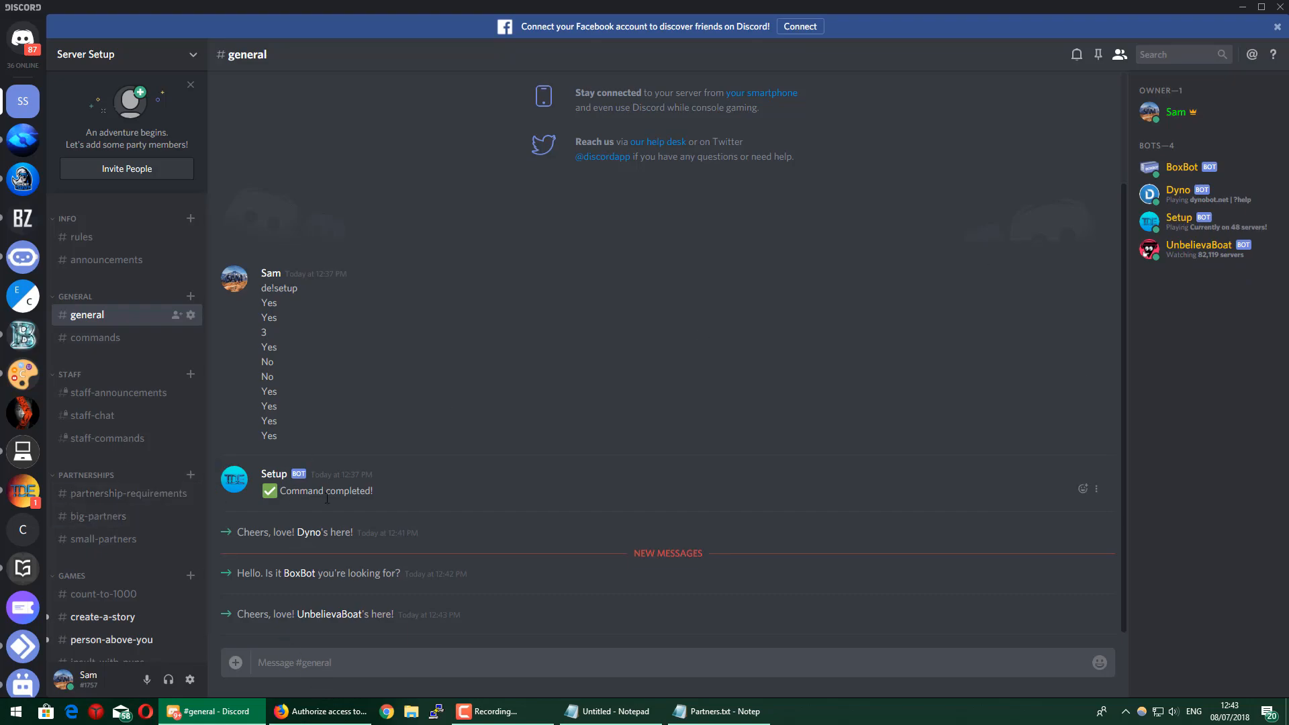
{"action": "mouse_move", "coordinate": [647, 434]}
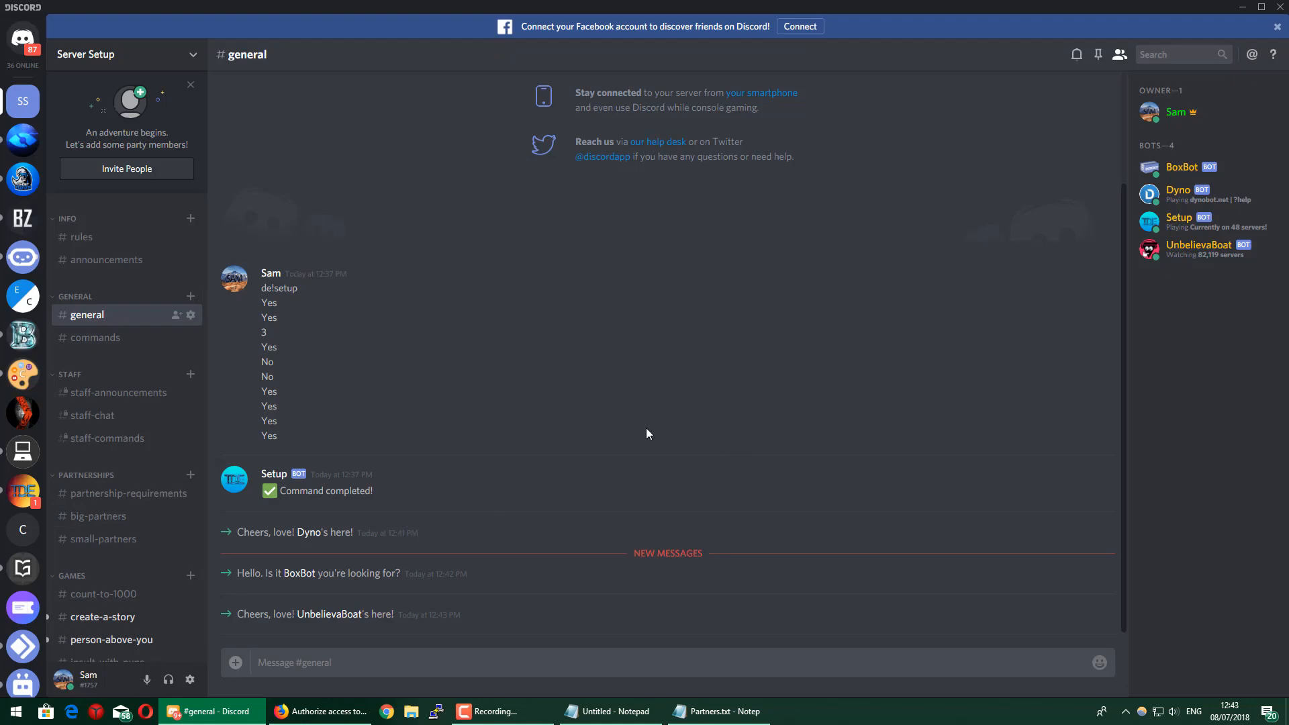